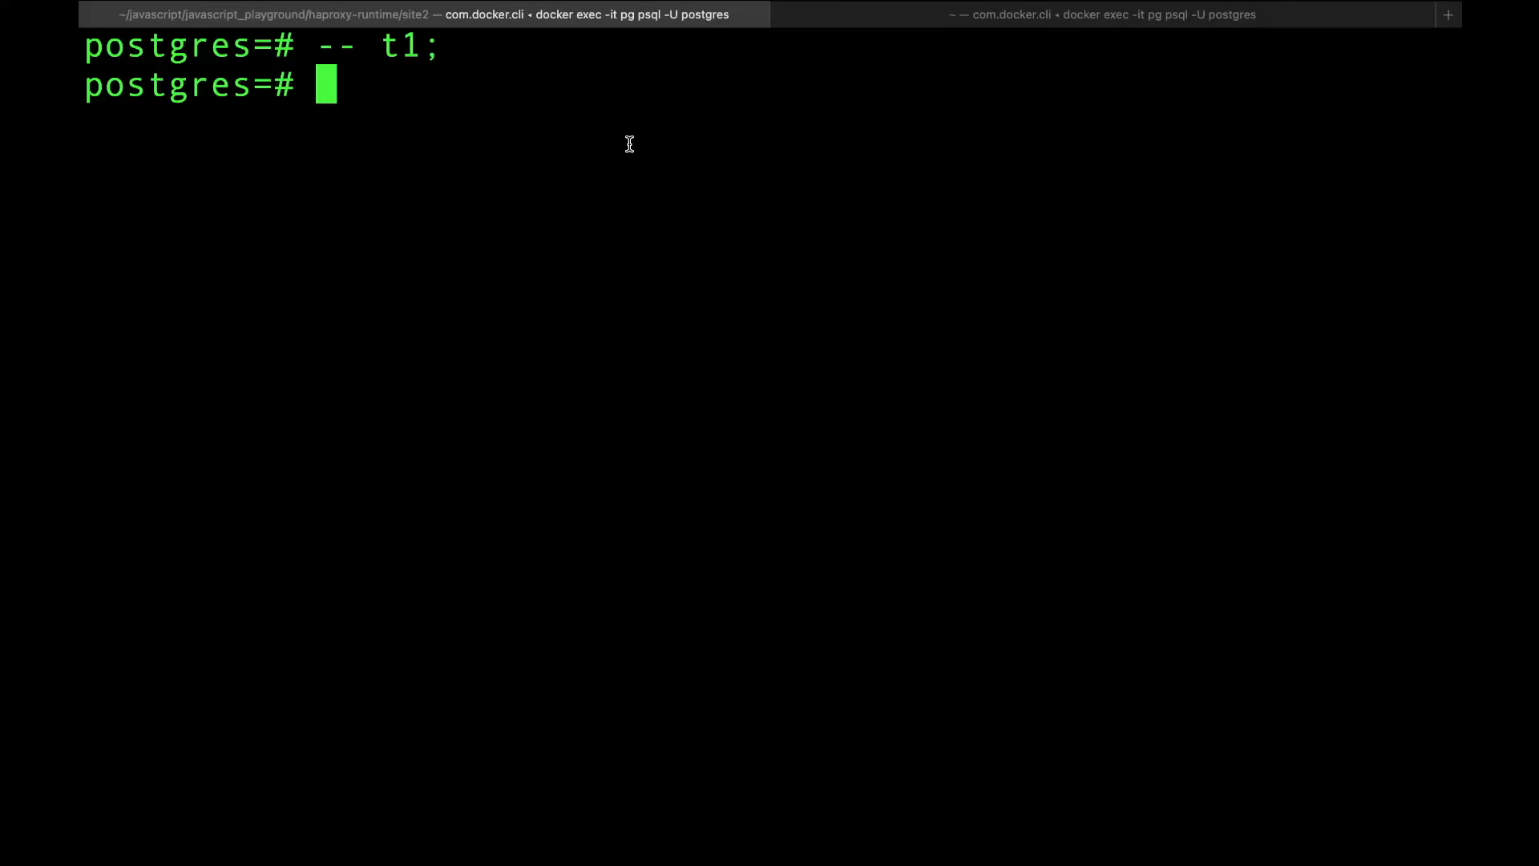
mouse_move(854, 108)
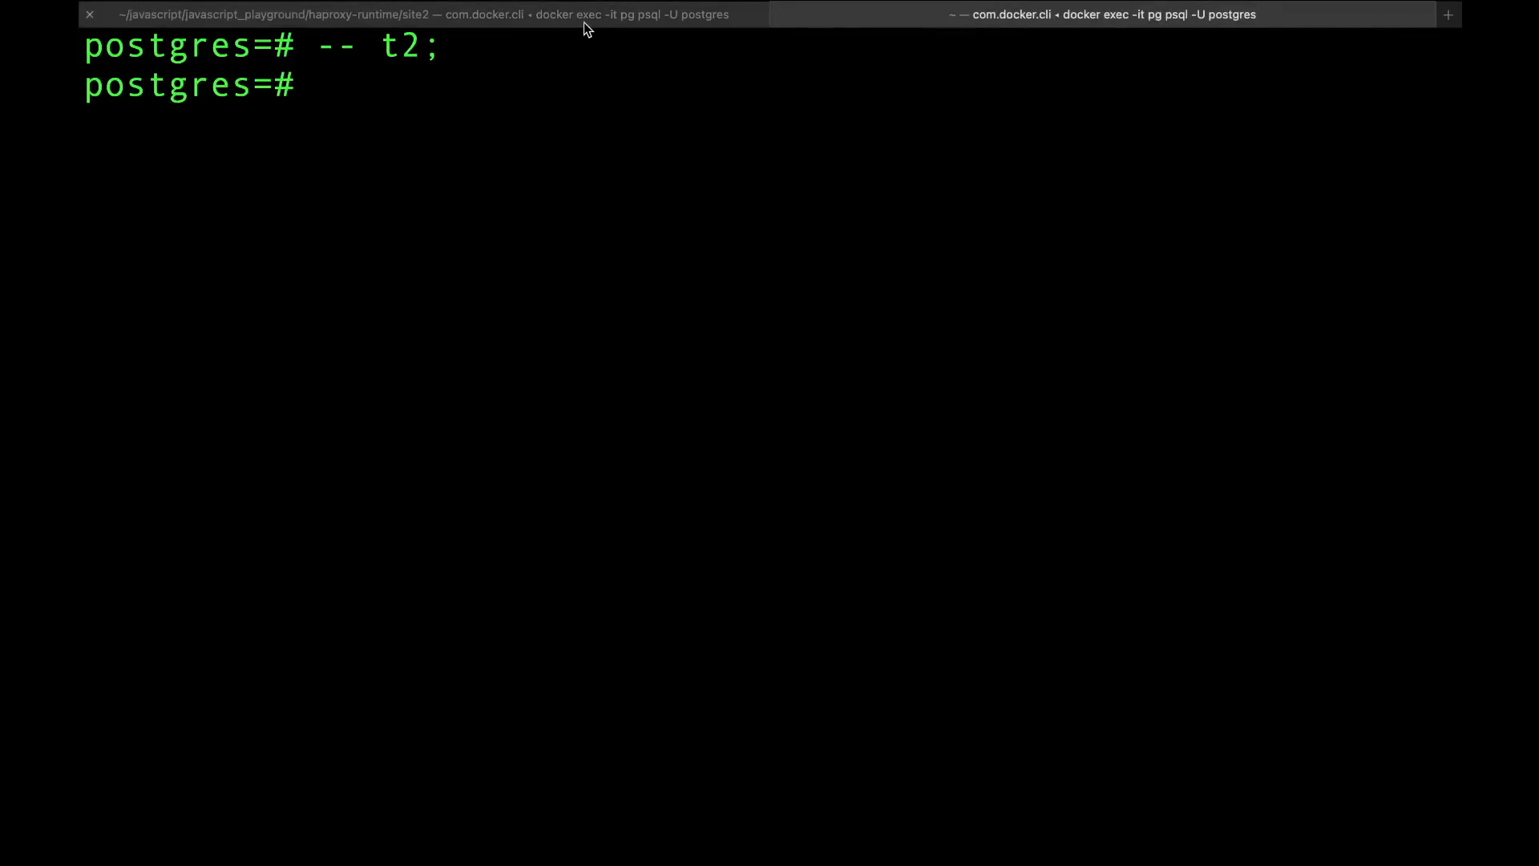
mouse_move(584, 19)
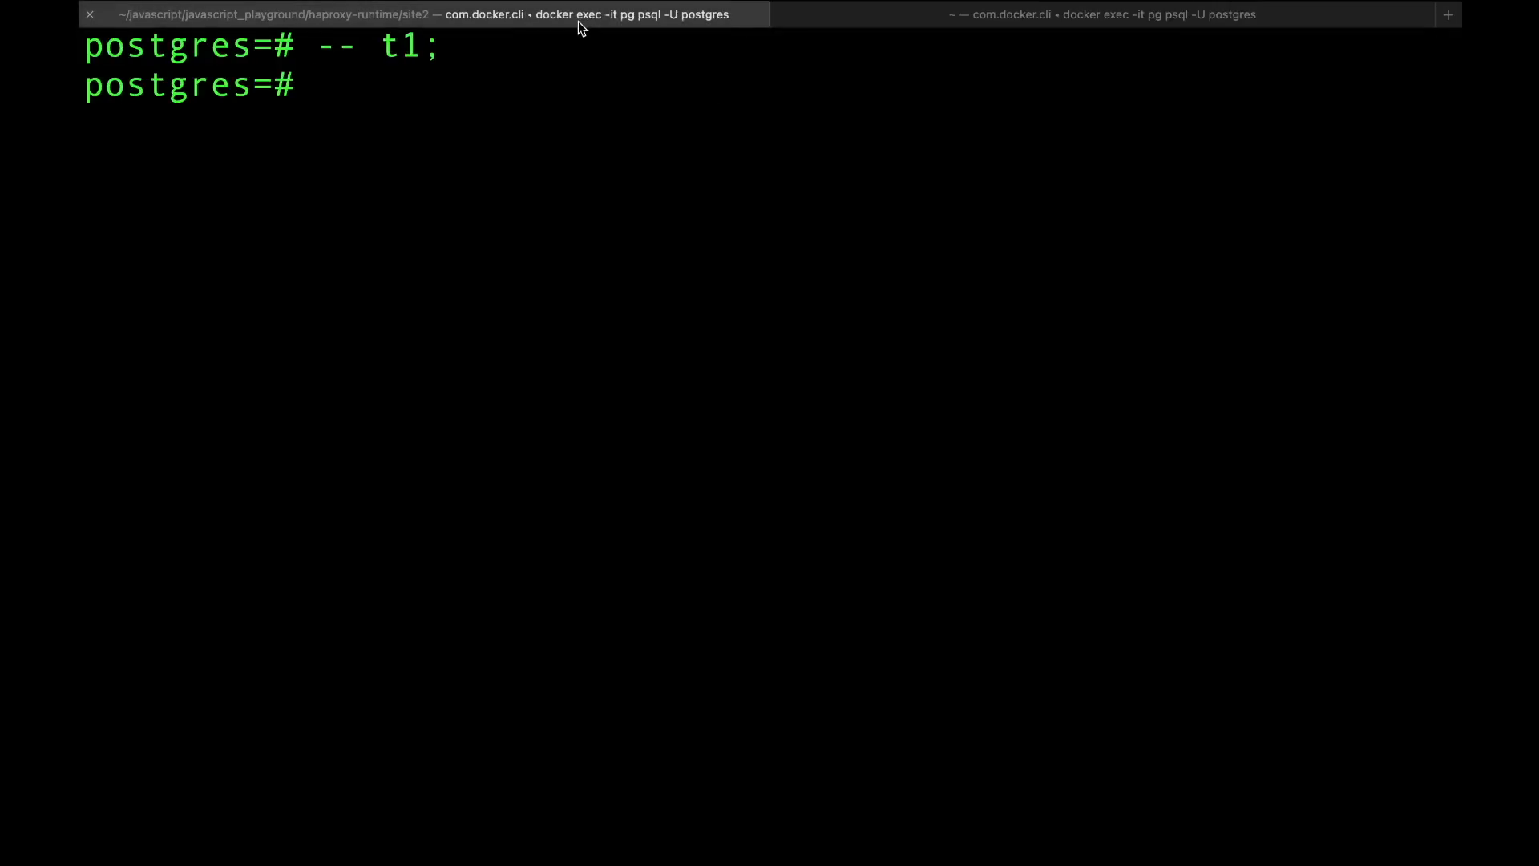
In t1, select all five sales rows, begin a transaction, and select from sales again
type("select *")
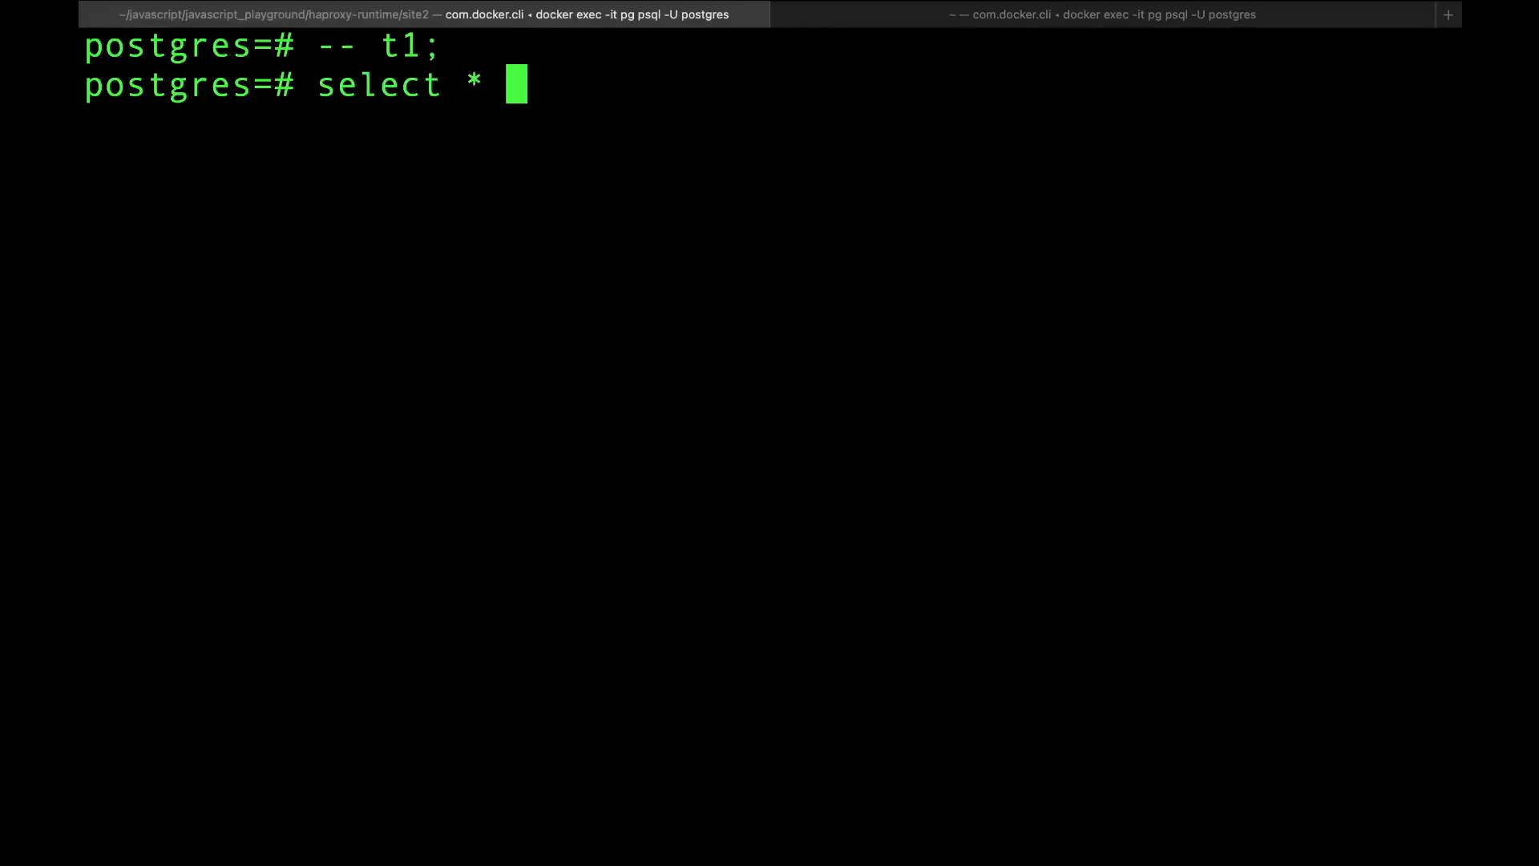
type("from sales;")
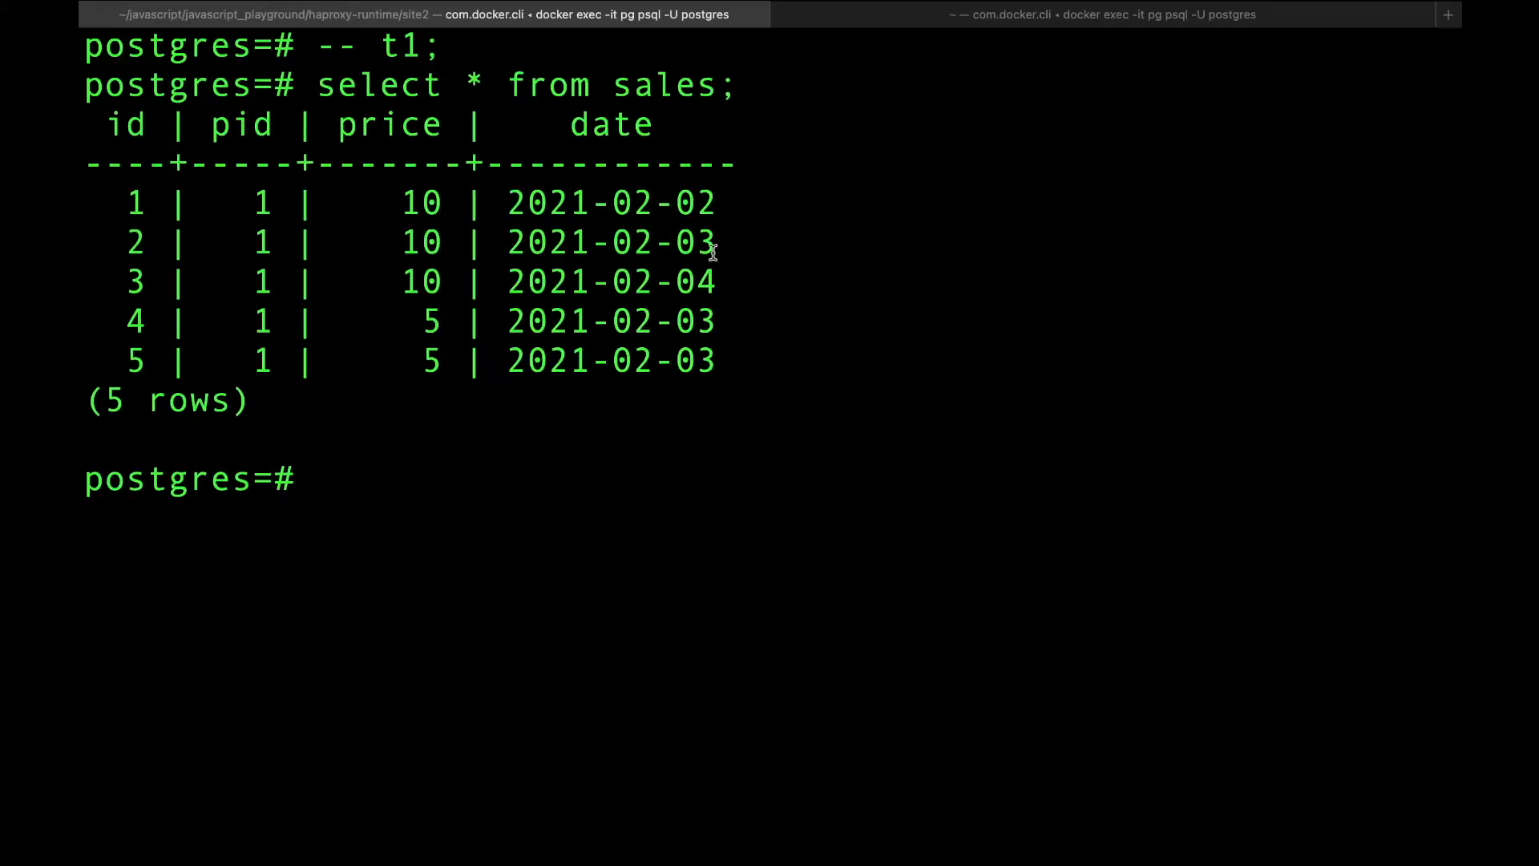
mouse_move(545, 444)
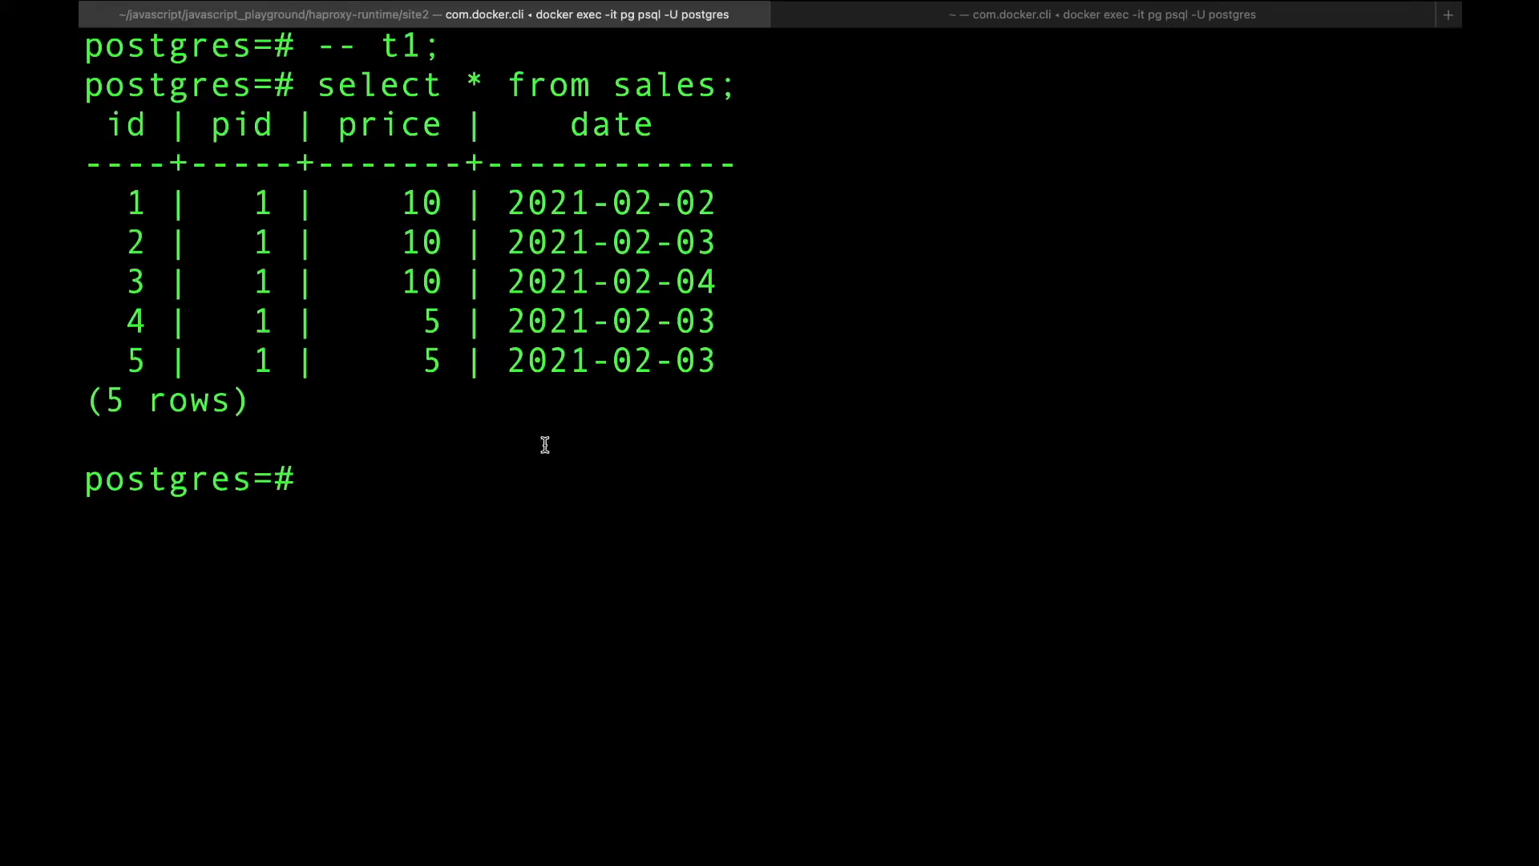
type("begin")
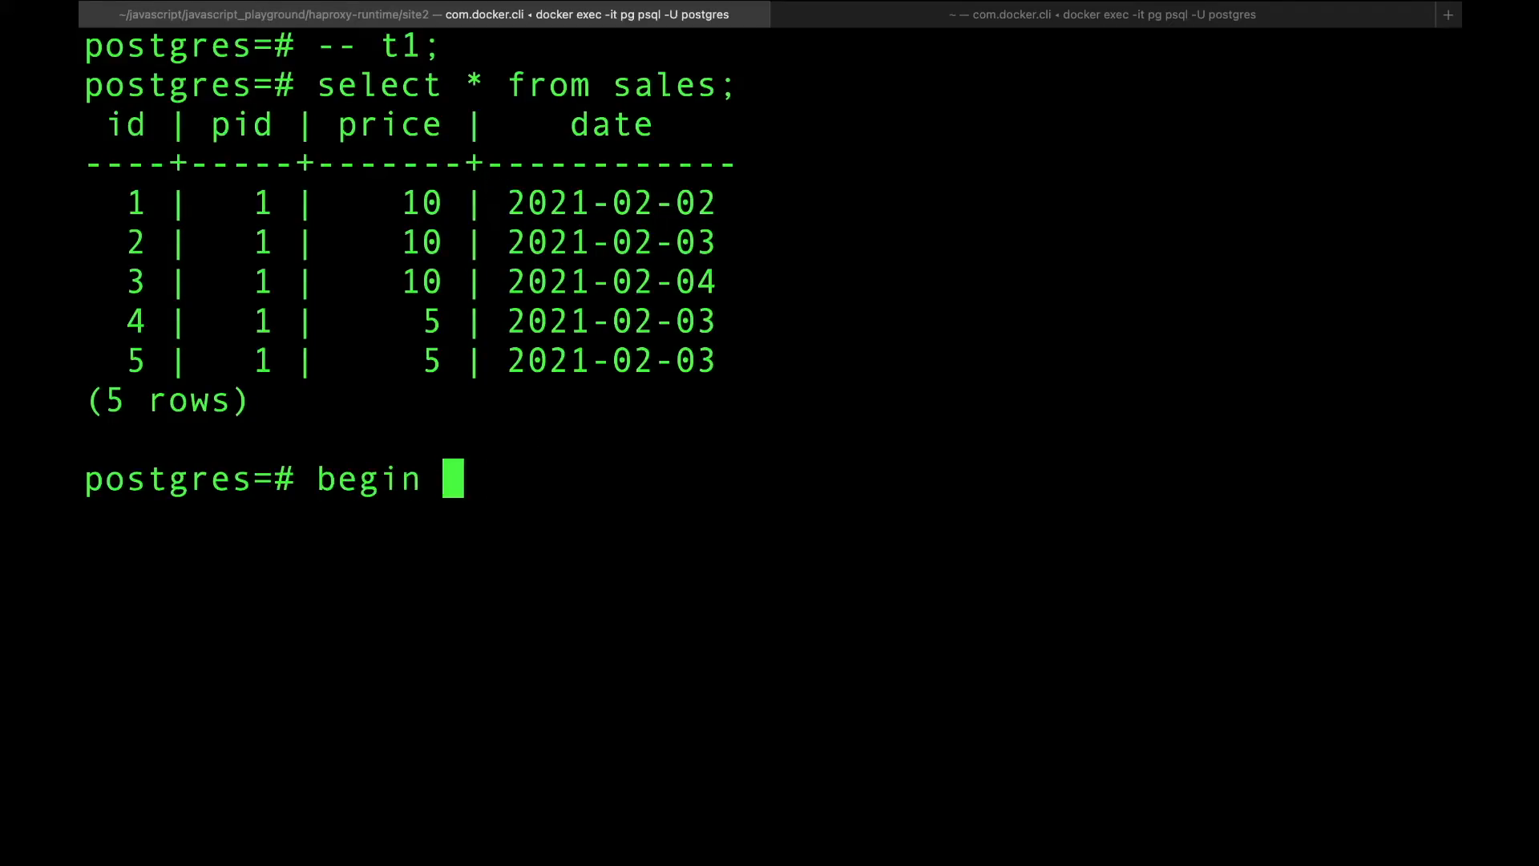
type("transaction;")
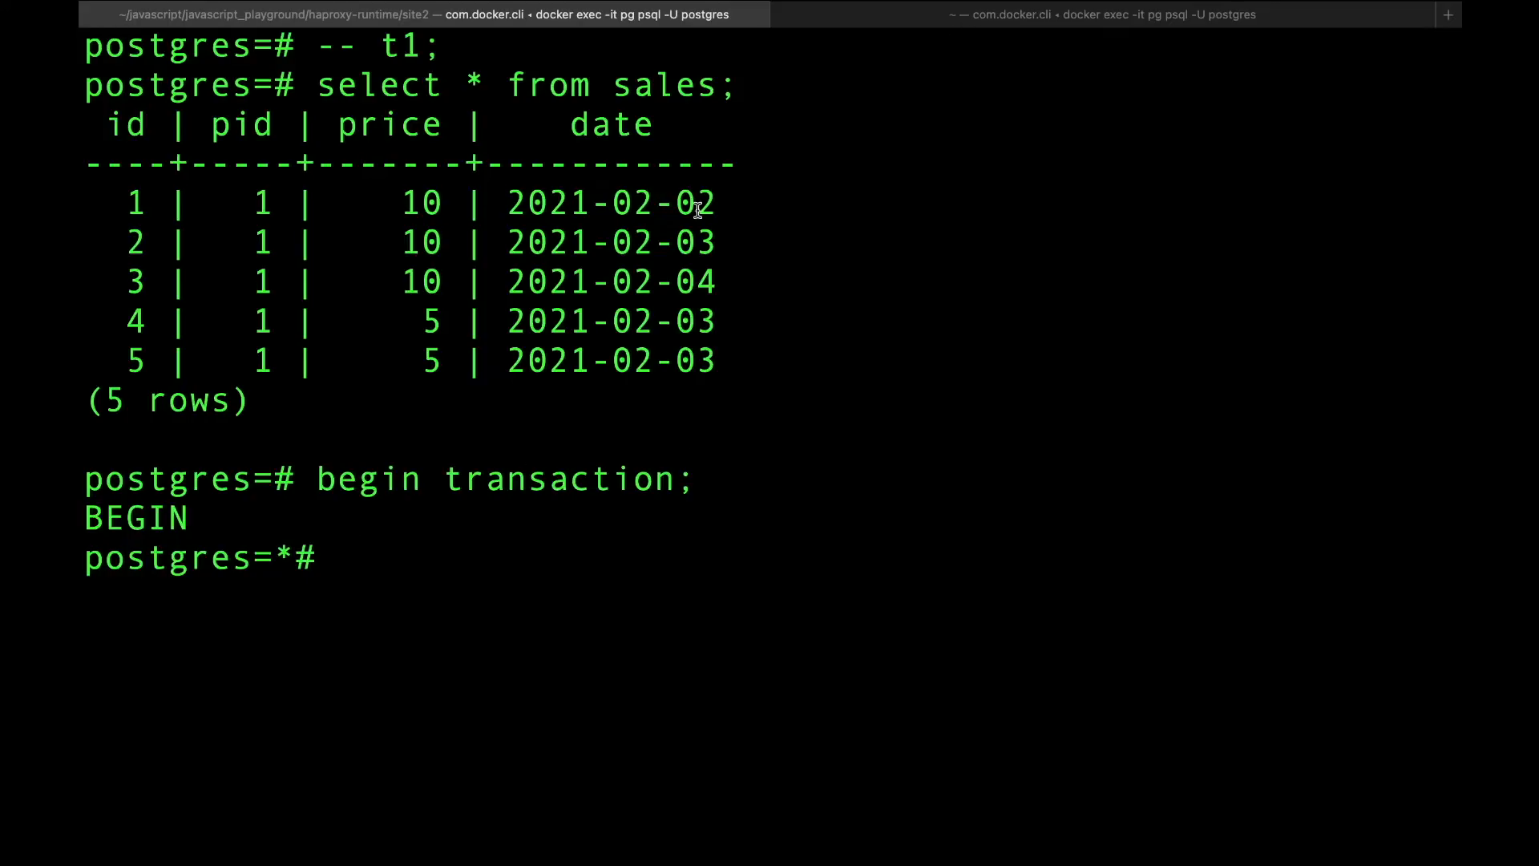
type("select * from sales;")
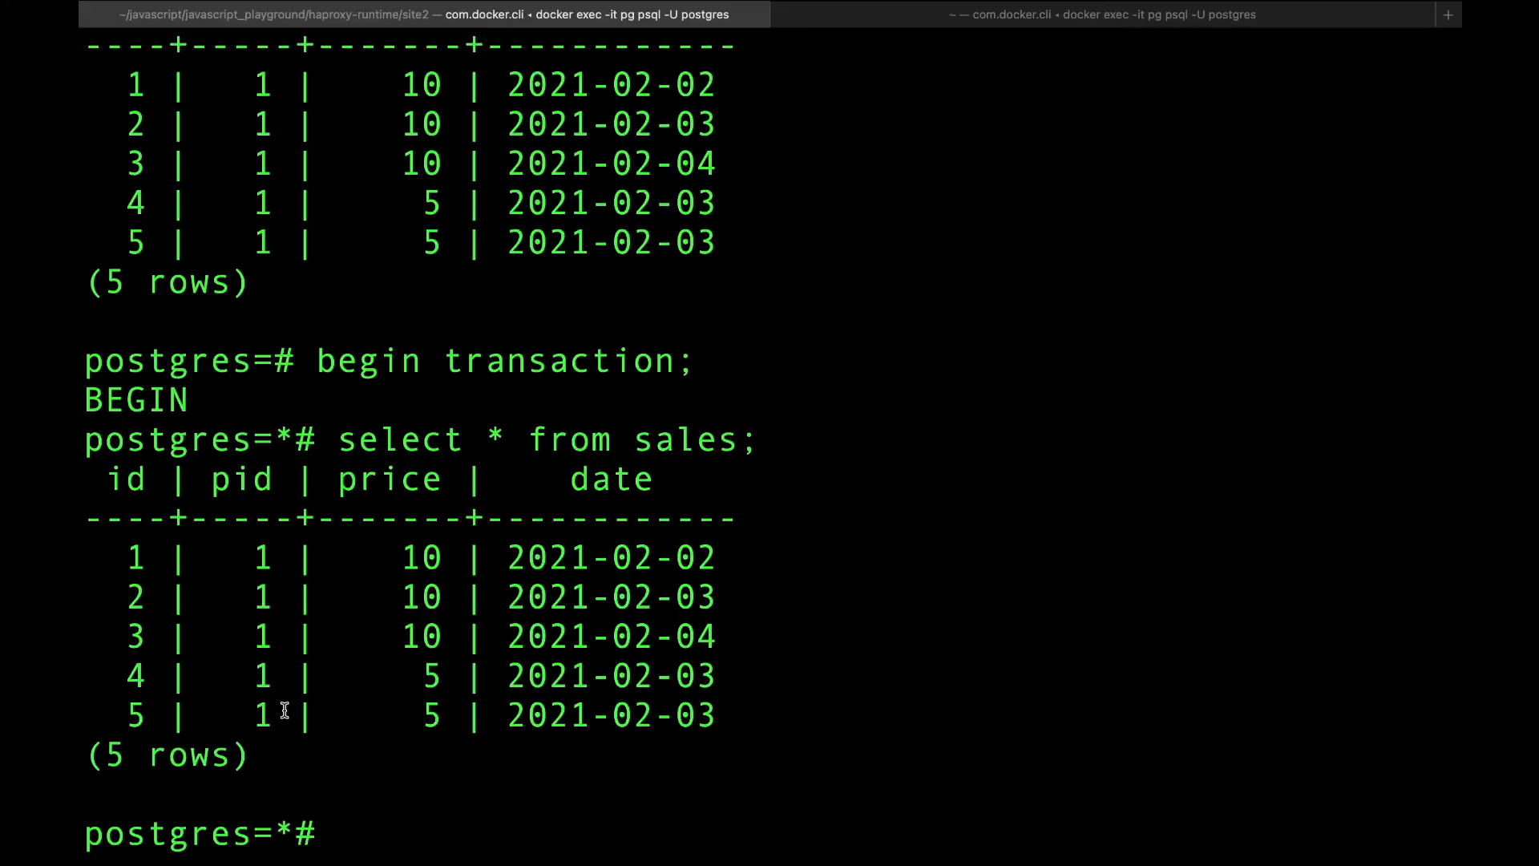
Run 'select pid, sum(price) from sales group by pid;' giving 40 for pid 1
type("select")
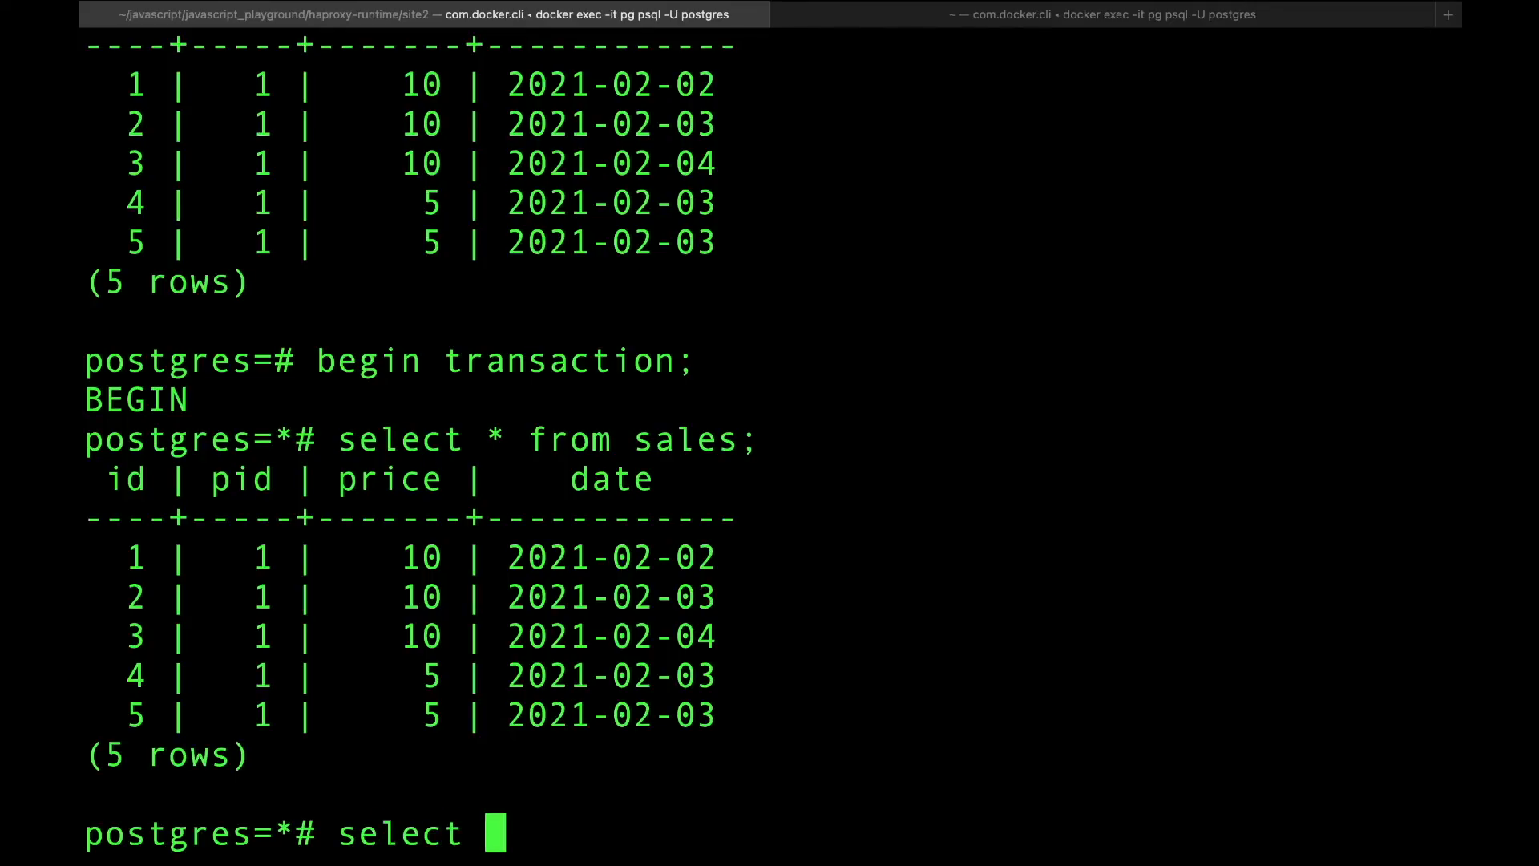
type("pid, sum")
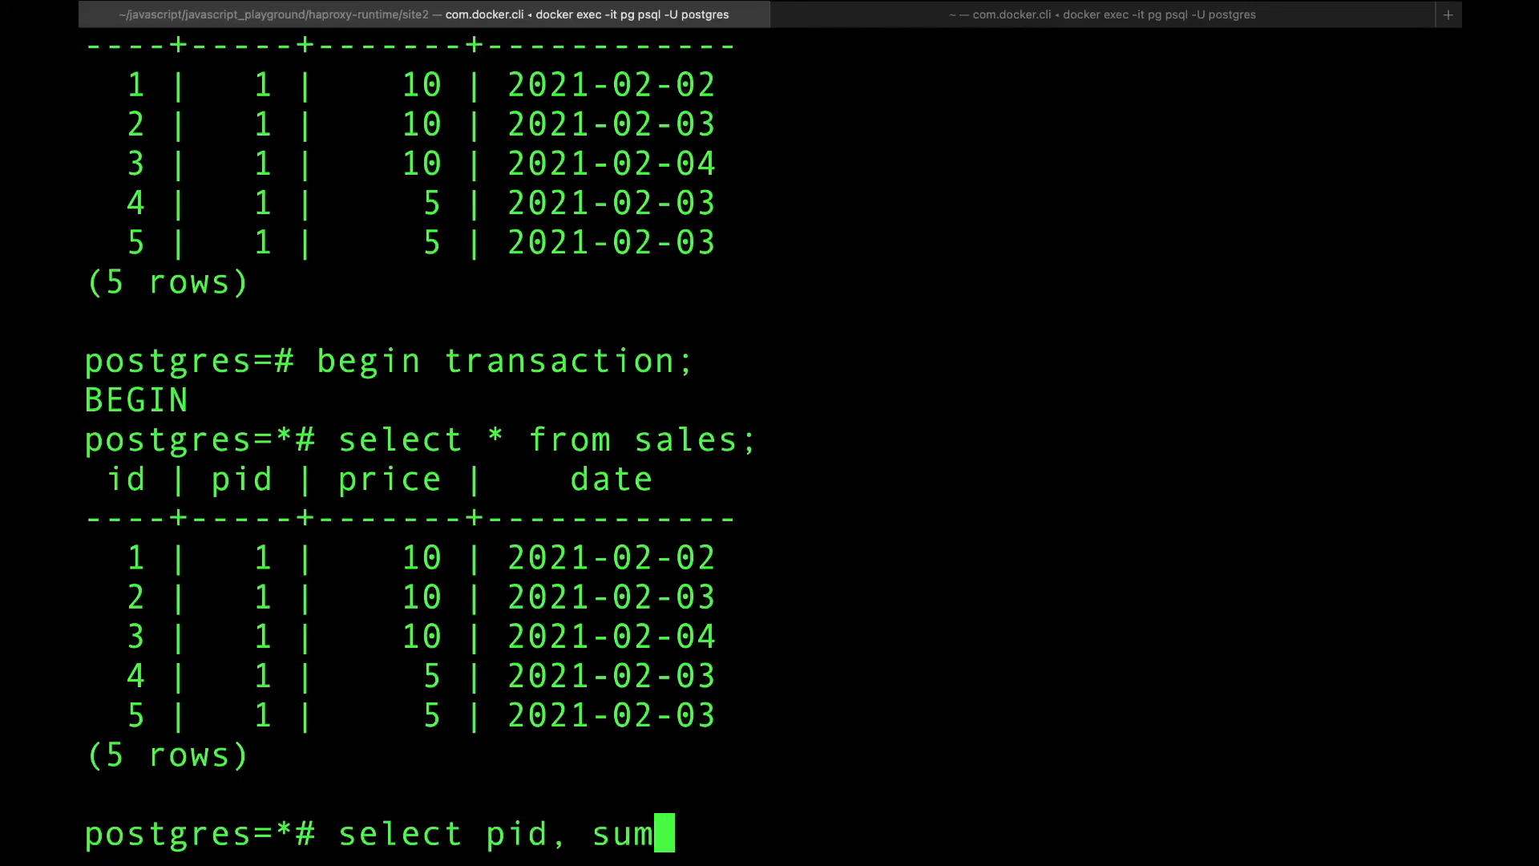
type("(price) f")
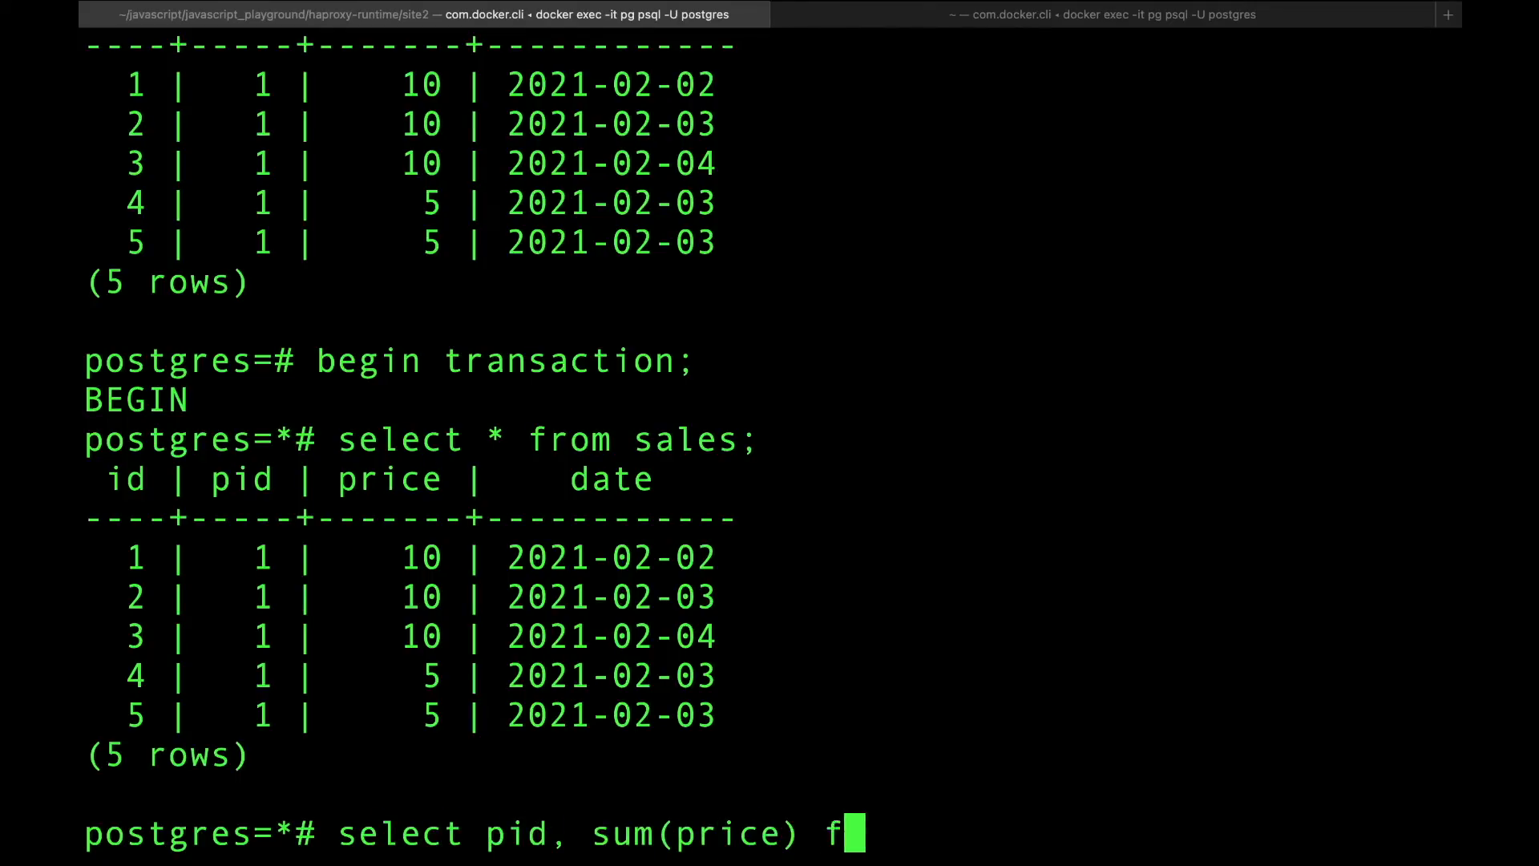
type("rom sales")
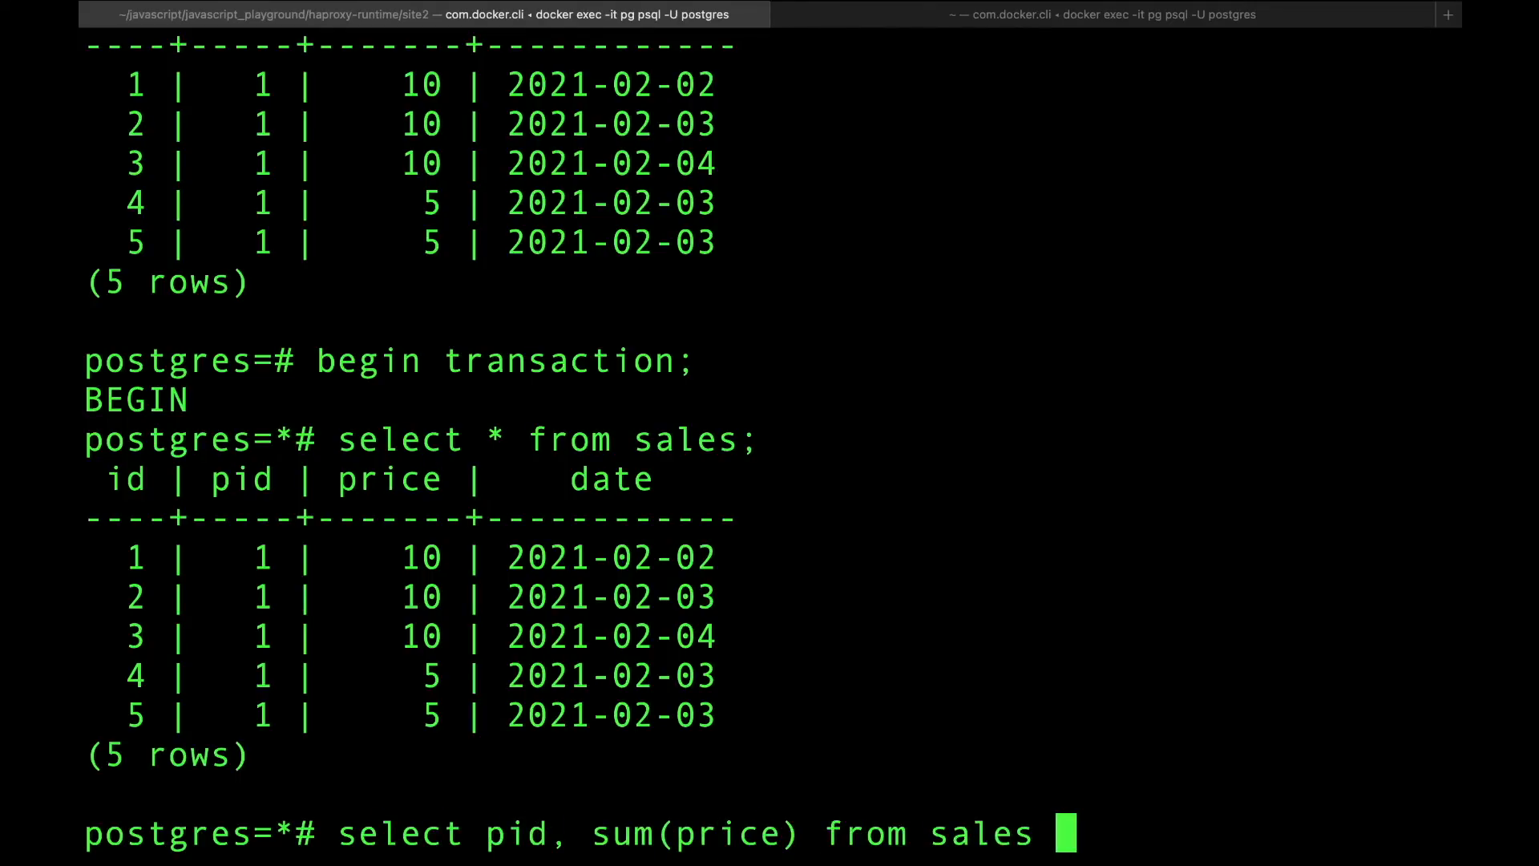
type("group by pid;")
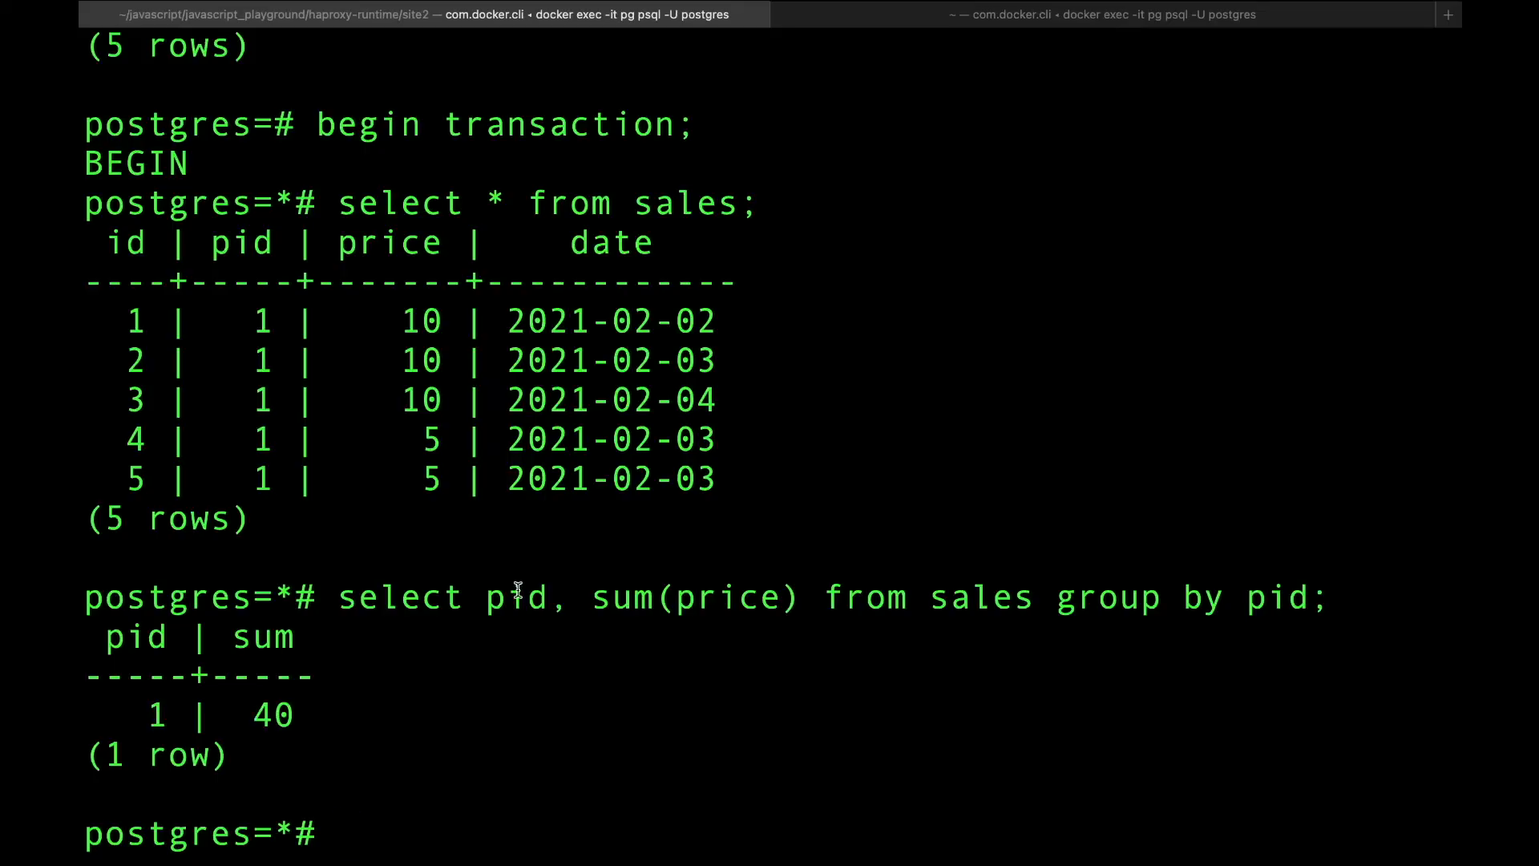
mouse_move(654, 357)
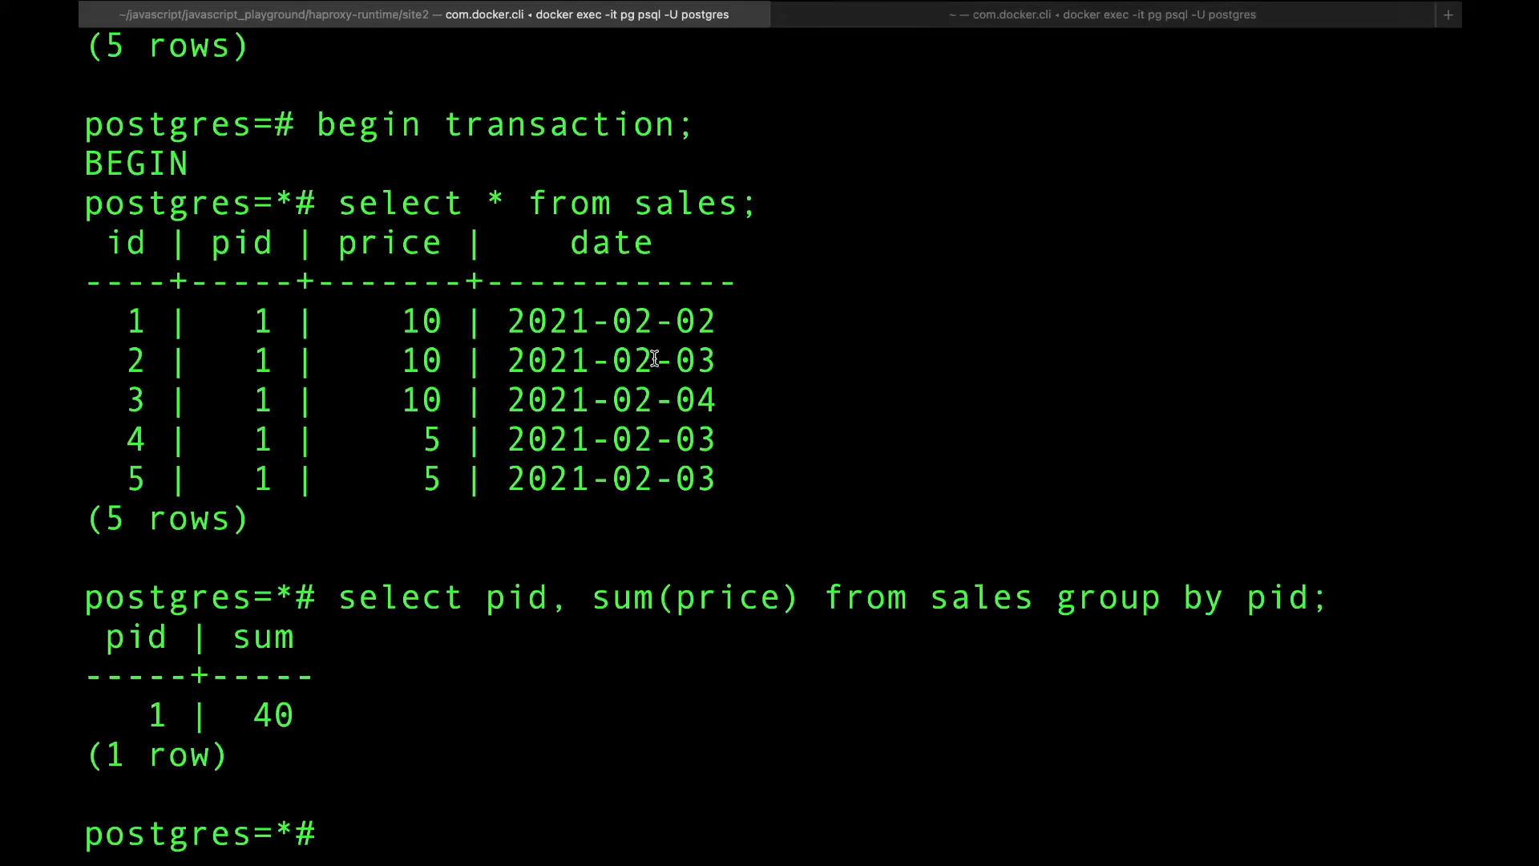
In t2, insert a sales row with pid 1, price 15, date 'feb-7-2021'
left_click(1109, 14)
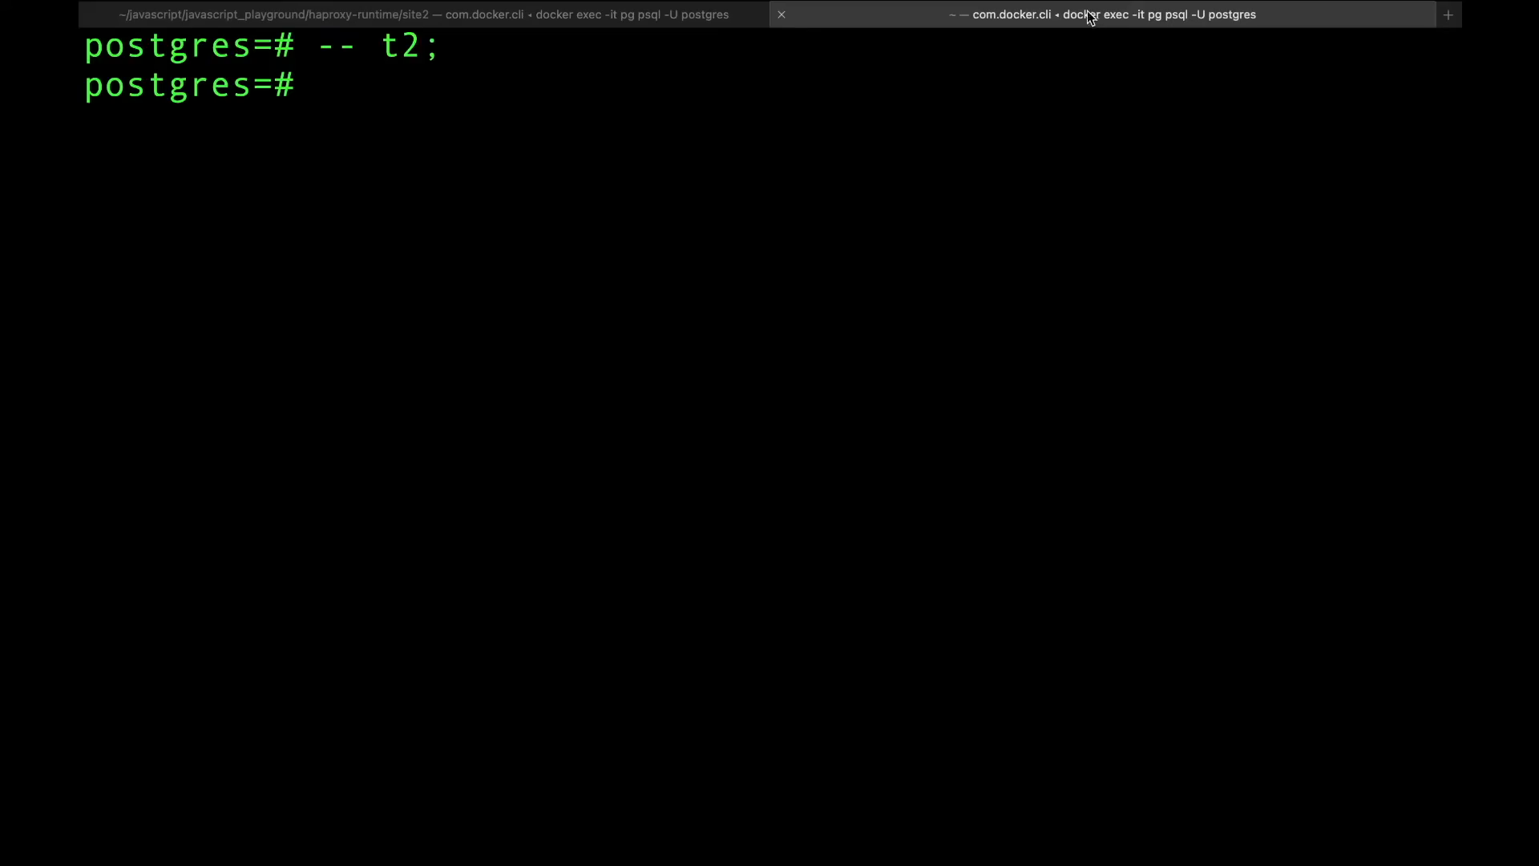
type("inser")
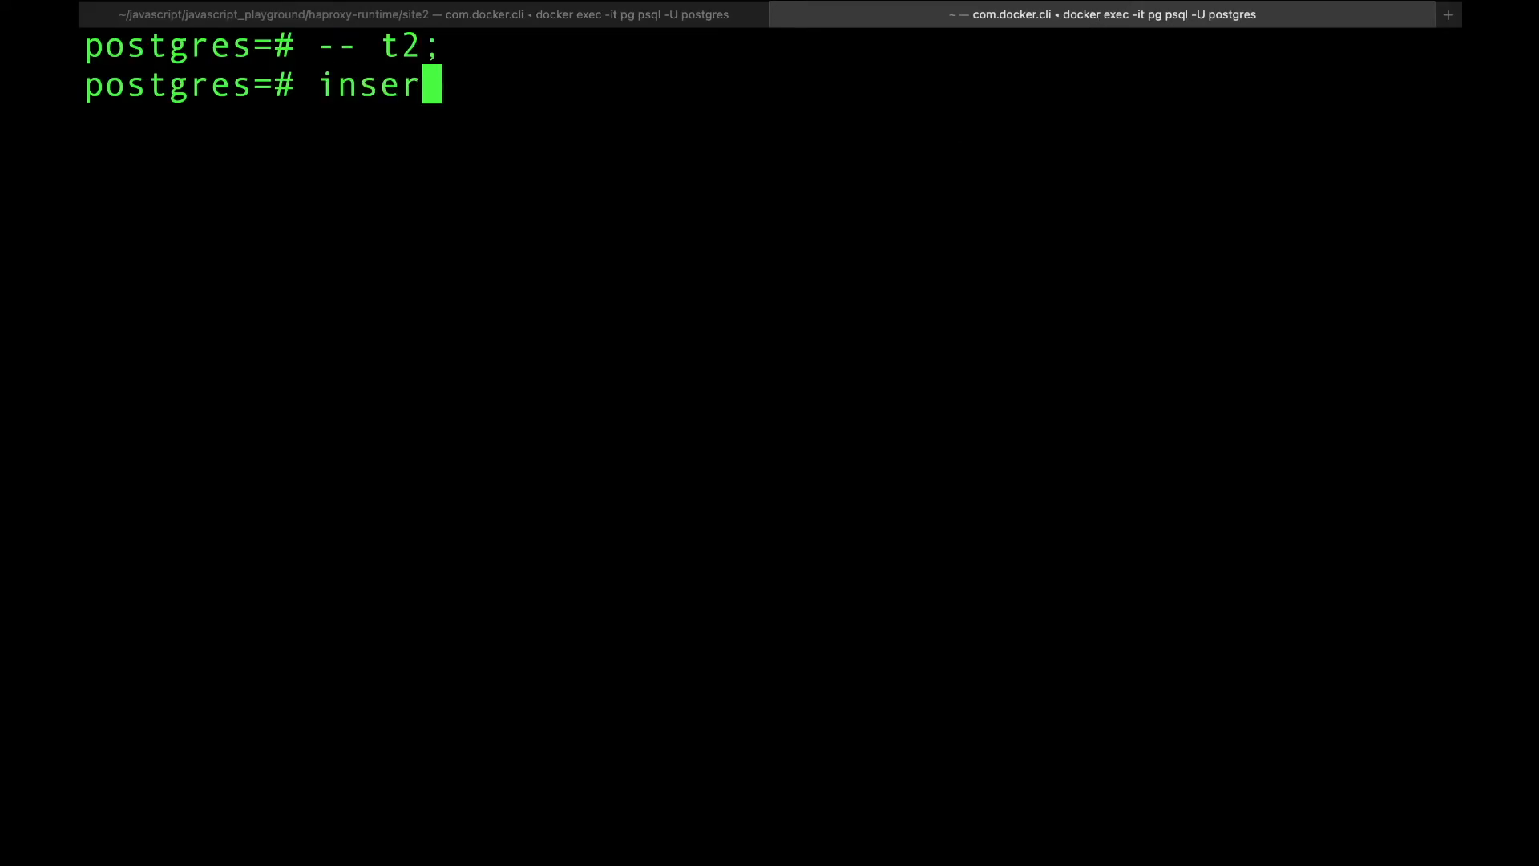
type("t into sales")
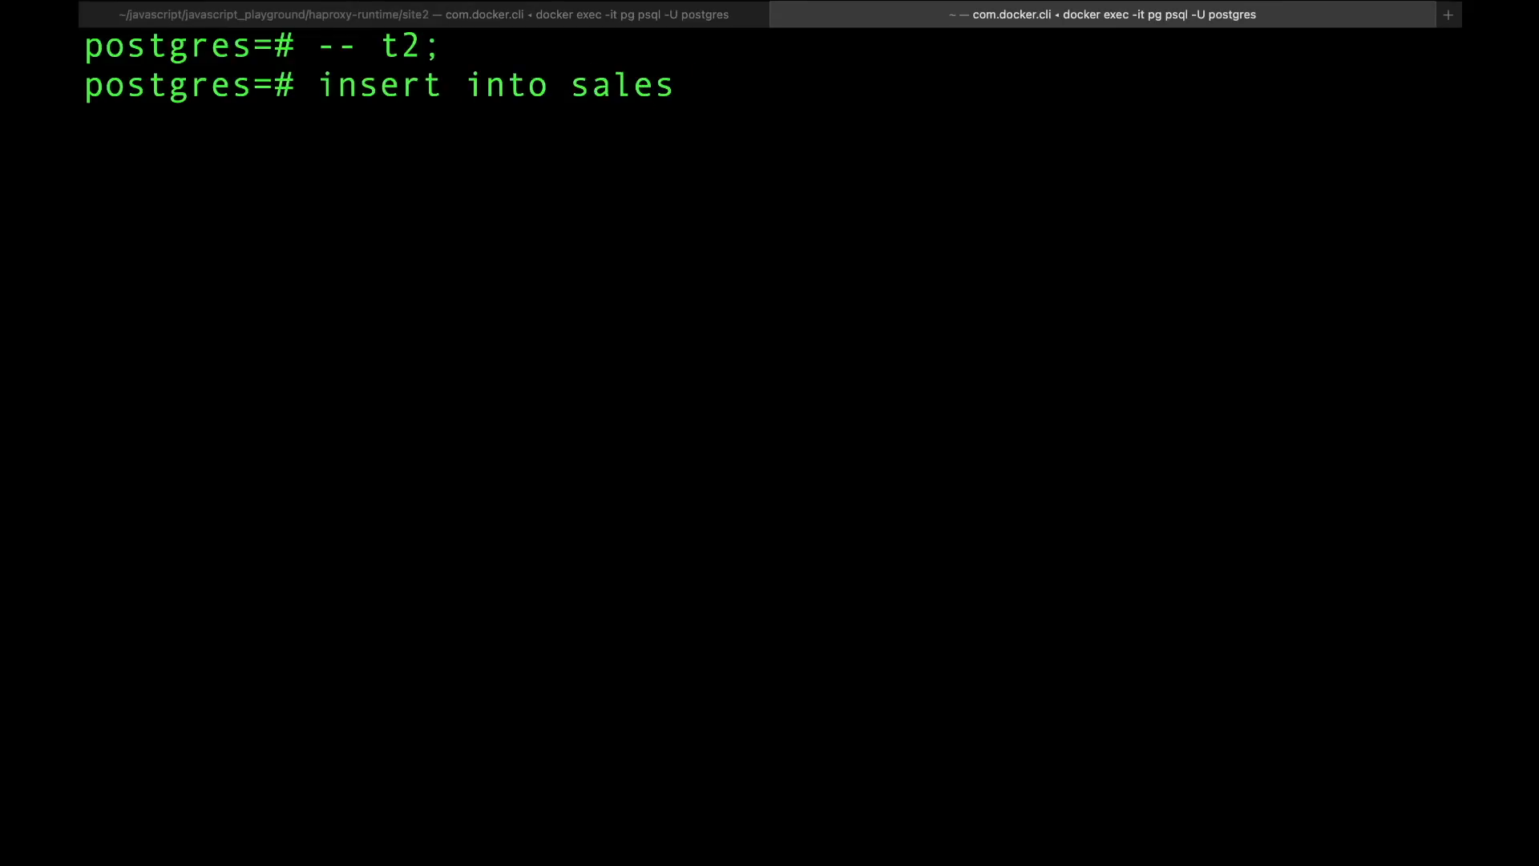
type("(")
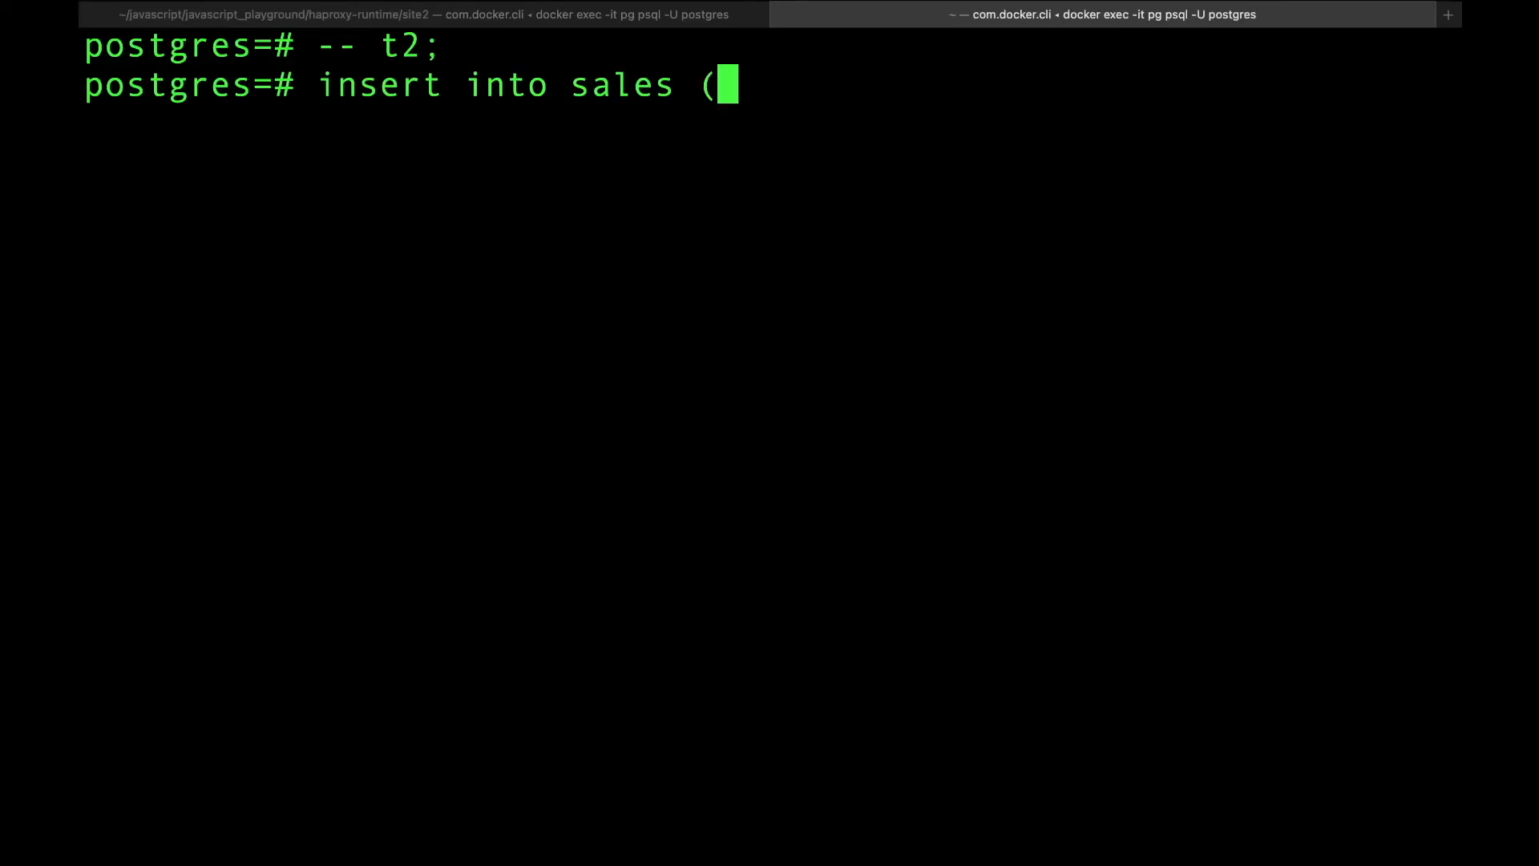
type("pid,")
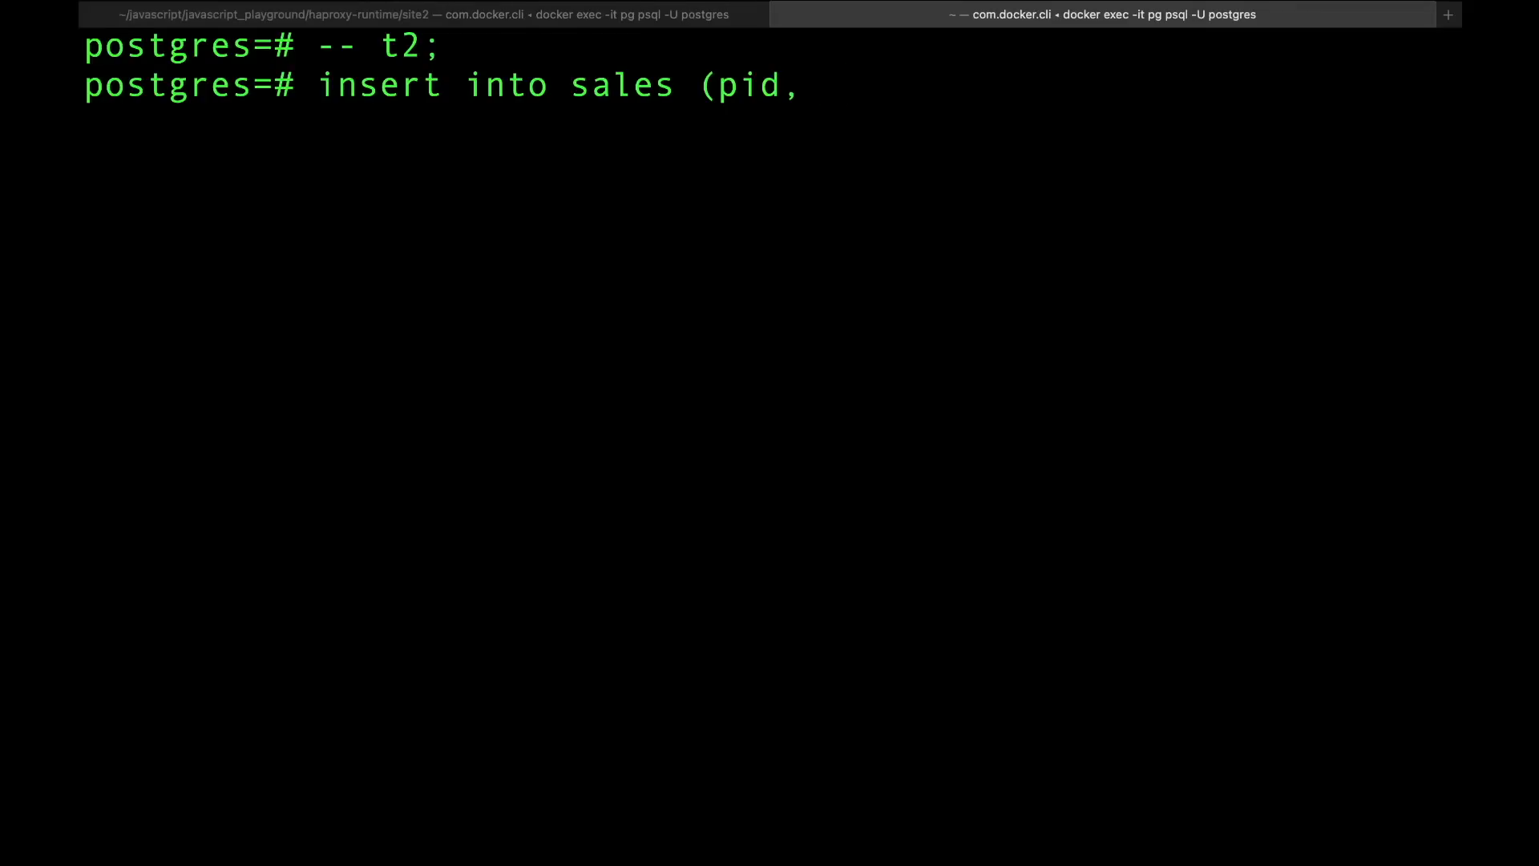
type("price, date")
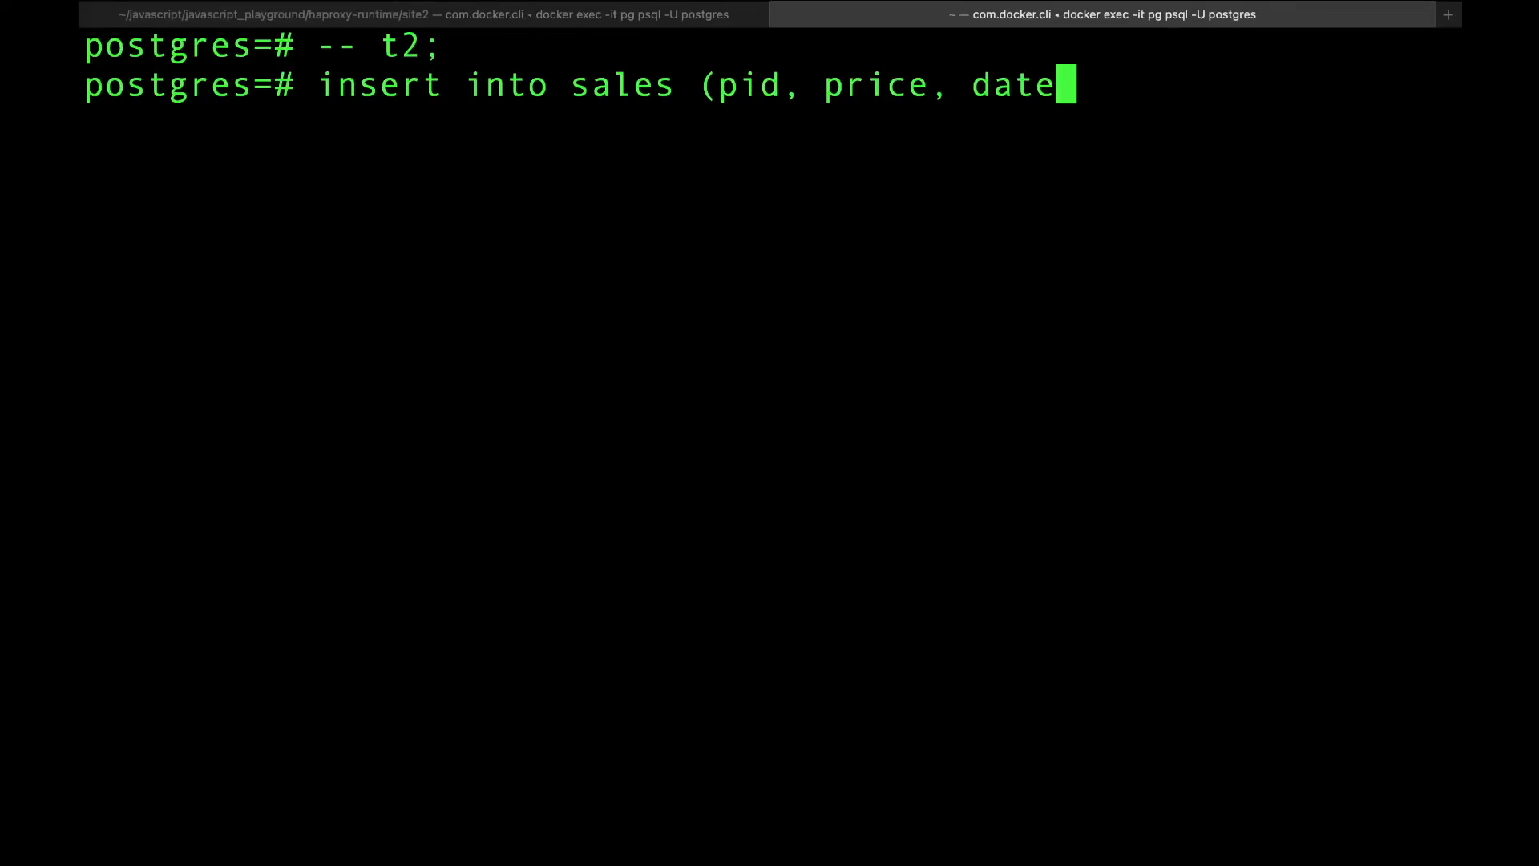
type(") values")
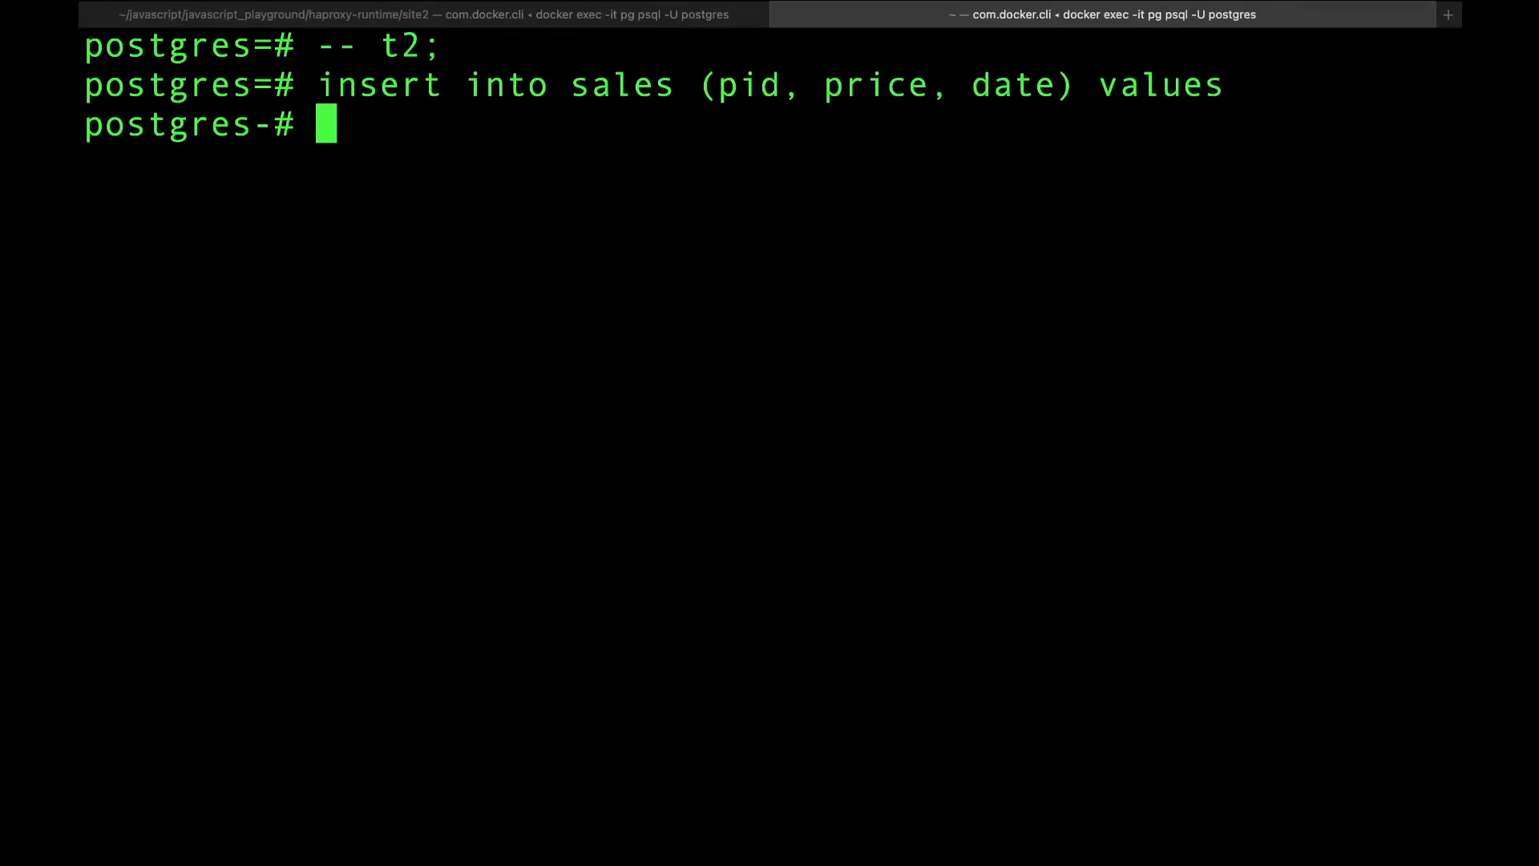
type("(1")
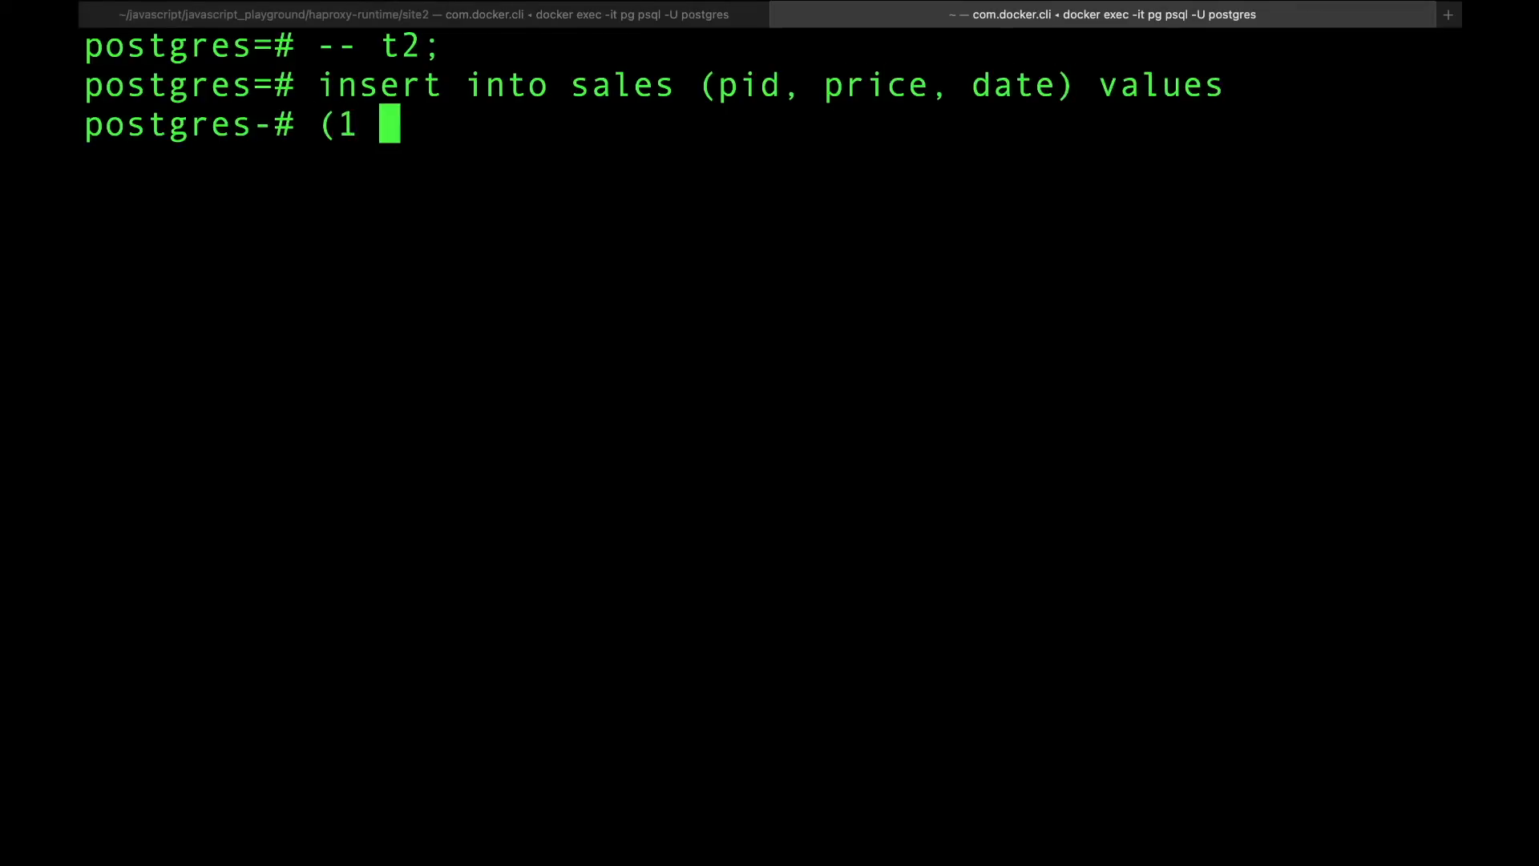
type(",")
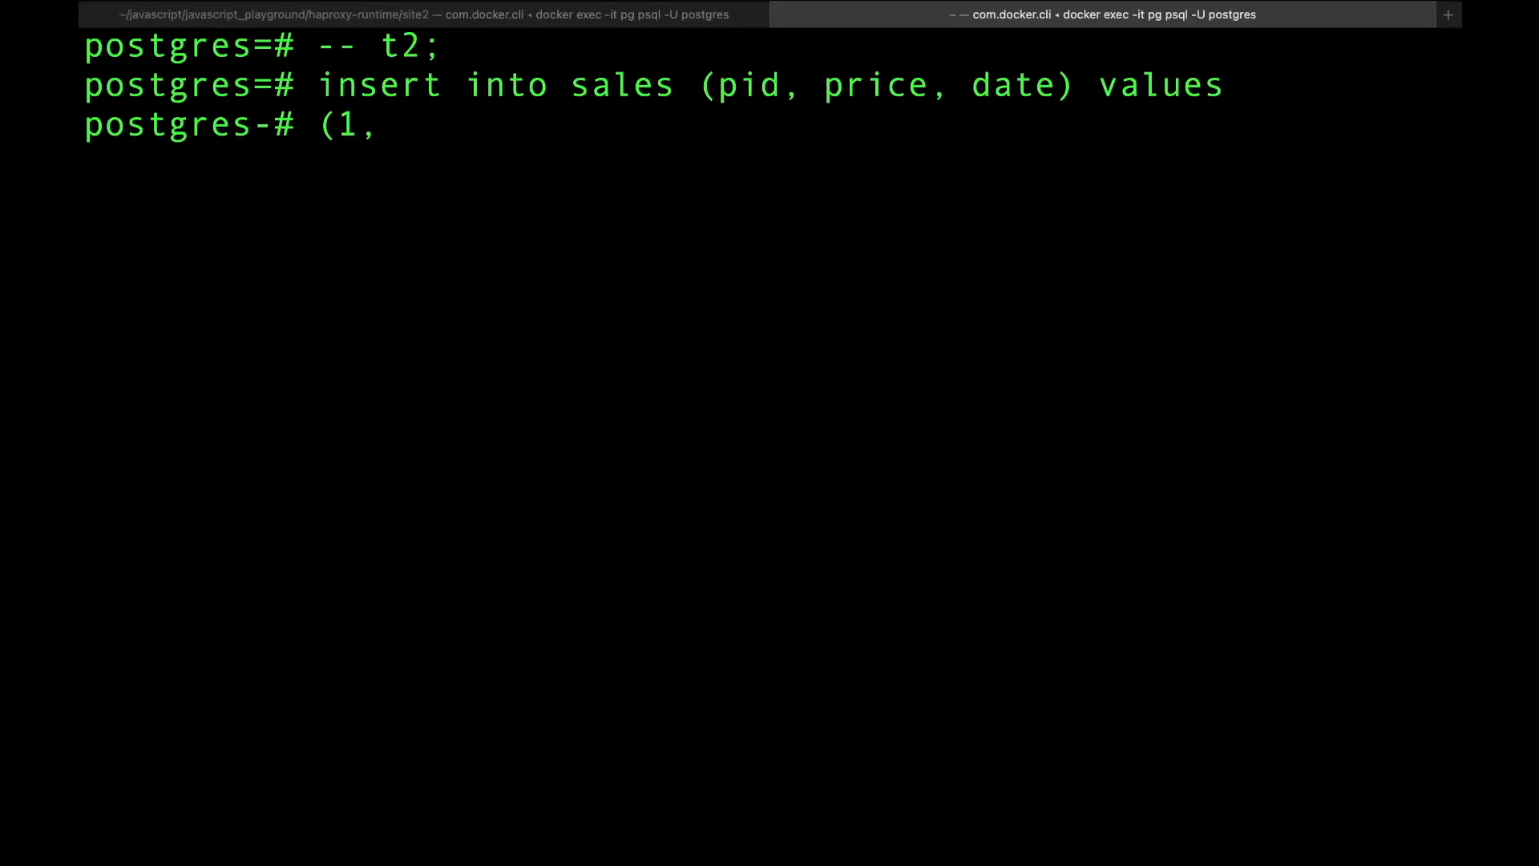
type("15")
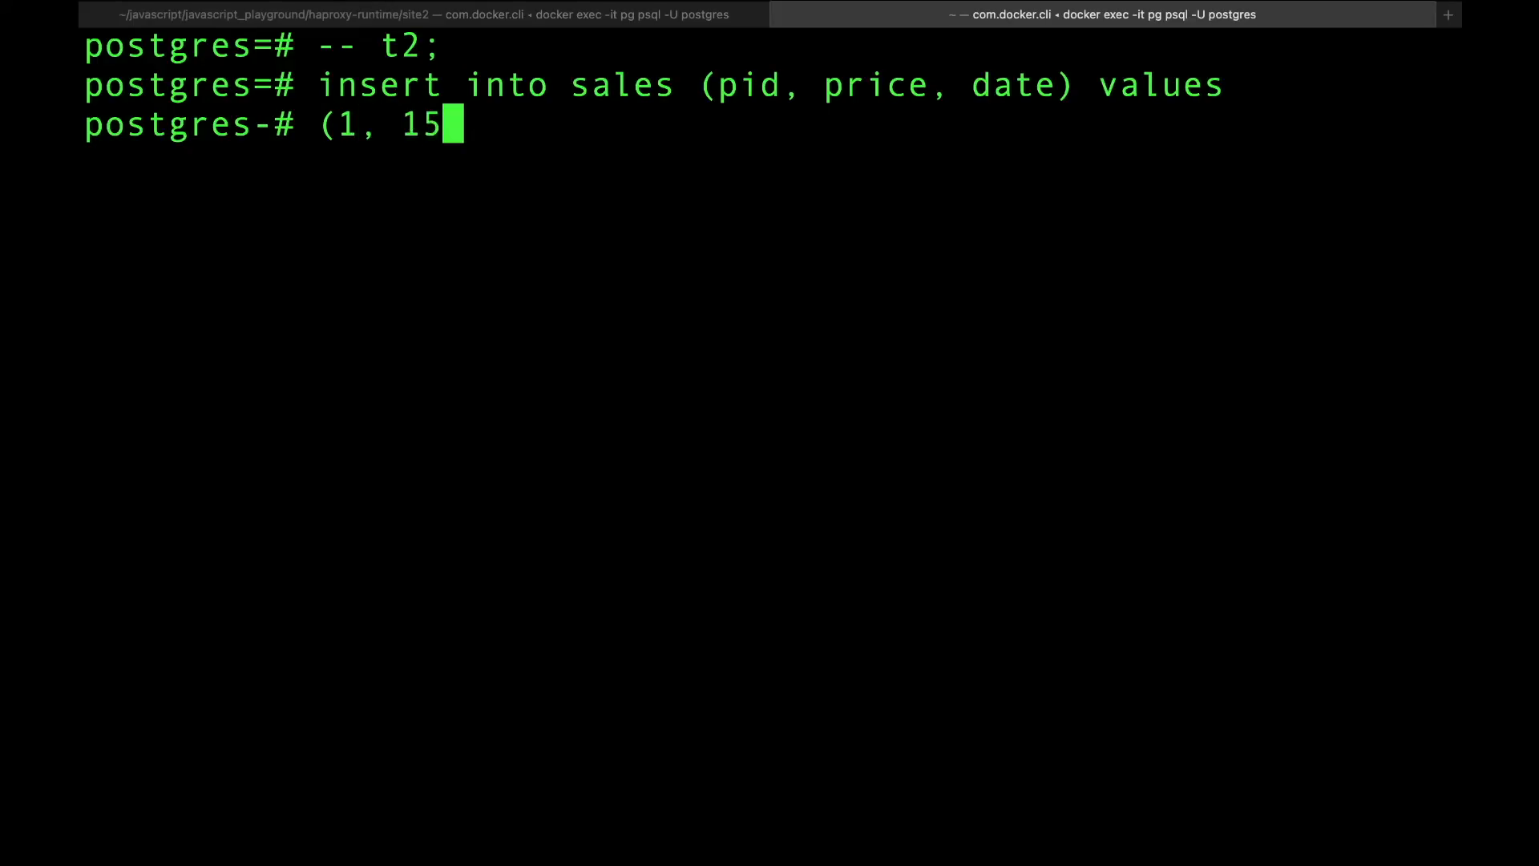
type(", 'fe")
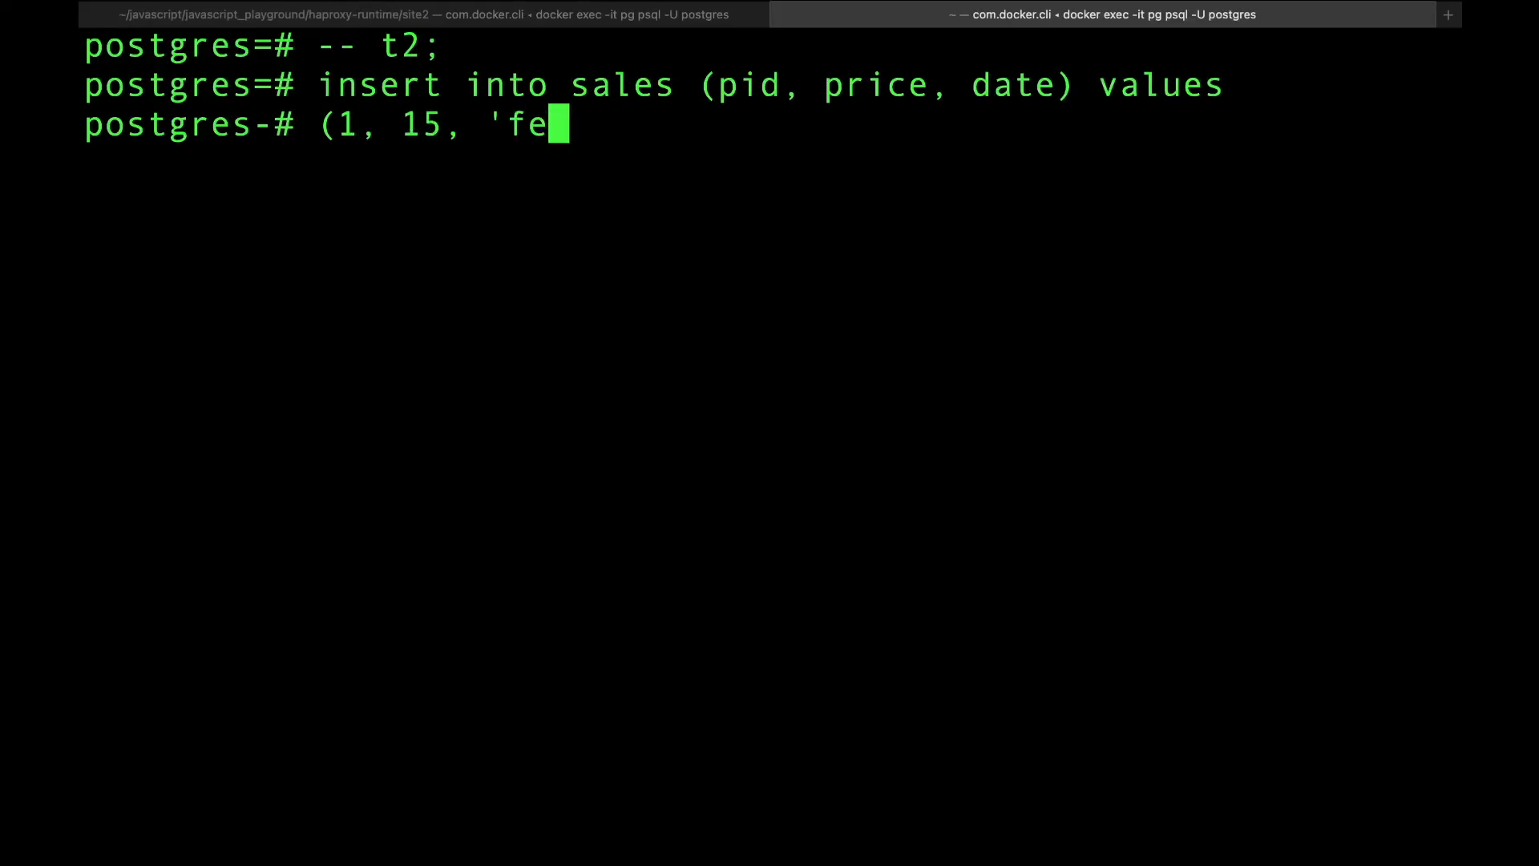
type("b-7")
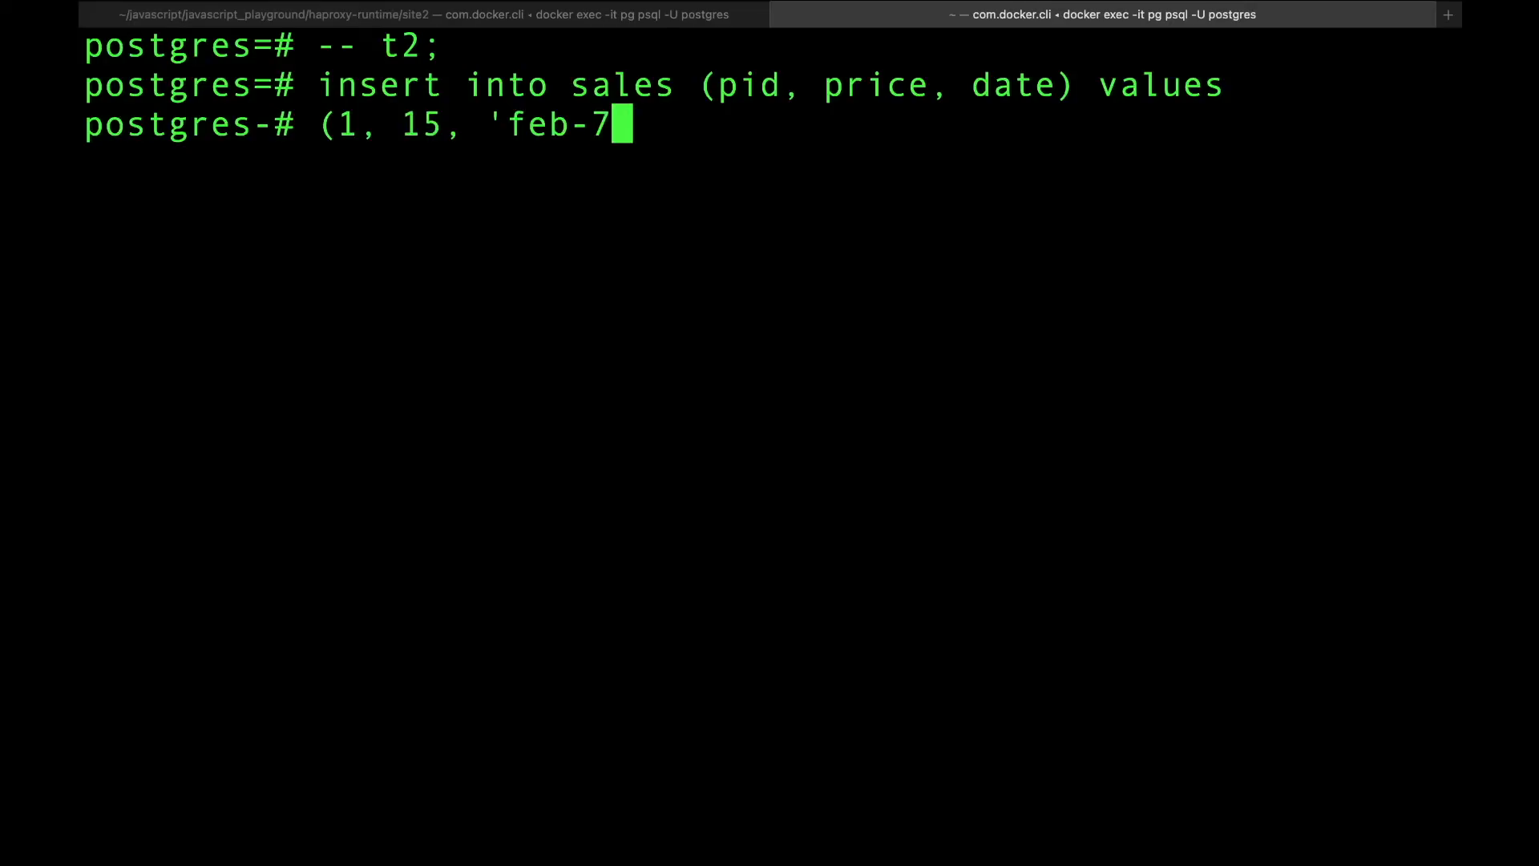
type("-2021');")
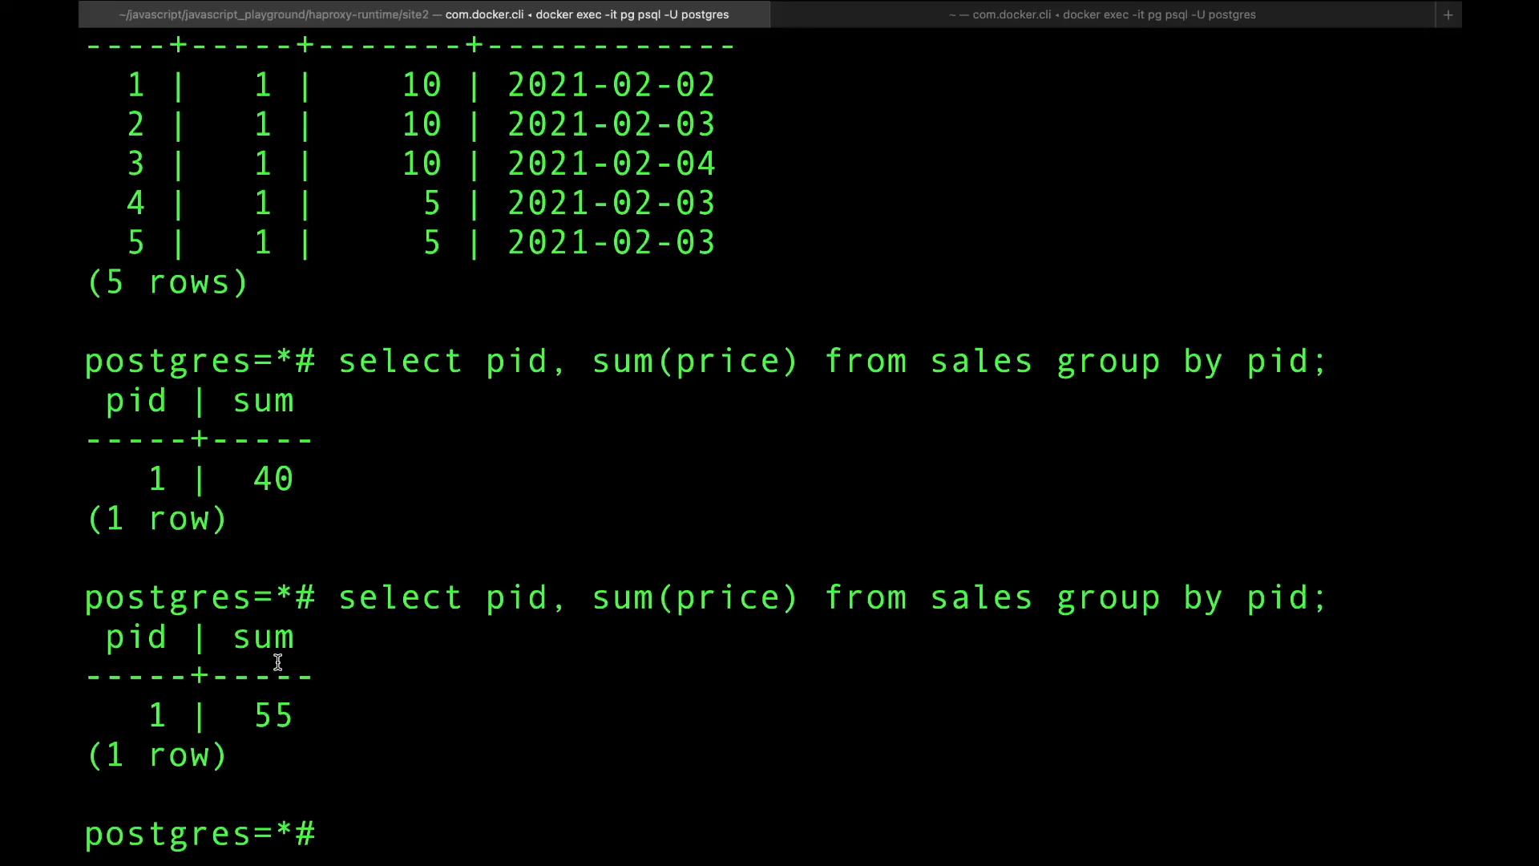
Highlight the earlier five-row sales result and scroll through the t1 output showing 40 then 55
scroll("down", 3)
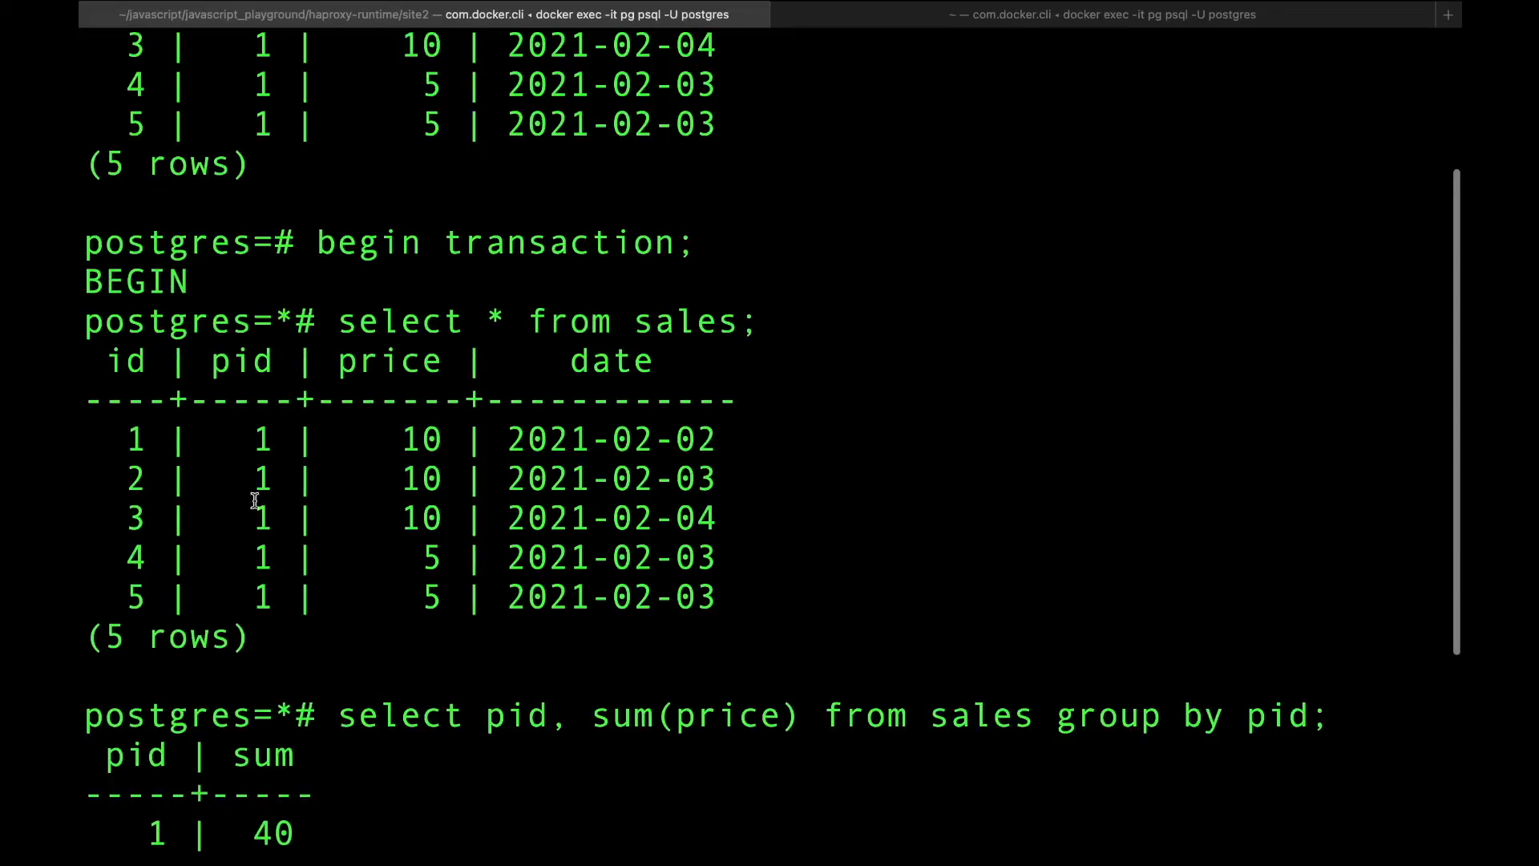
left_click_drag(83, 320, 763, 610)
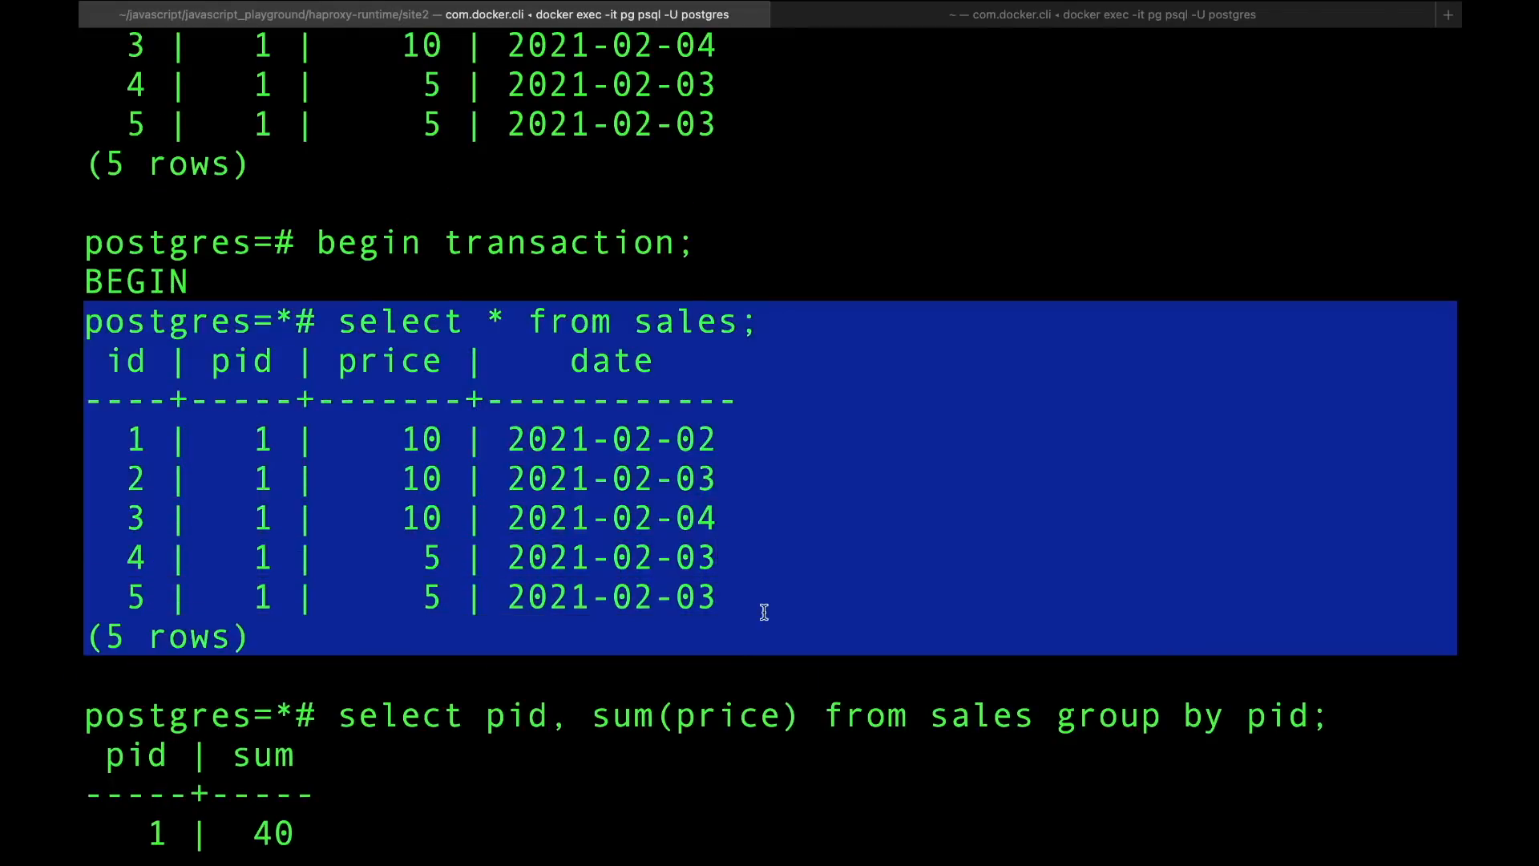
scroll("down", 3)
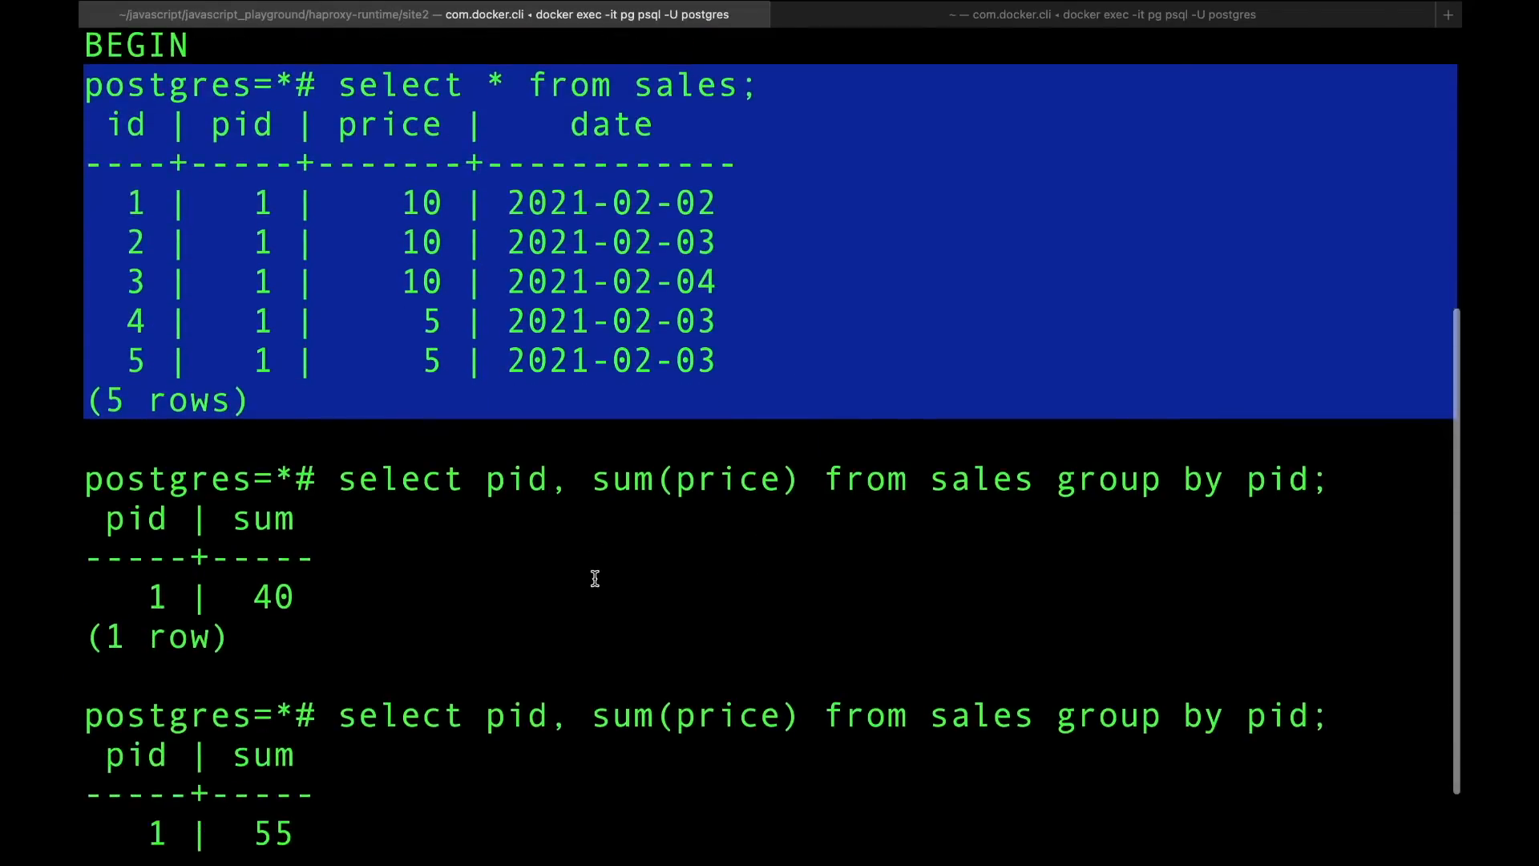
scroll("down", 3)
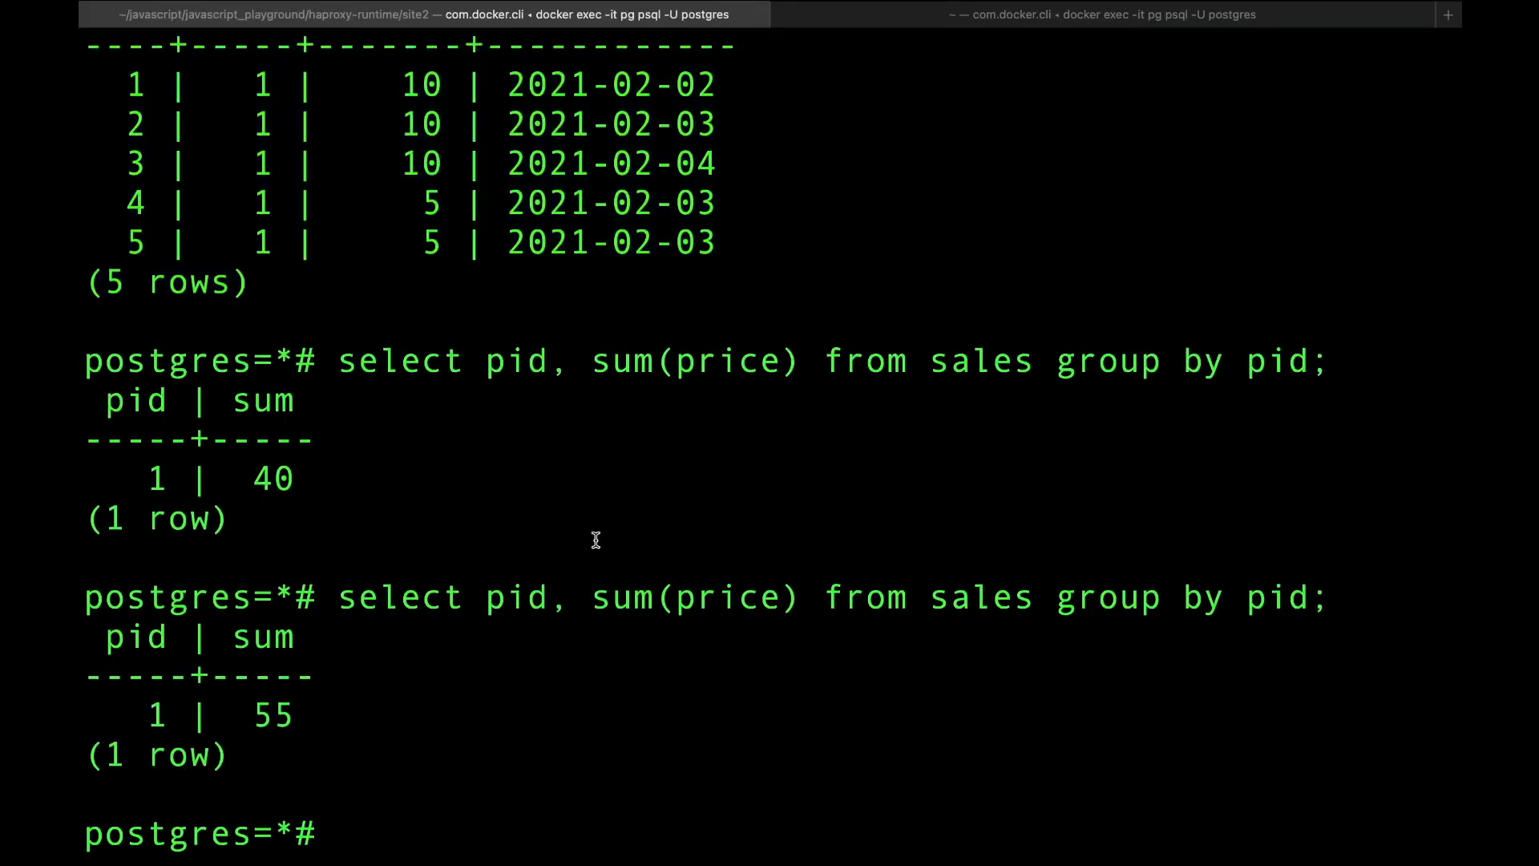
Select from sales inside the t1 transaction, now returning six rows including the 15 on 2021-02-07
type("select 8 from sales;")
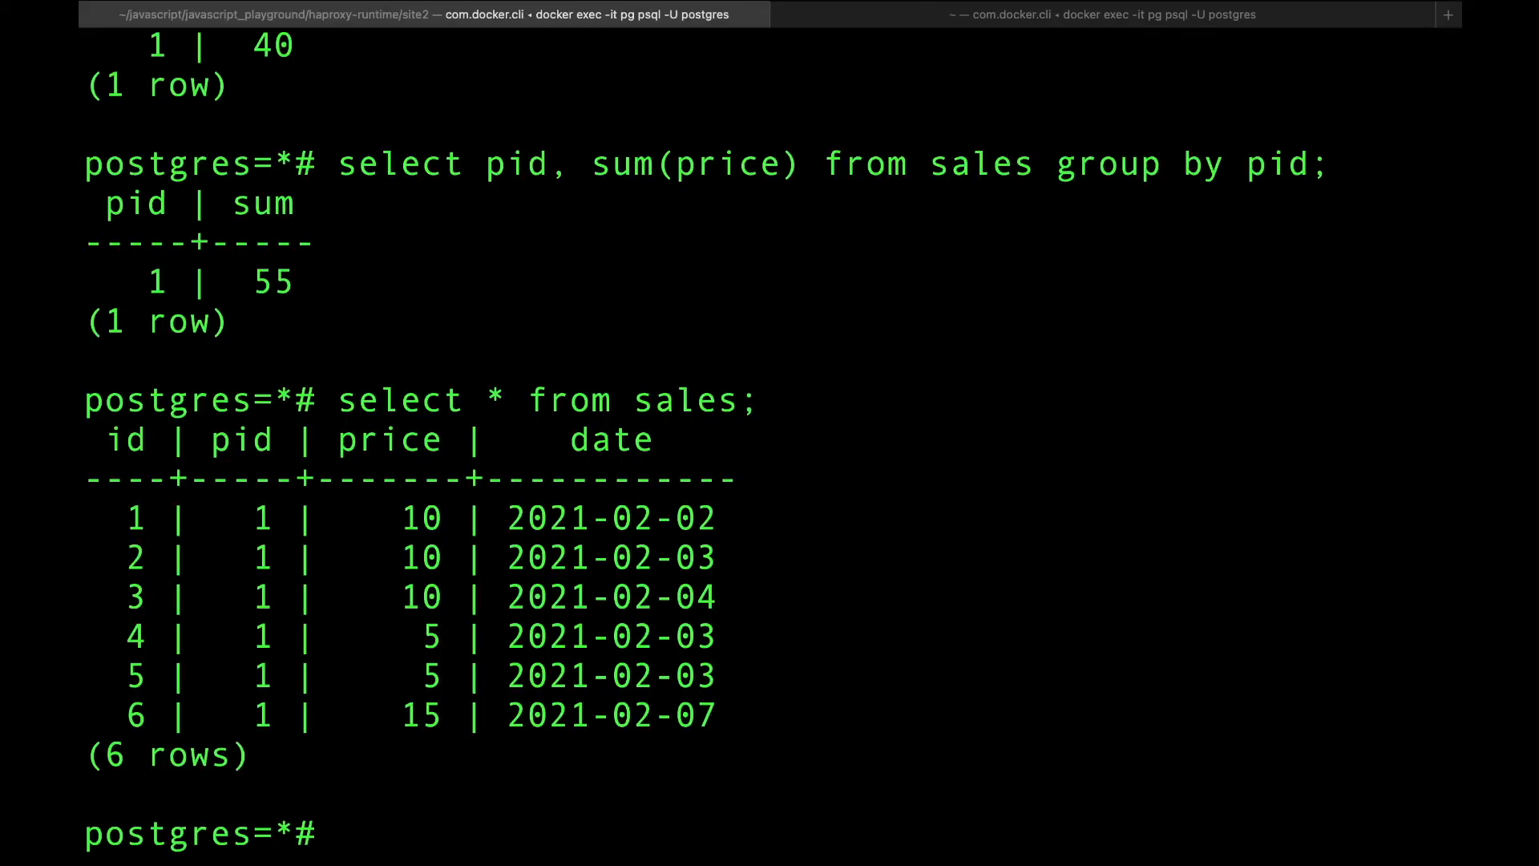
mouse_move(739, 424)
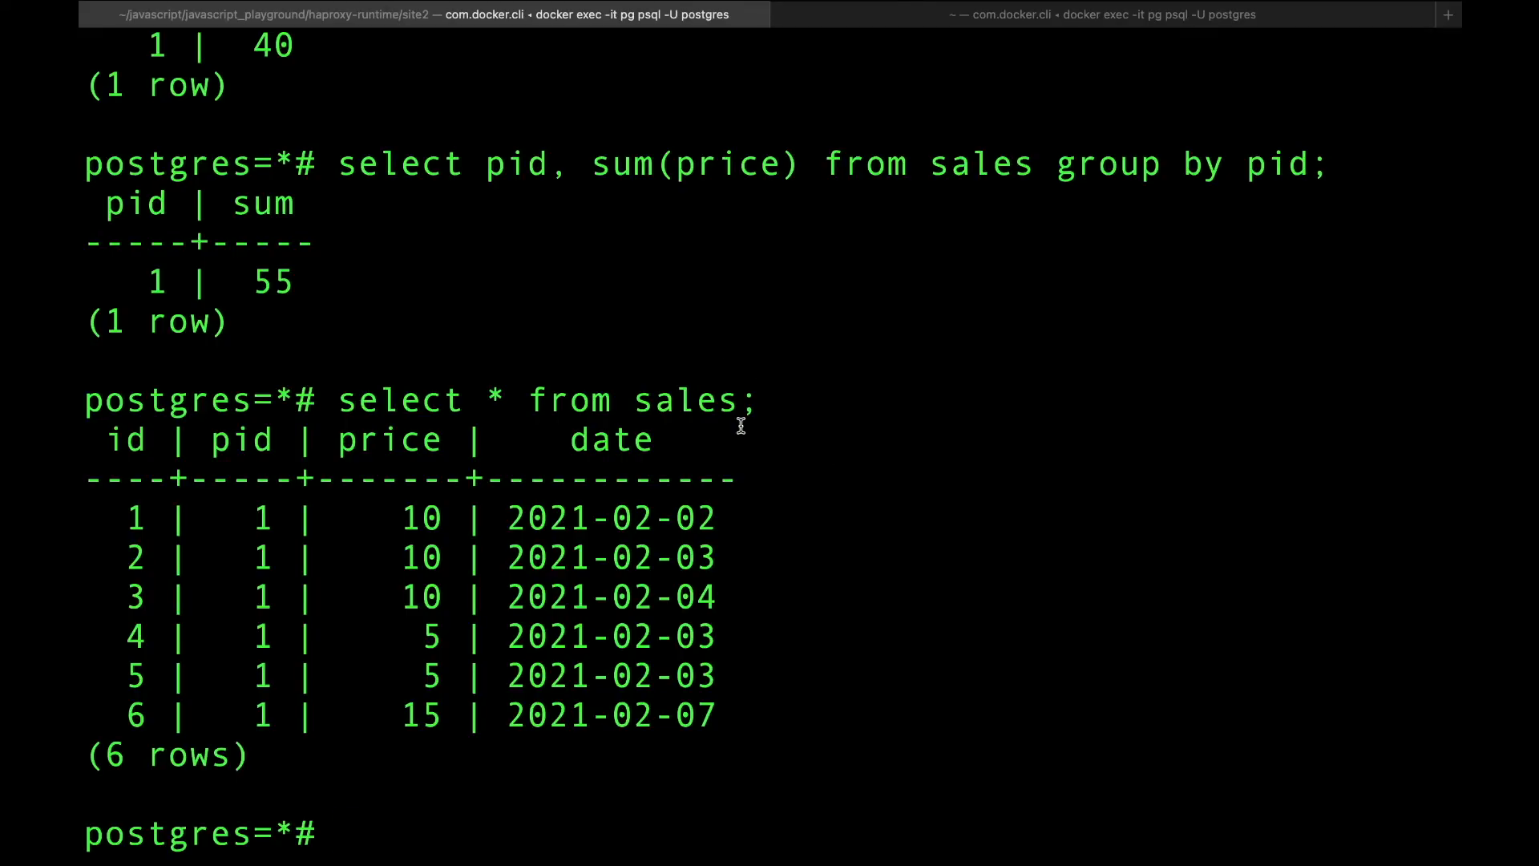
mouse_move(490, 564)
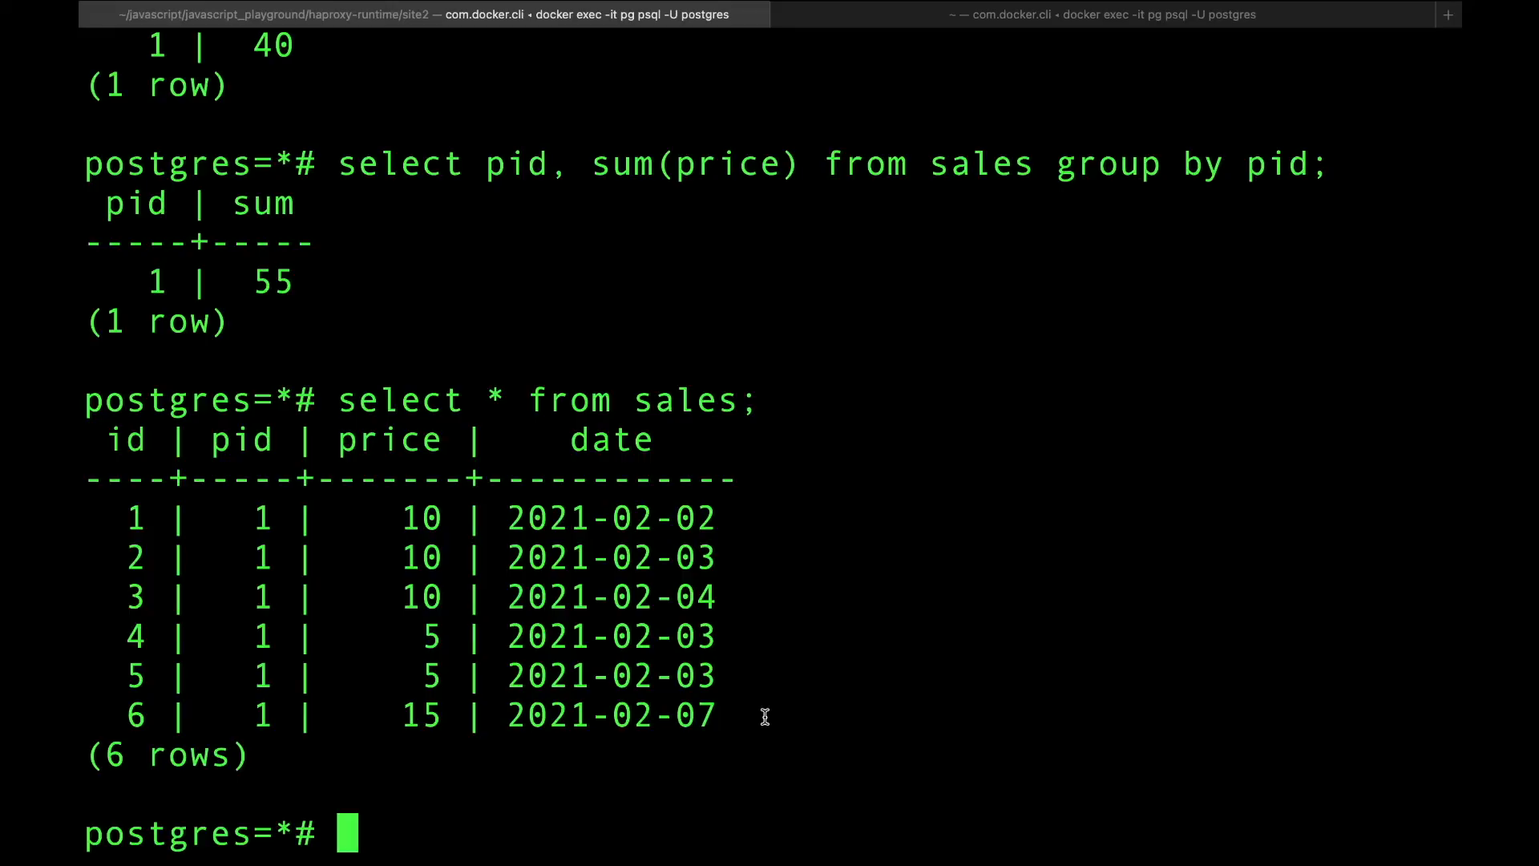
mouse_move(962, 622)
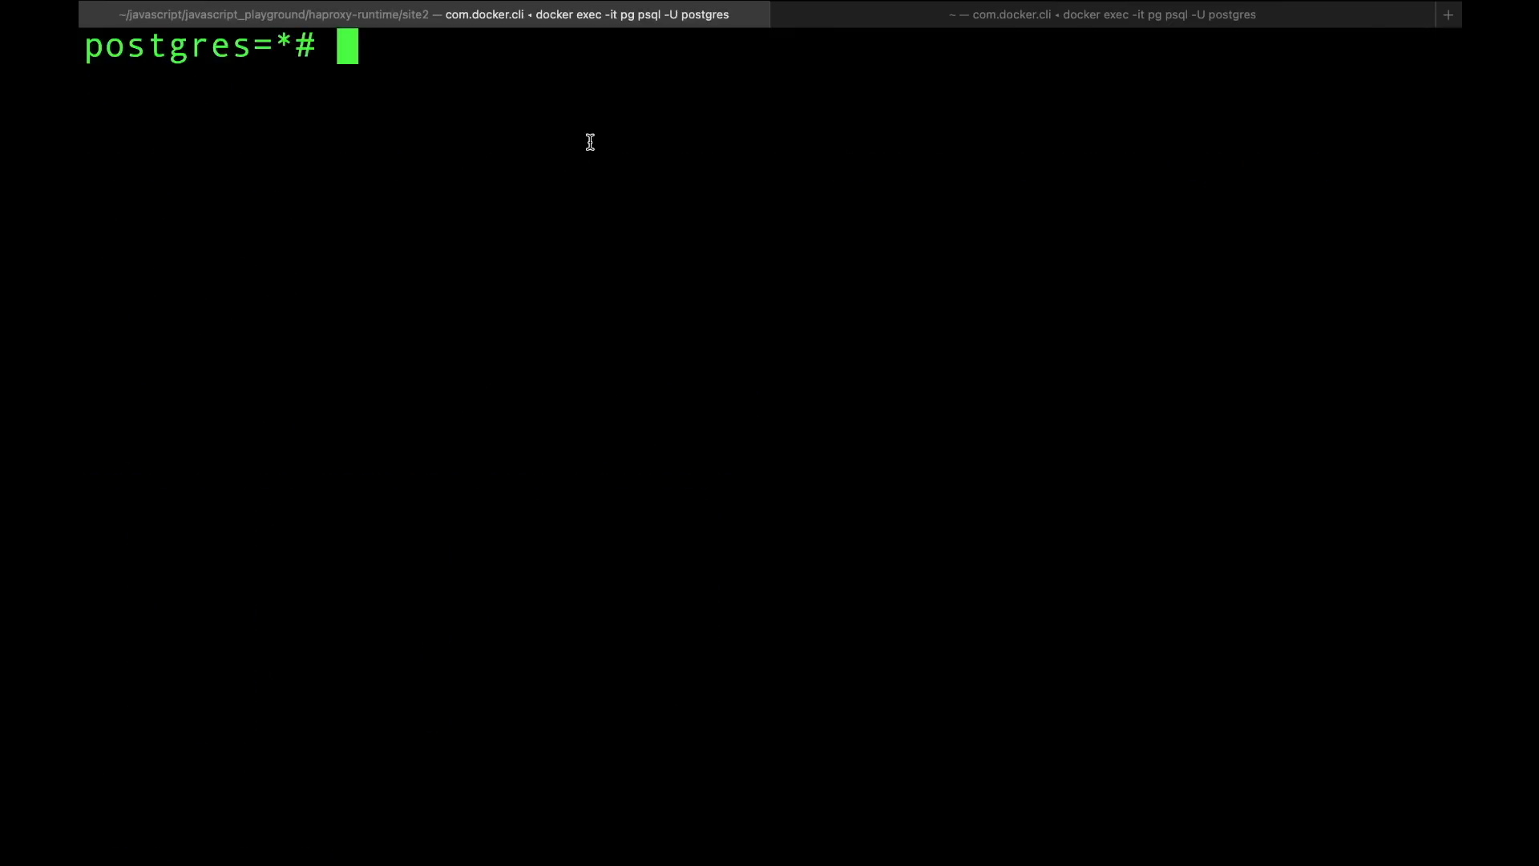
Rollback, begin a transaction at isolation level serializable, and select all sales rows
type("rollbac")
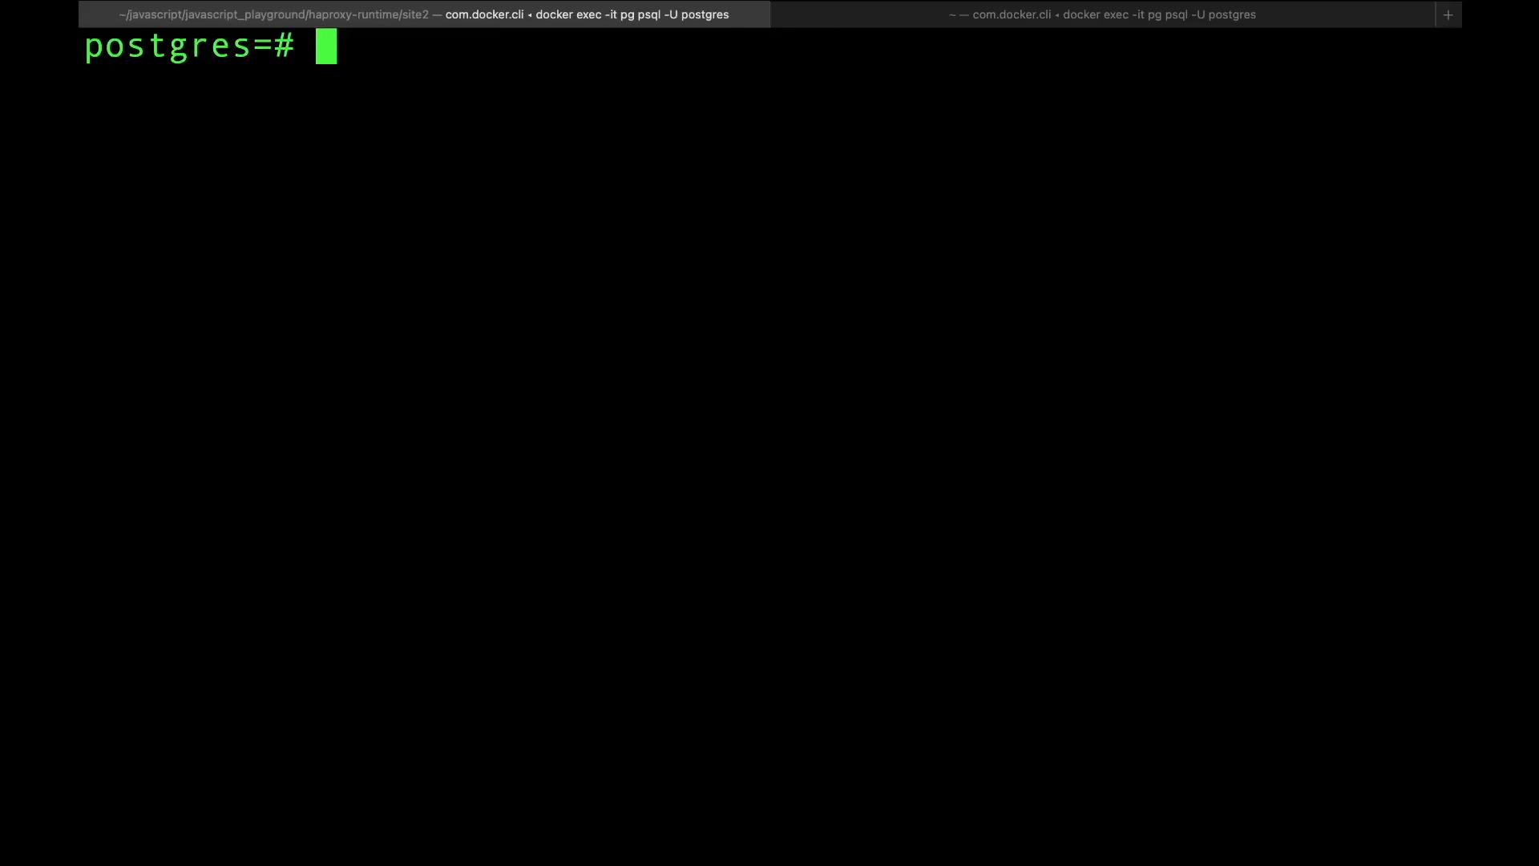
type("begin transaction")
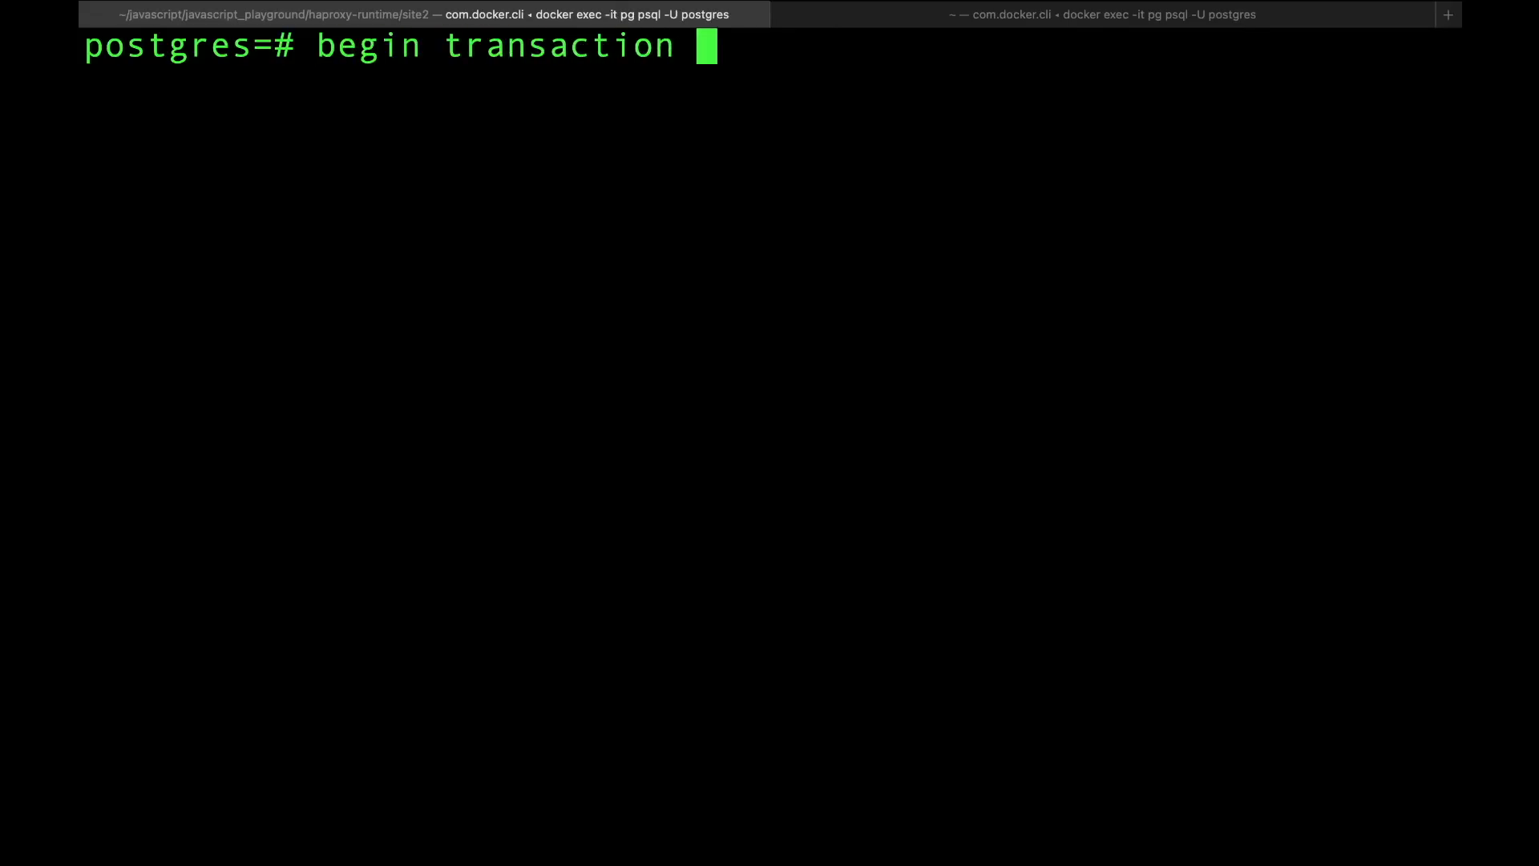
type("isolati")
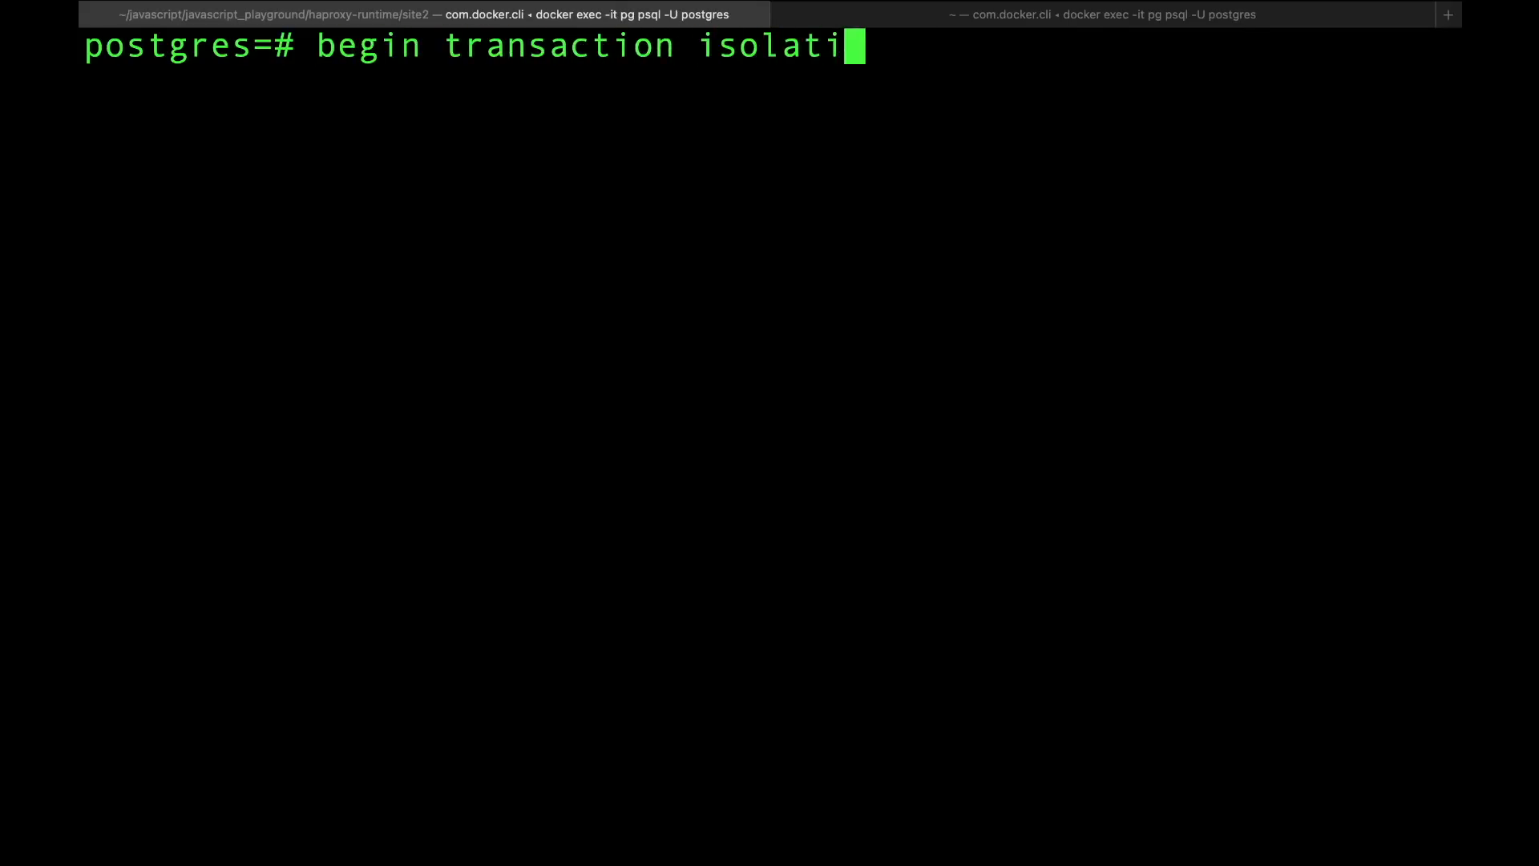
type("on level serializable;")
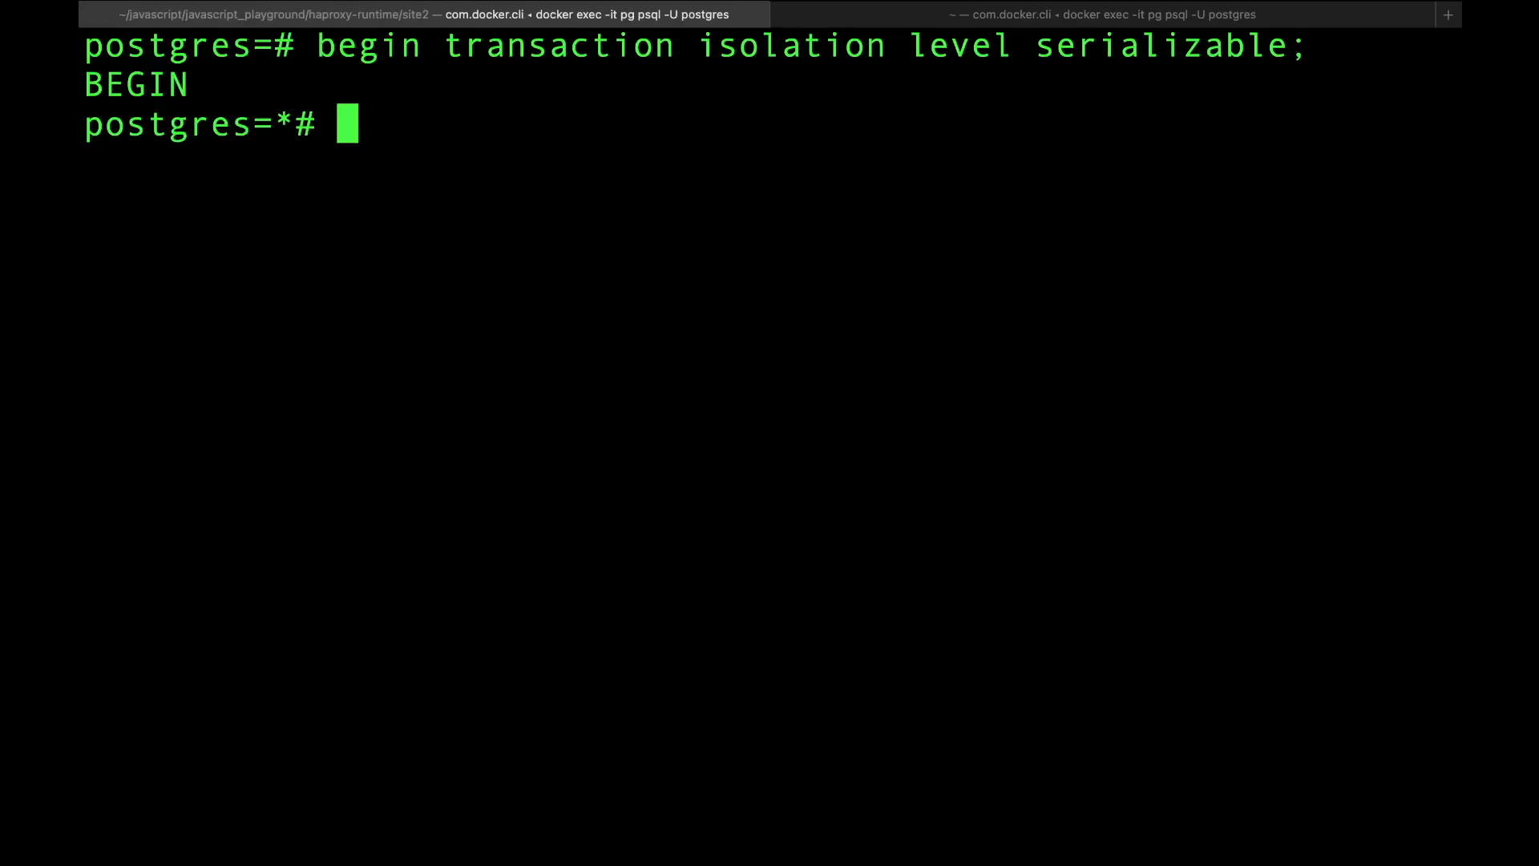
type("select *")
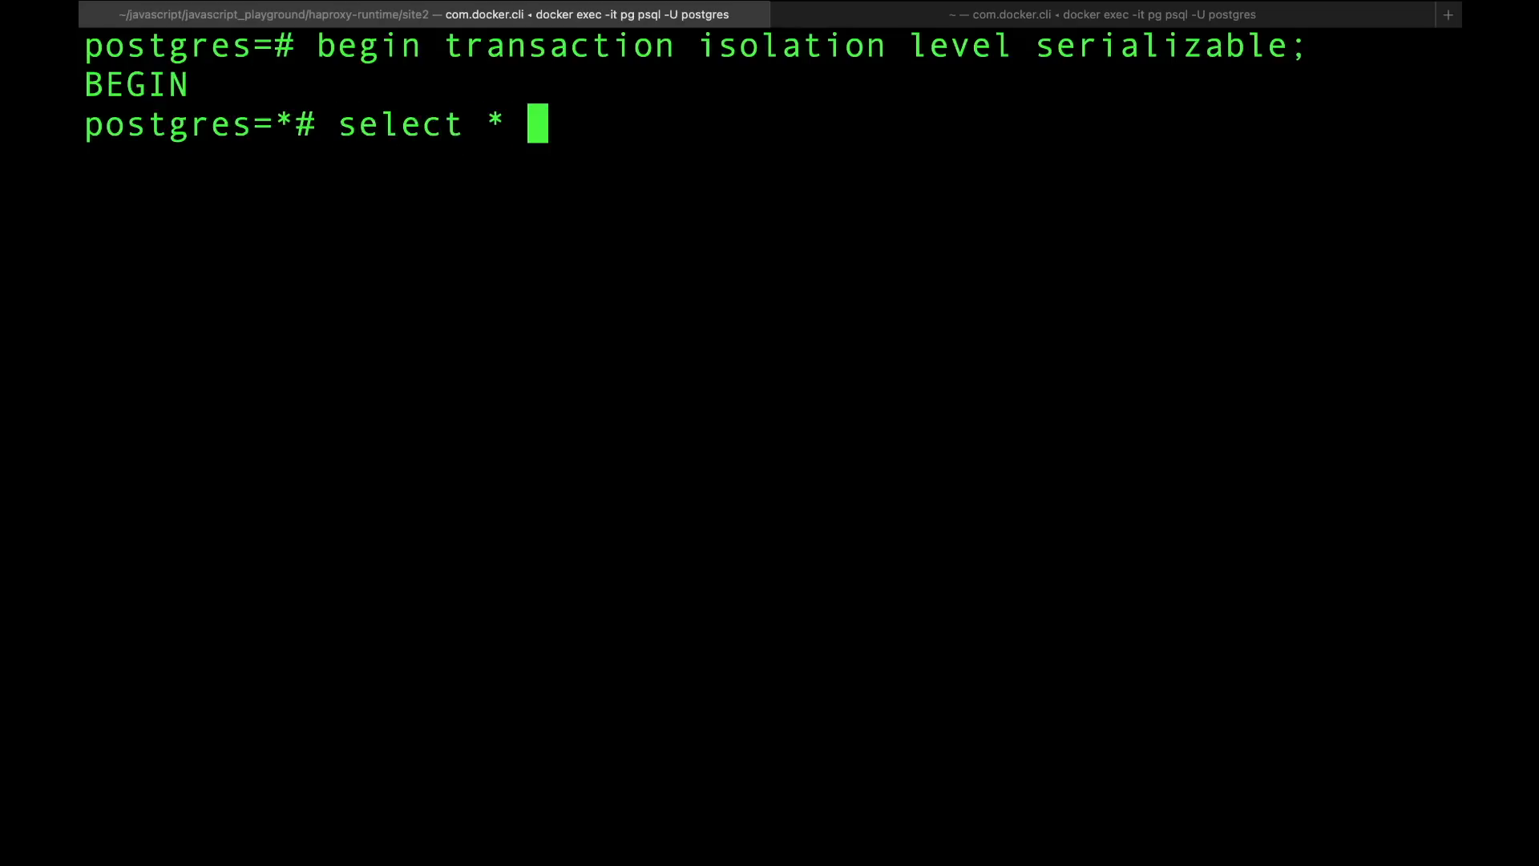
type("from sales;")
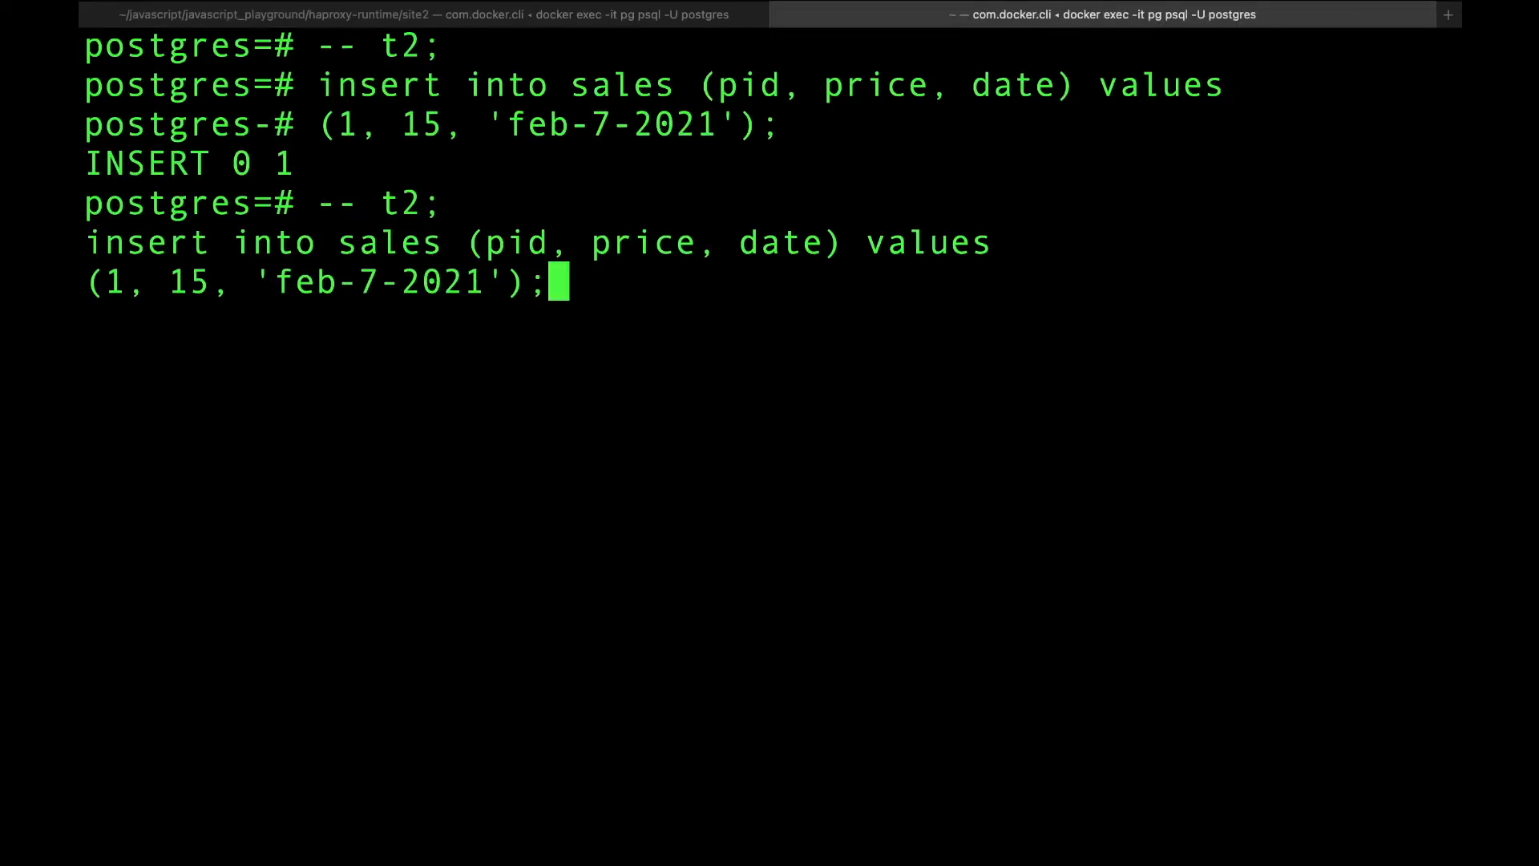
Execute the pending sales insert for pid 1 from the t2 session
key("Return")
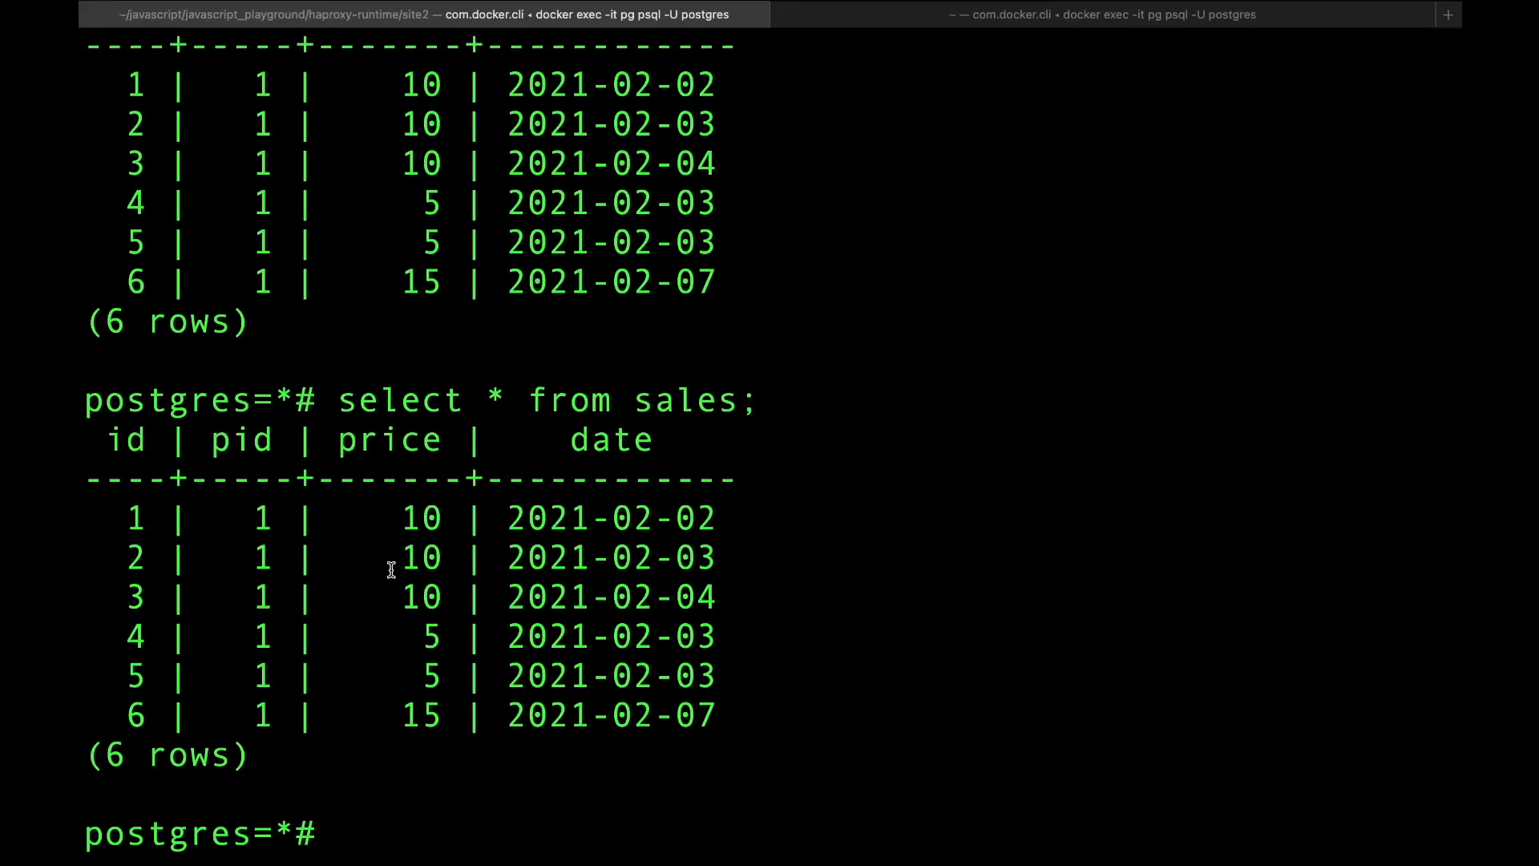
Commit the serializable transaction in t1
type("commit;")
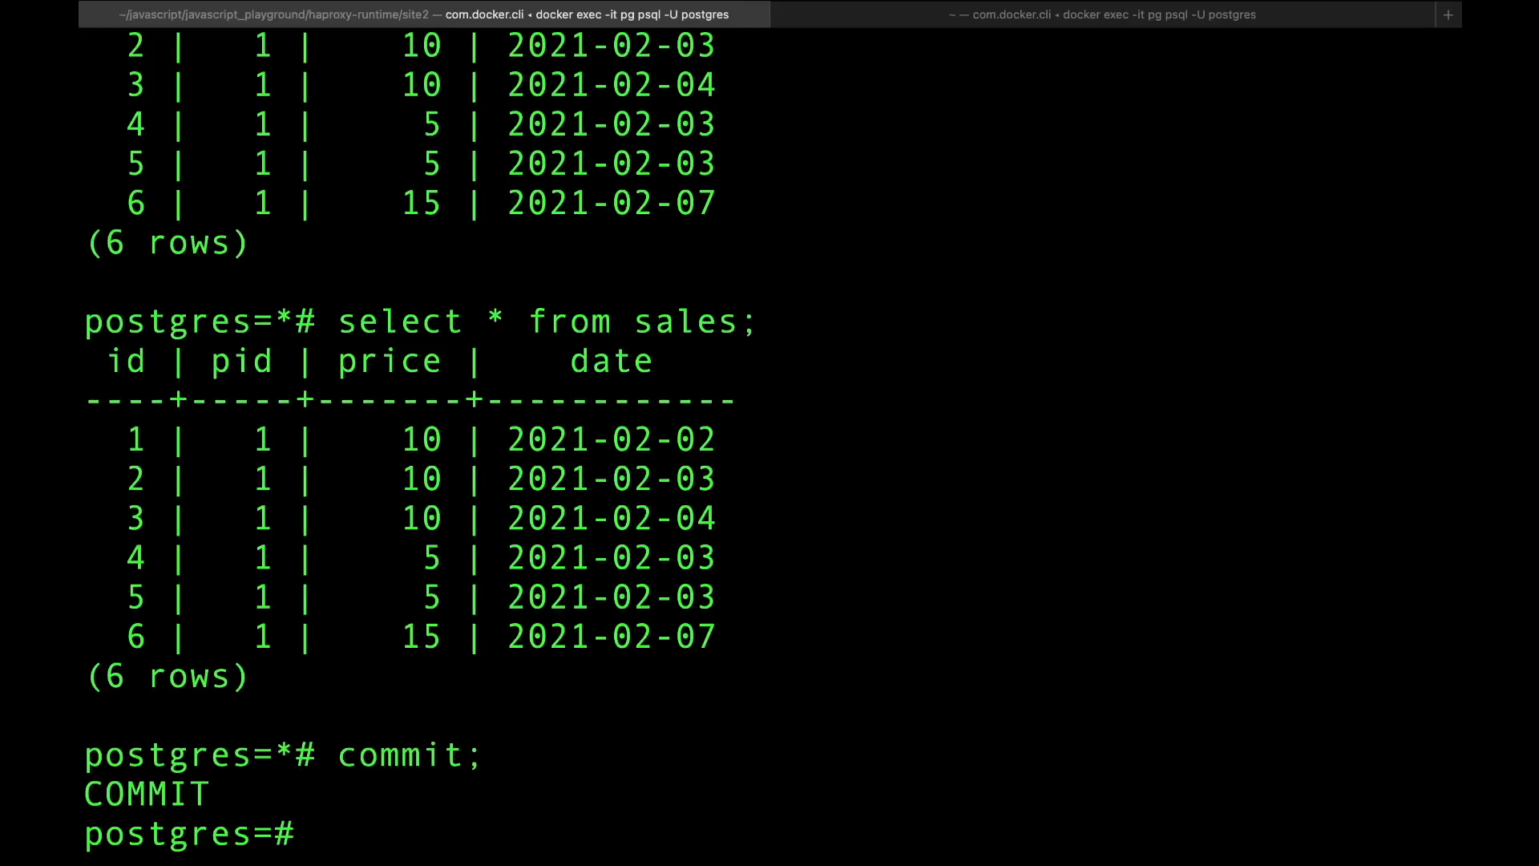
mouse_move(122, 422)
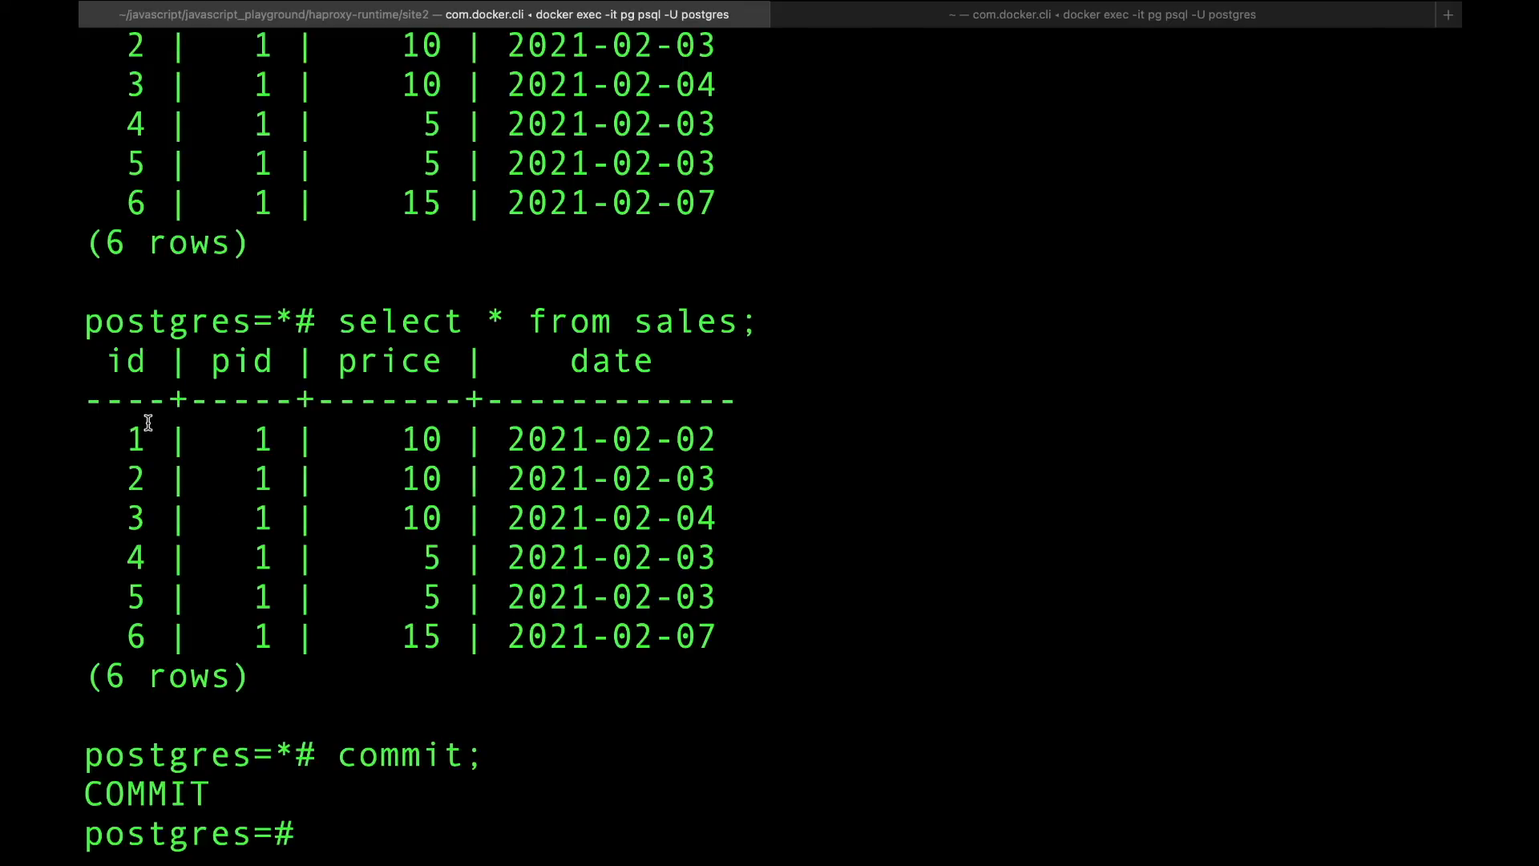
mouse_move(314, 412)
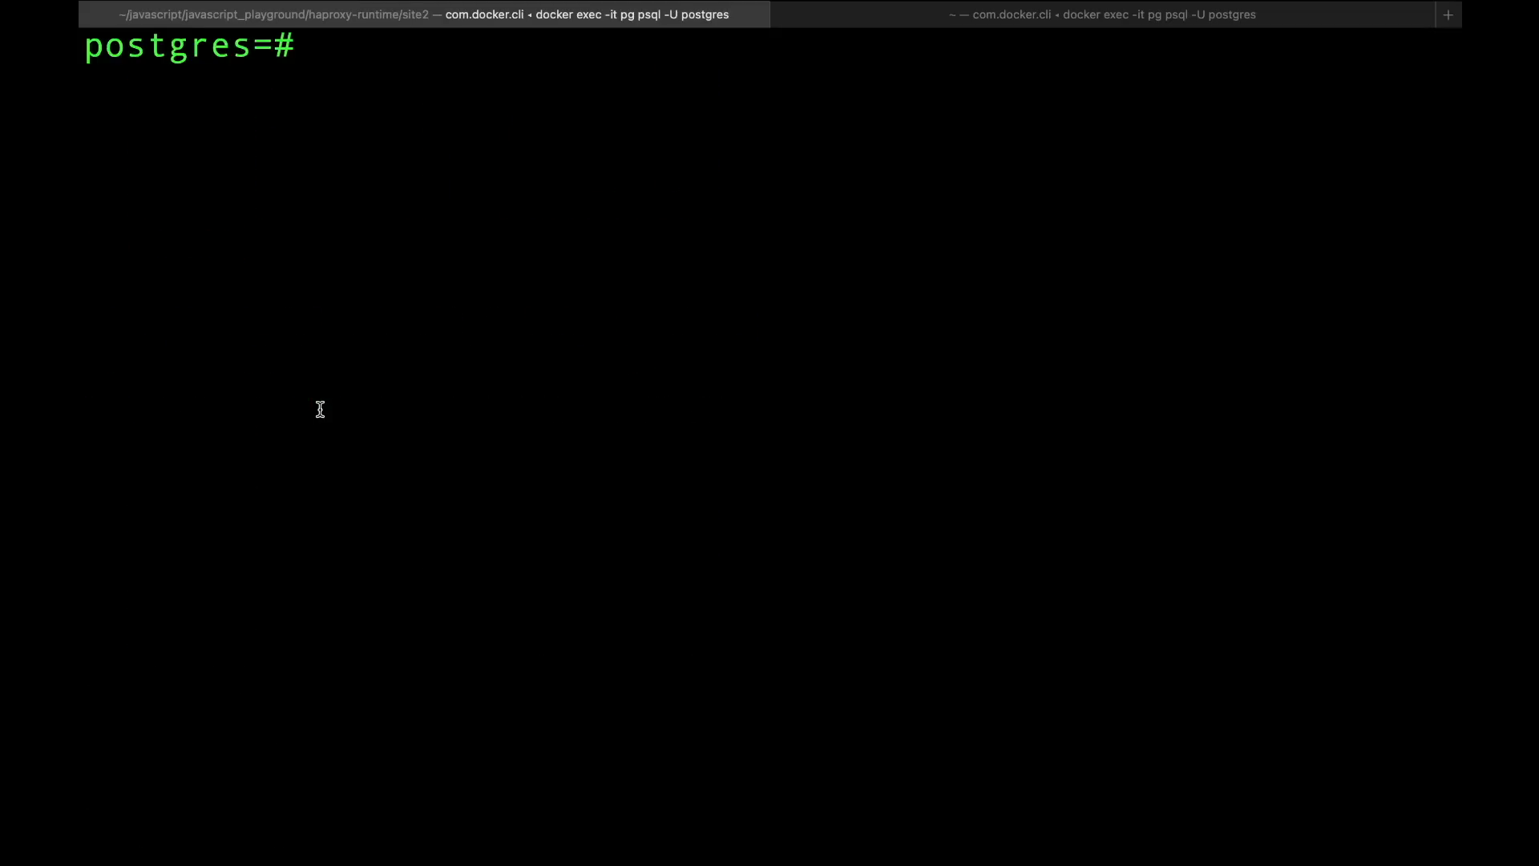
mouse_move(320, 414)
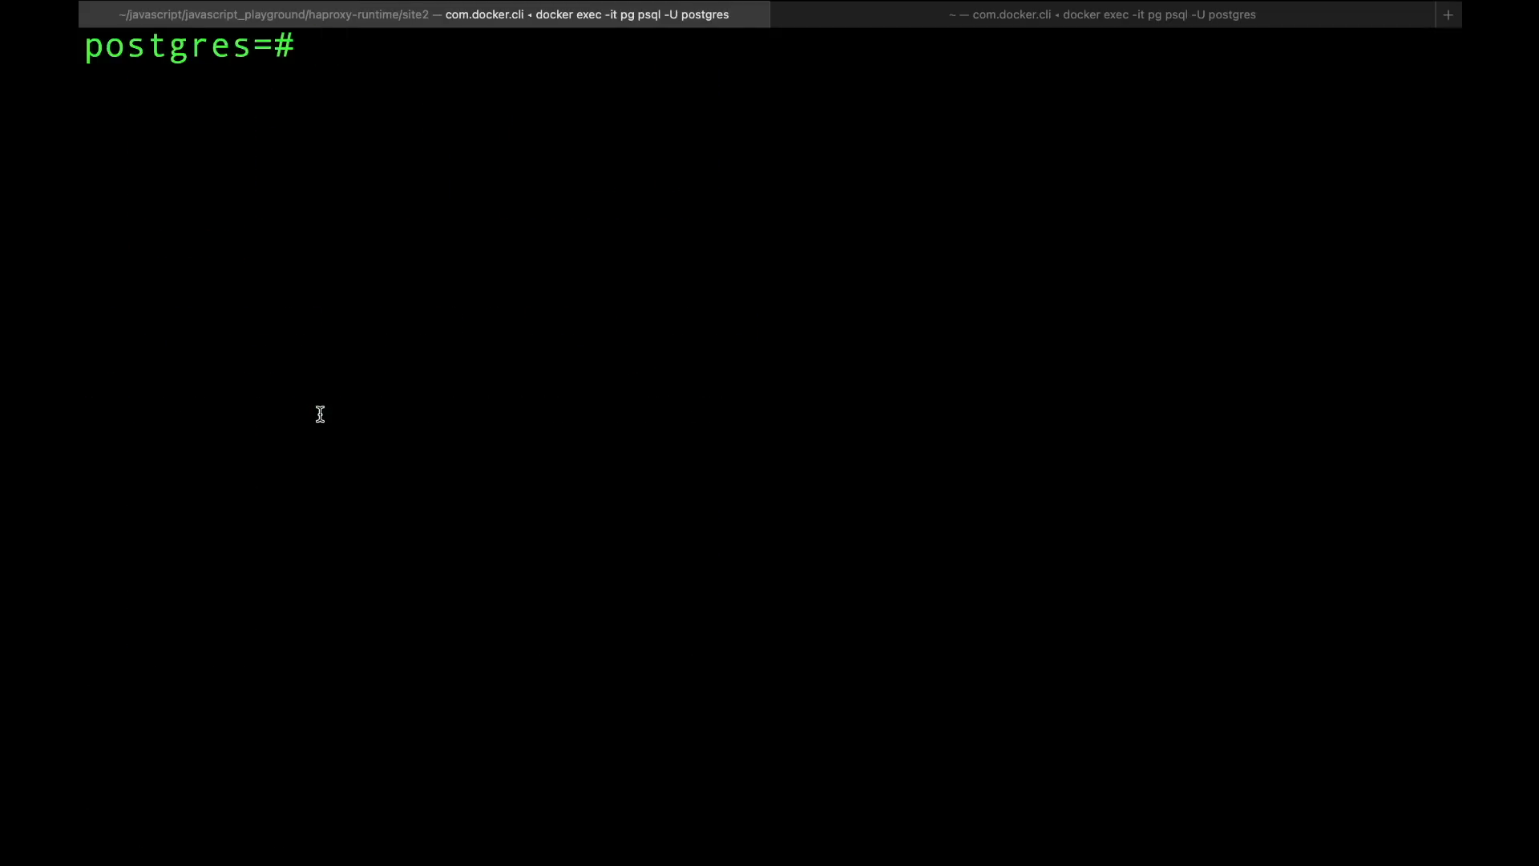
Begin a transaction at isolation level repeatable read and start a select from sales
type("begin transaction")
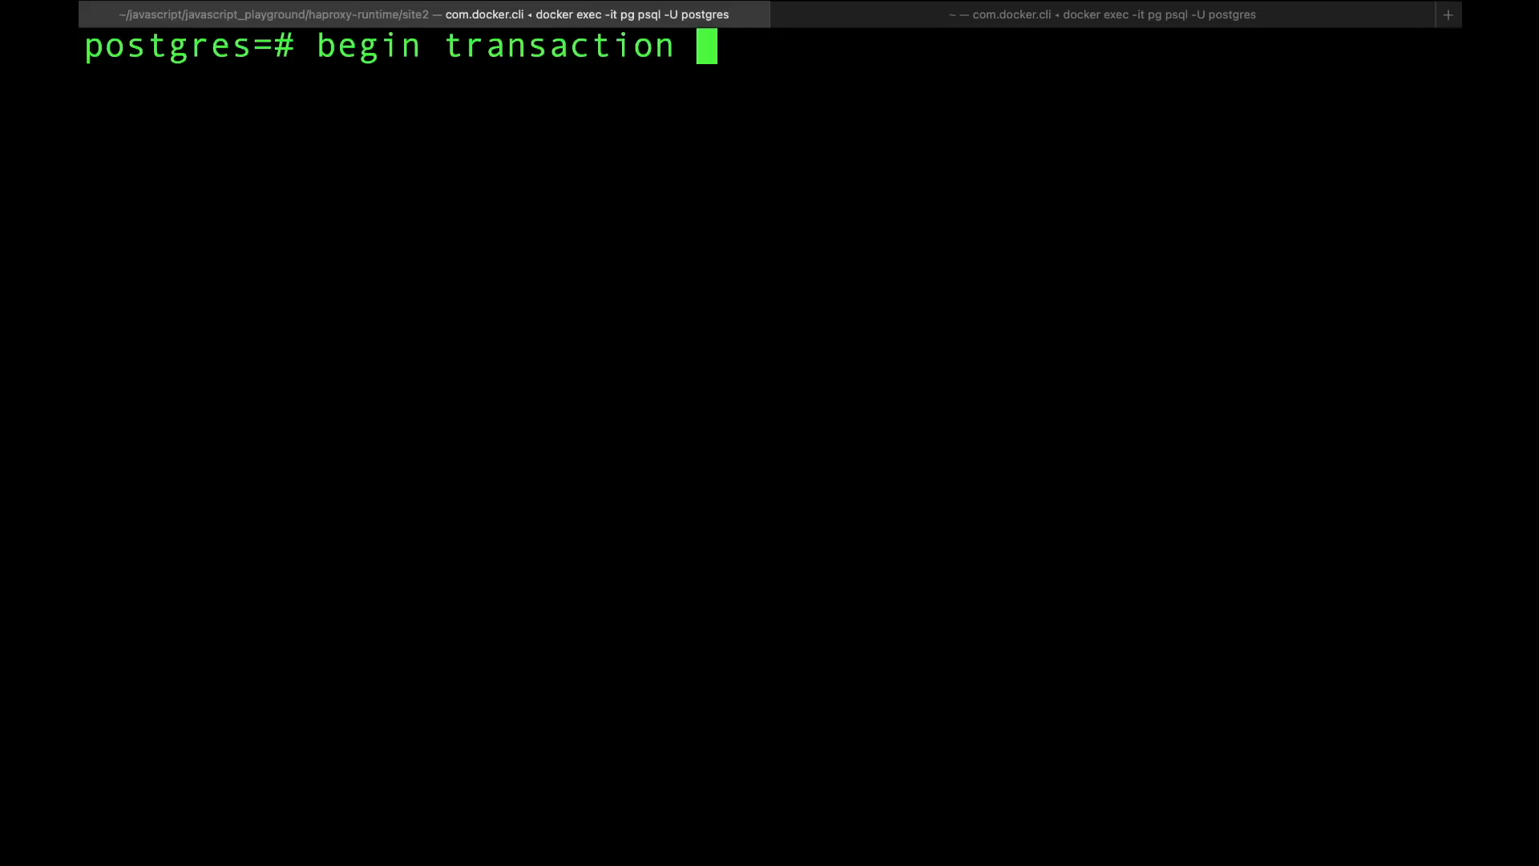
type("isolation level repeatable read;")
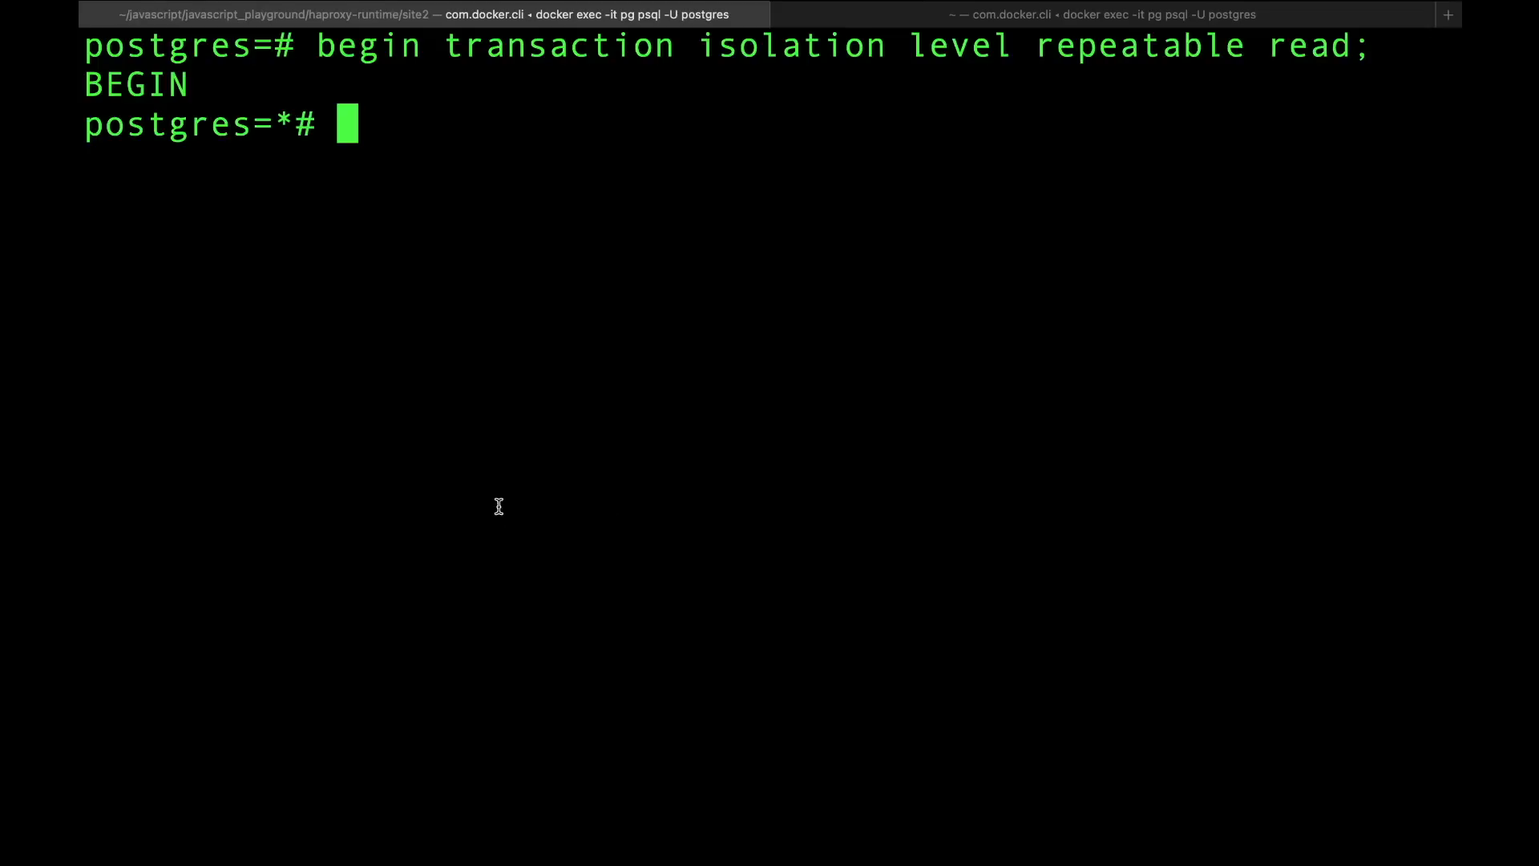
mouse_move(925, 314)
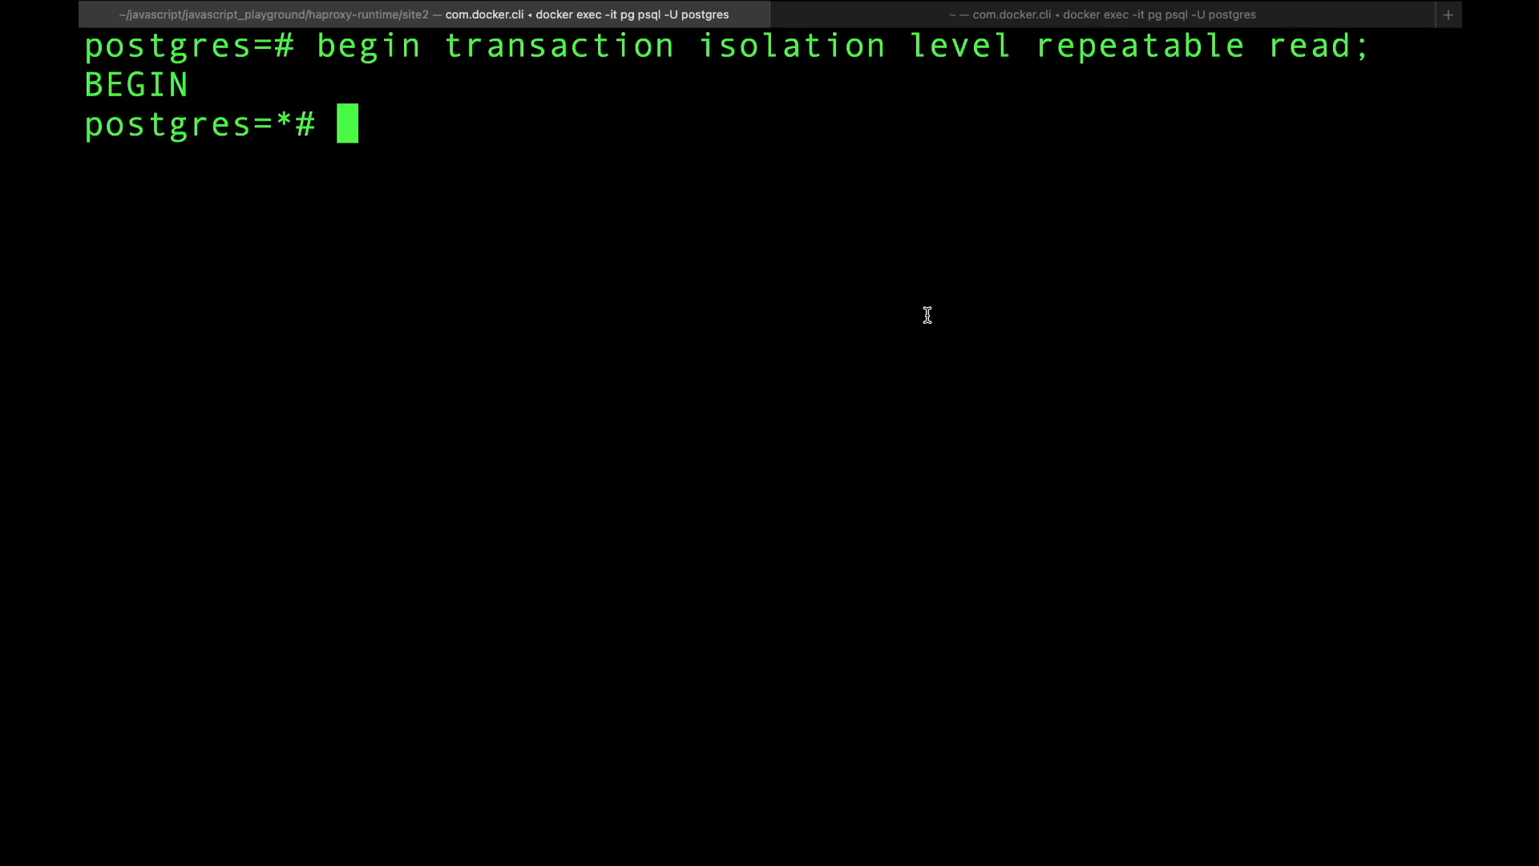
mouse_move(1071, 310)
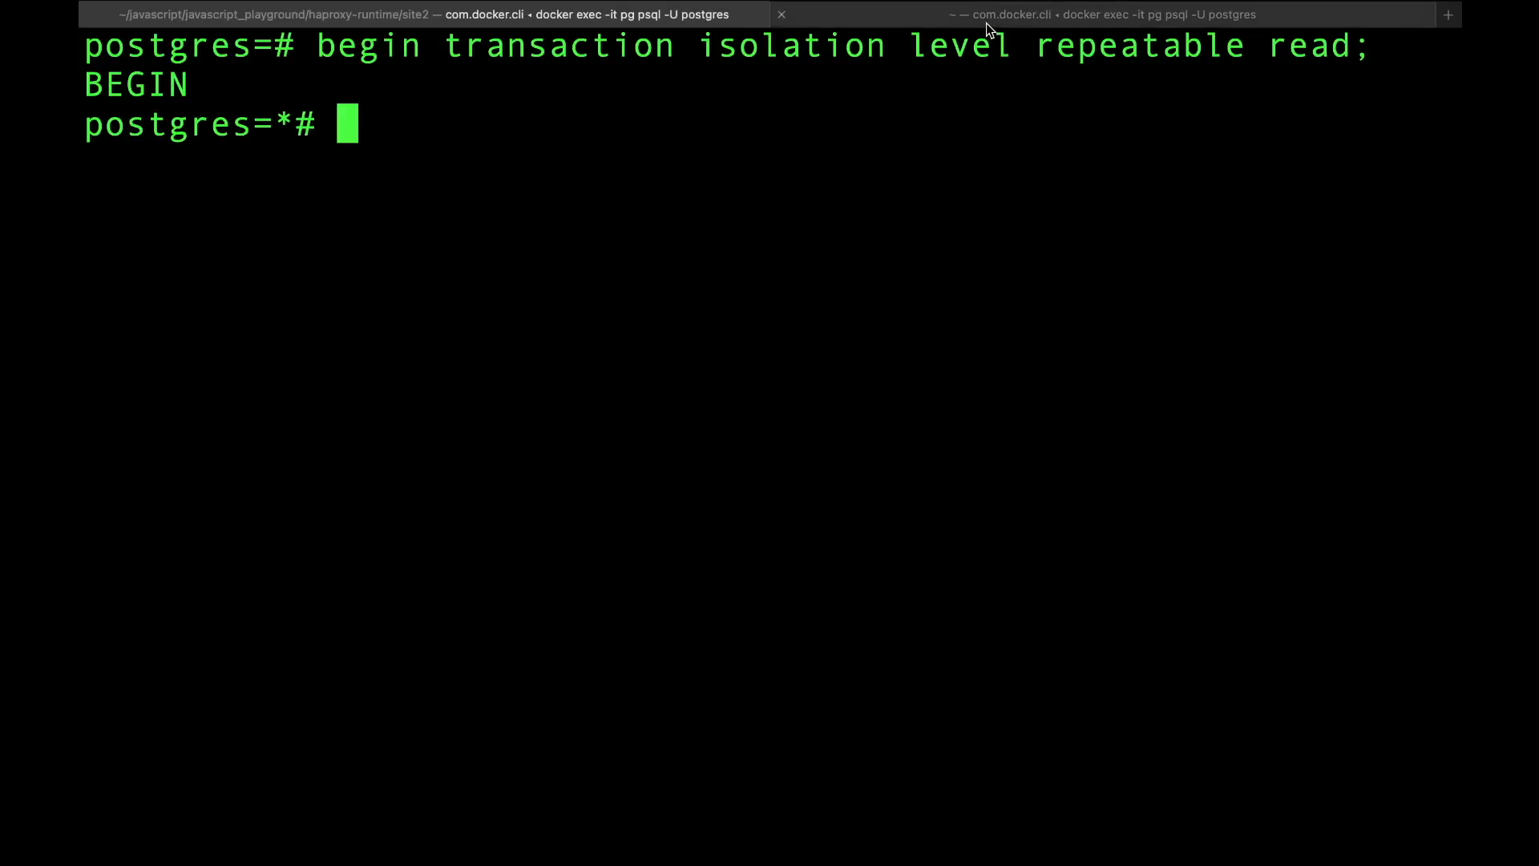
type("select * from sales;")
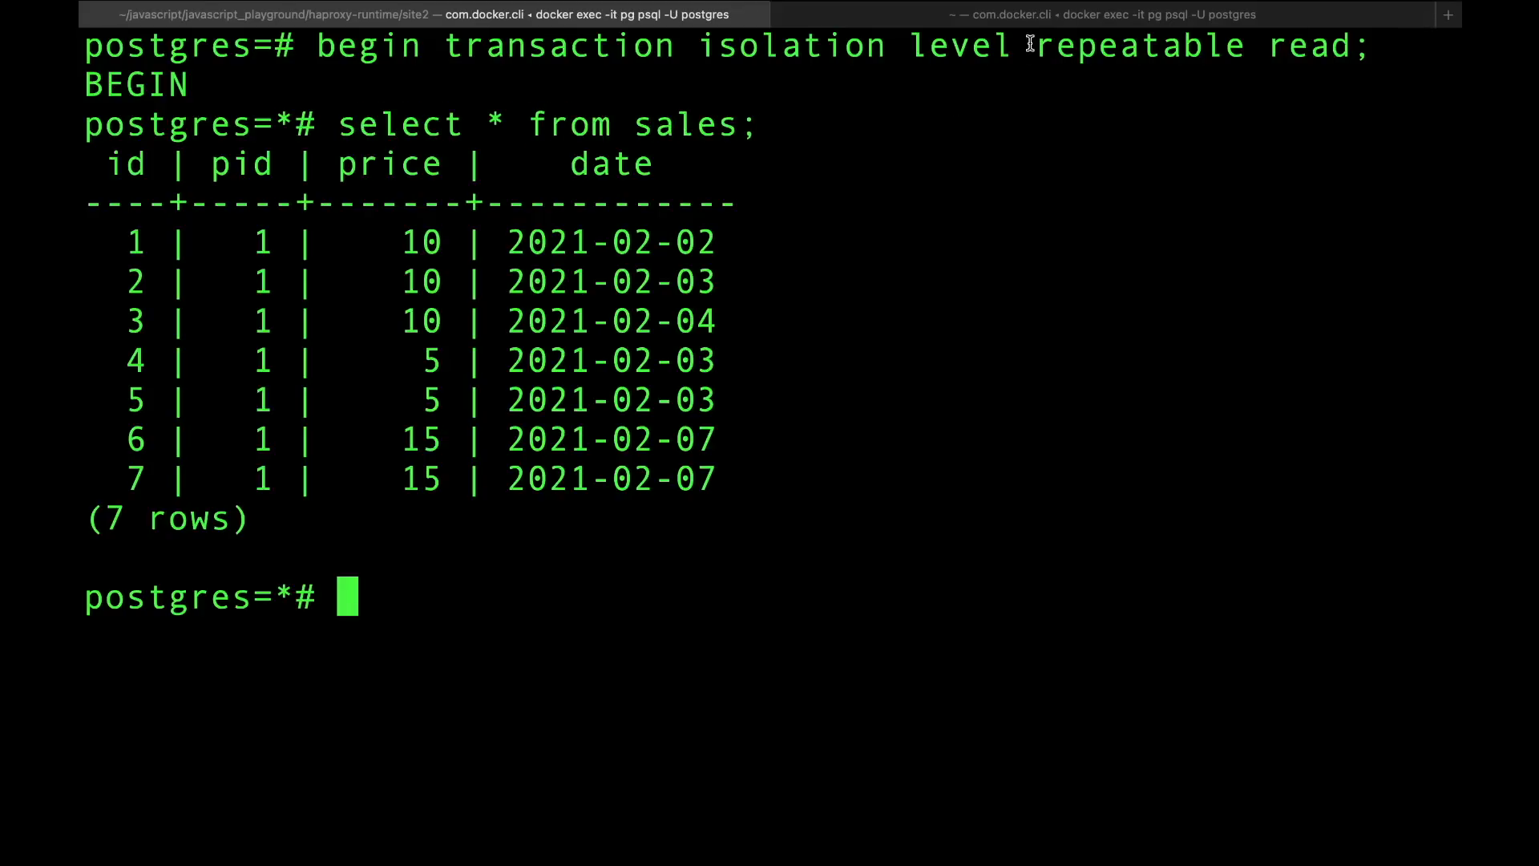
mouse_move(752, 316)
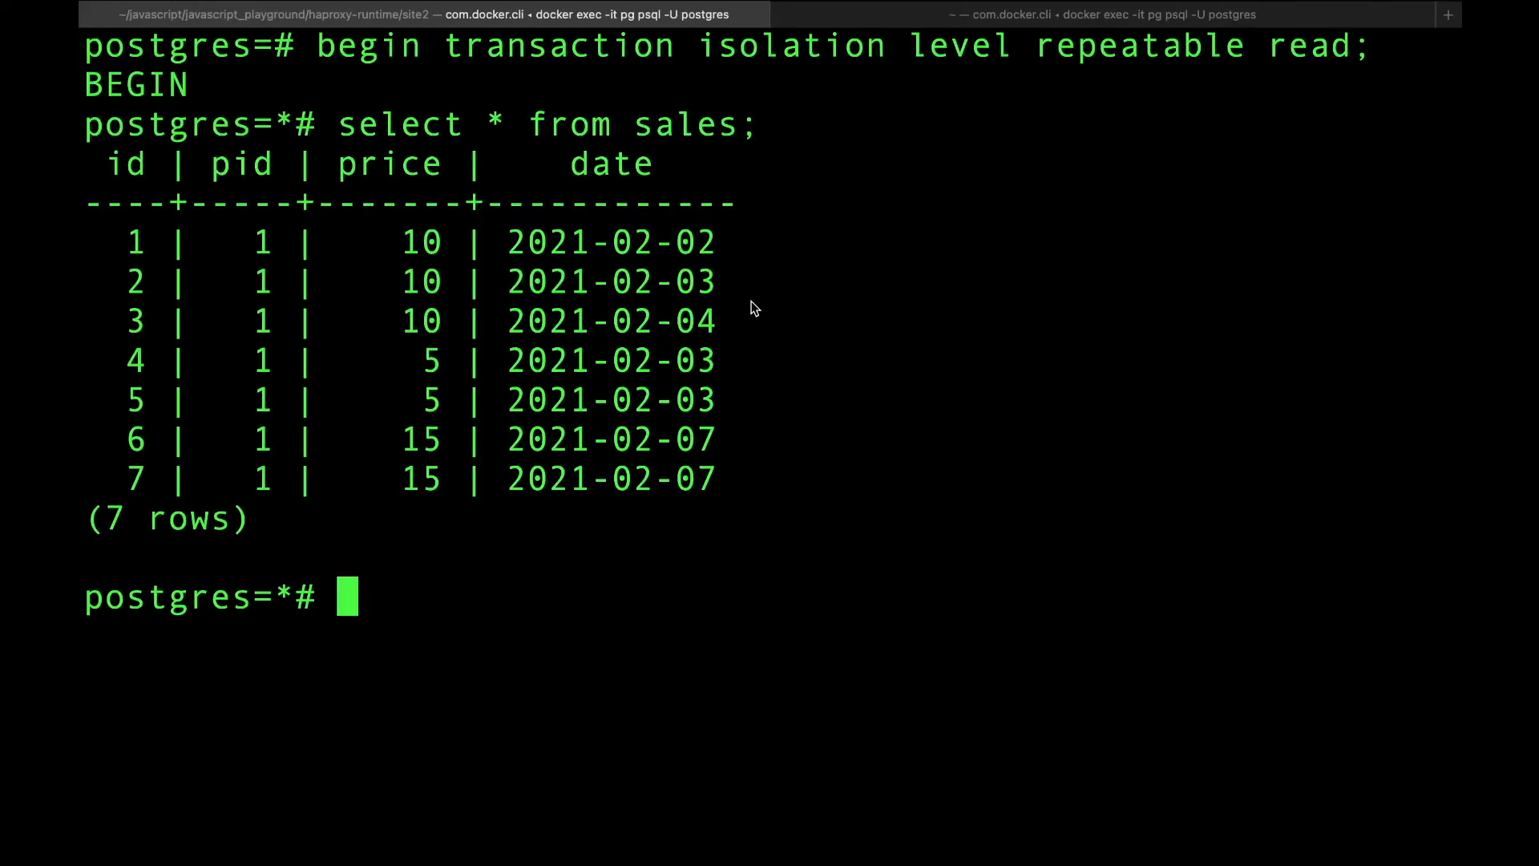
mouse_move(763, 385)
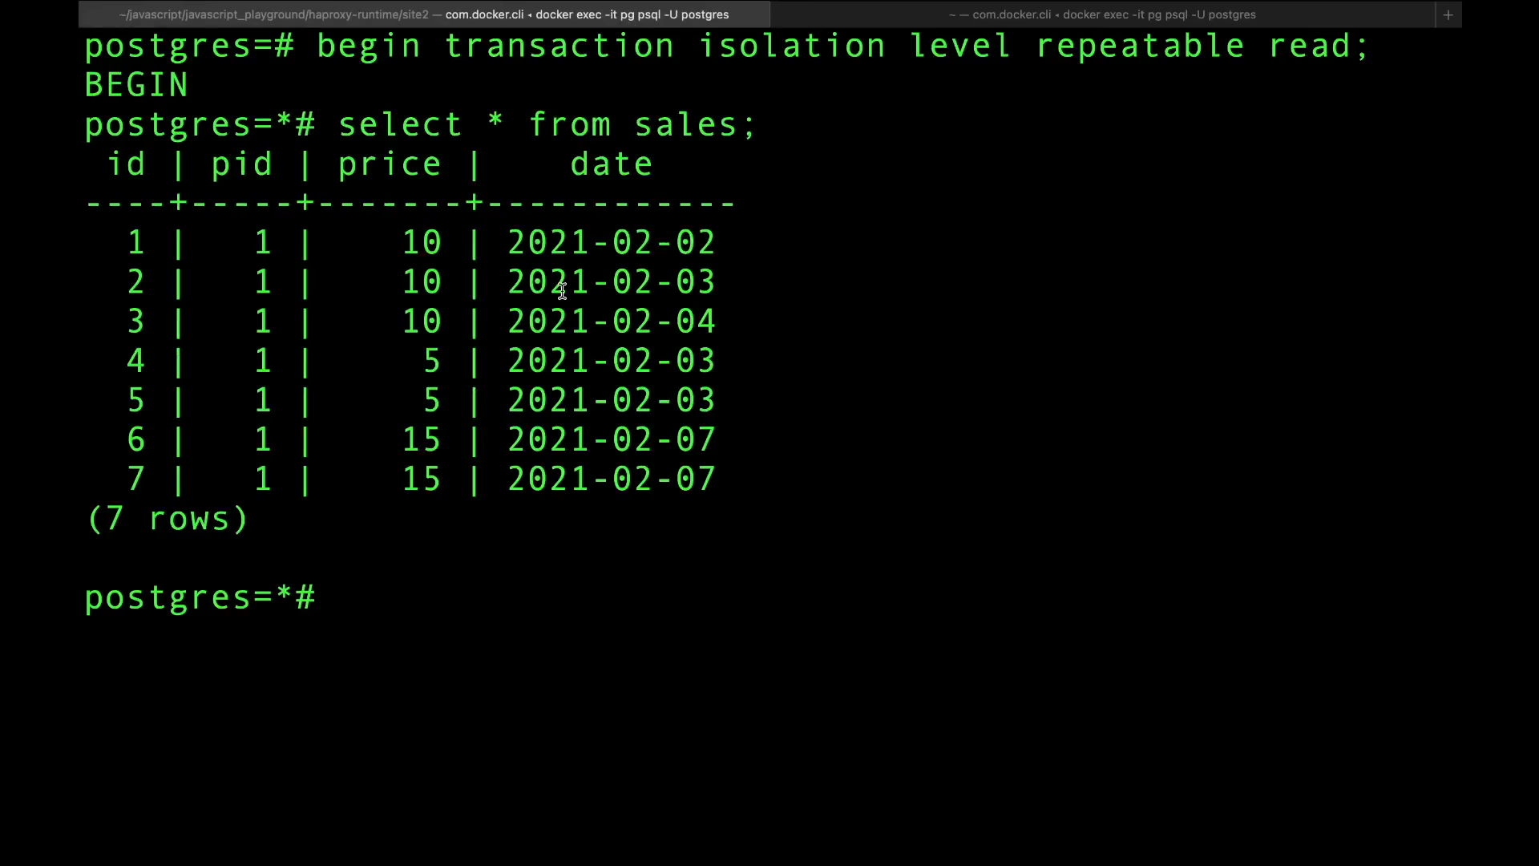
Run 'select * from sales;' twice inside the repeatable-read transaction, getting the same seven rows
type("select * from sales;")
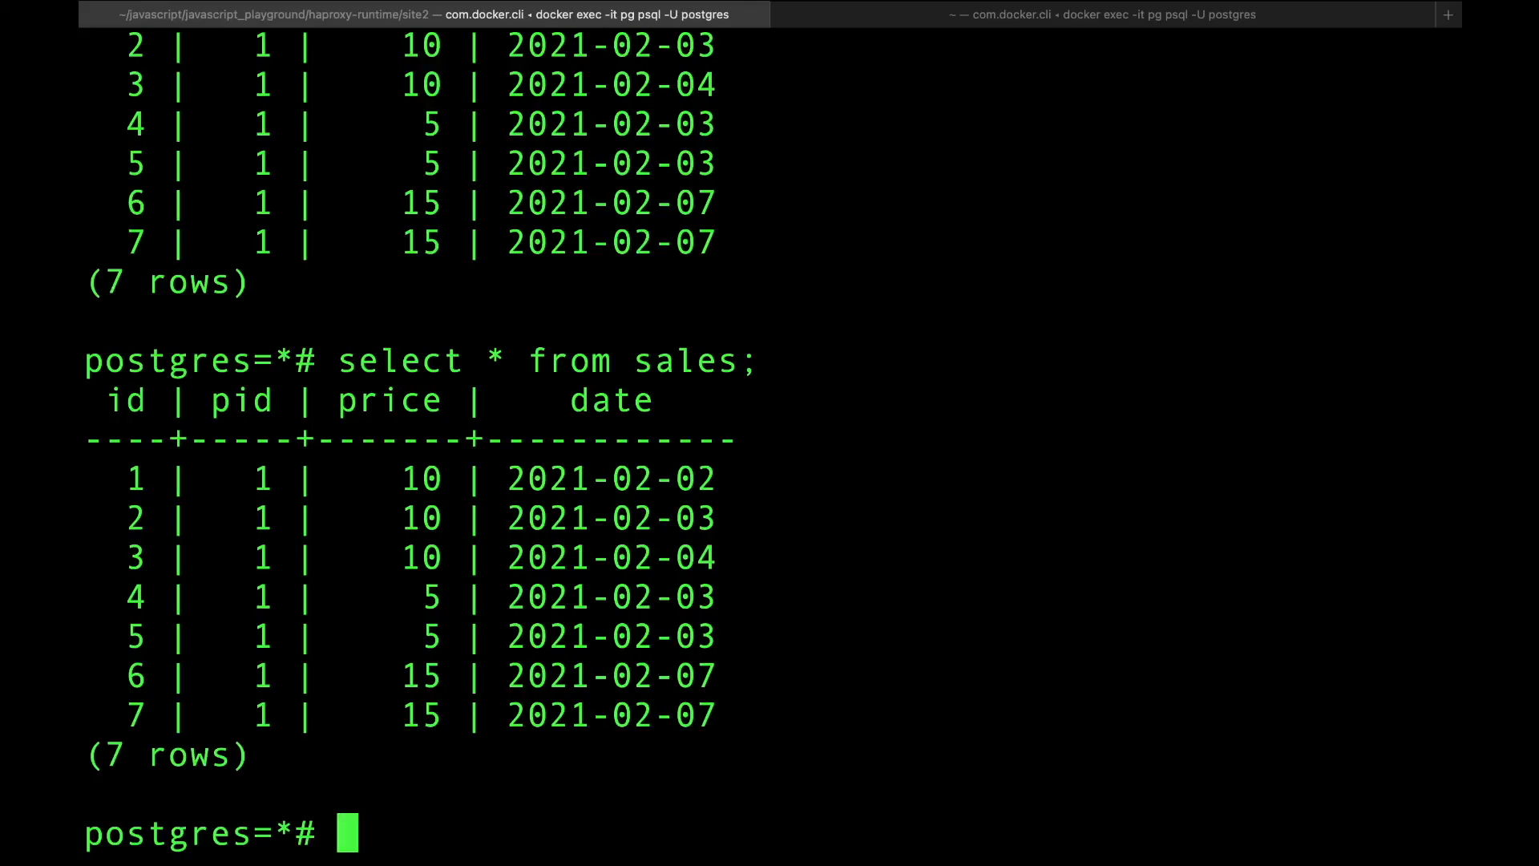
type("select * from sales;")
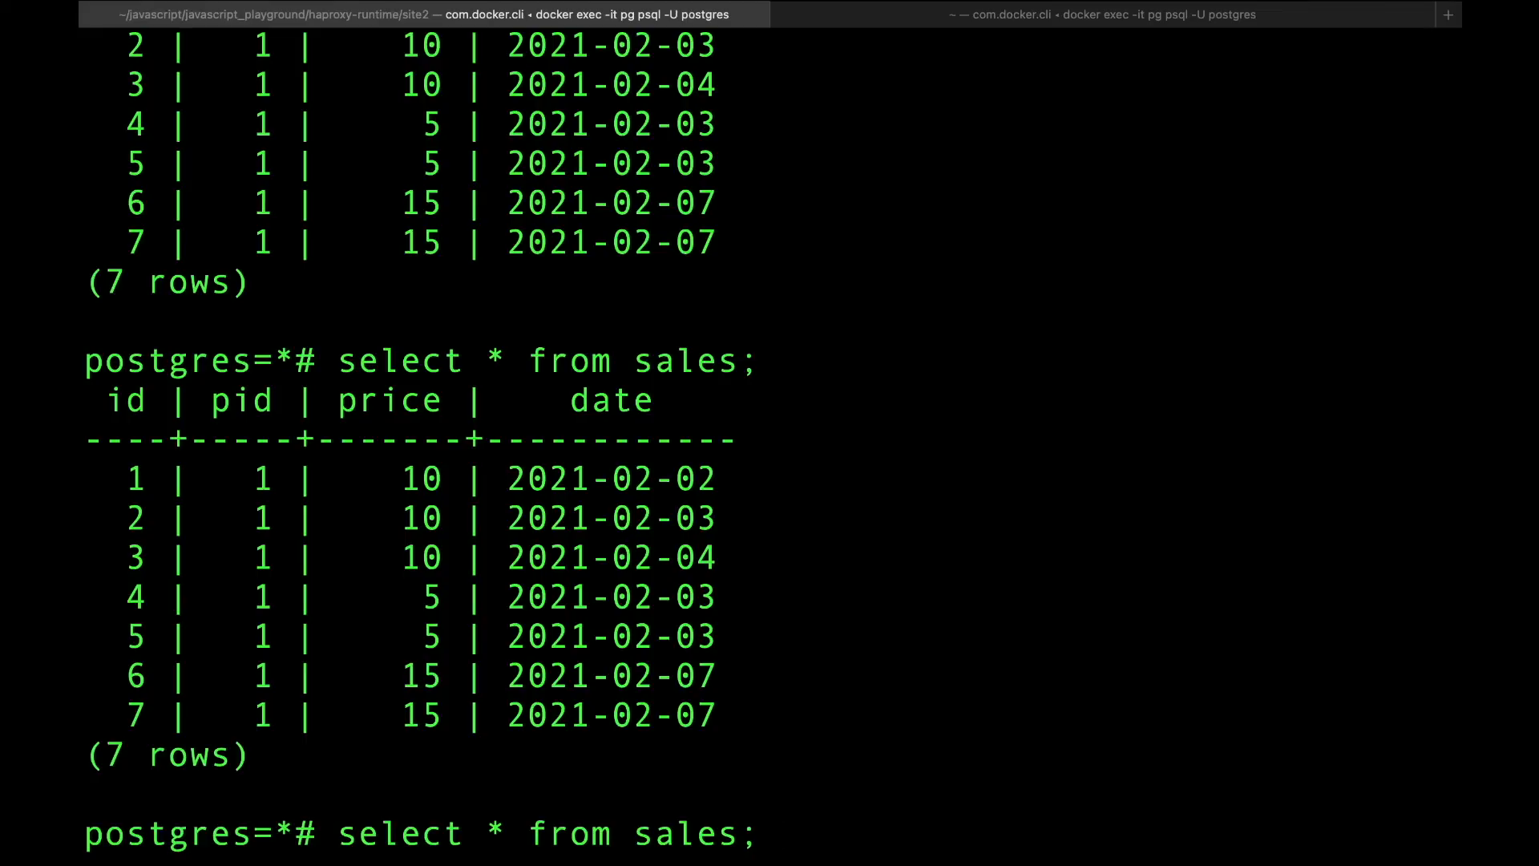